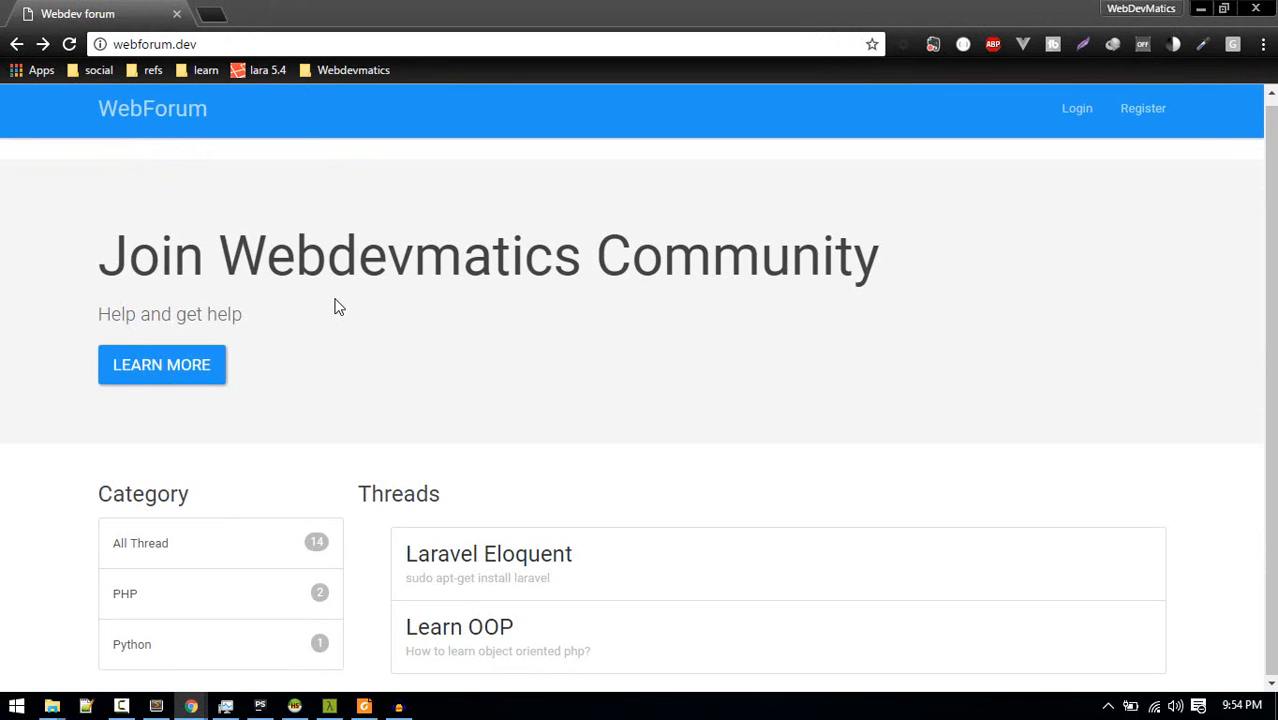
{"action": "mouse_move", "coordinate": [488, 553]}
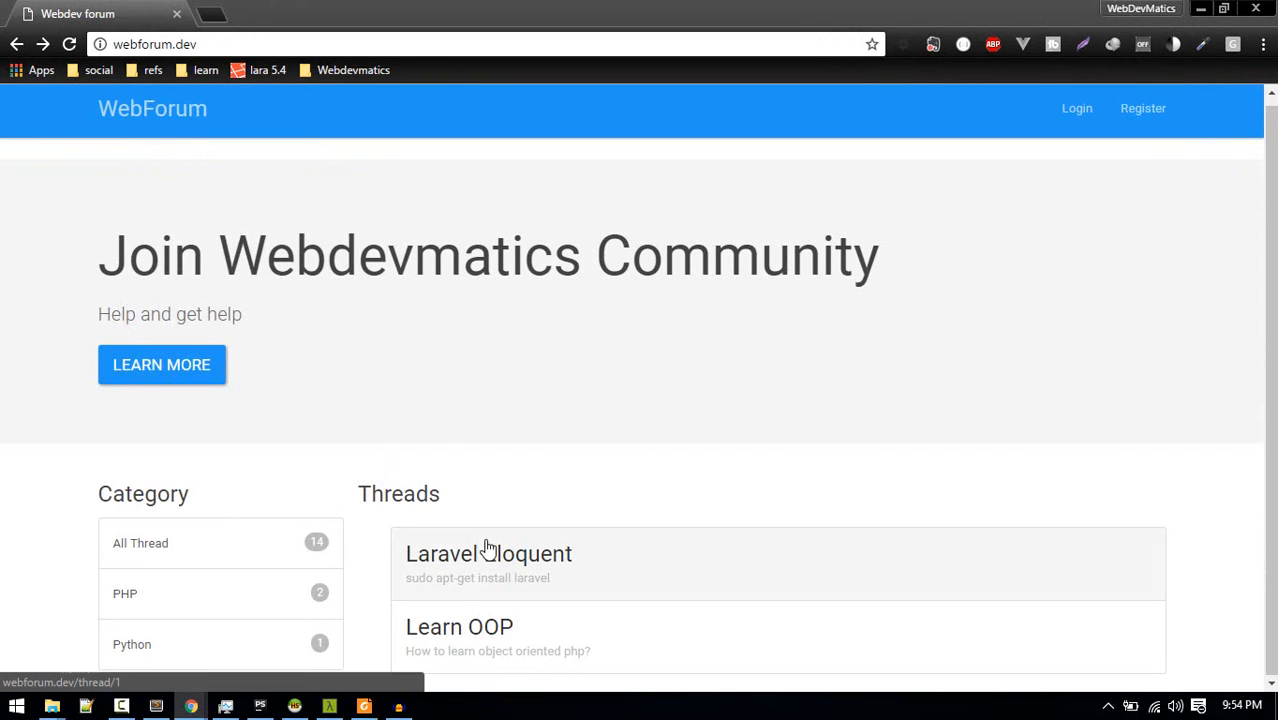
{"action": "mouse_move", "coordinate": [665, 603]}
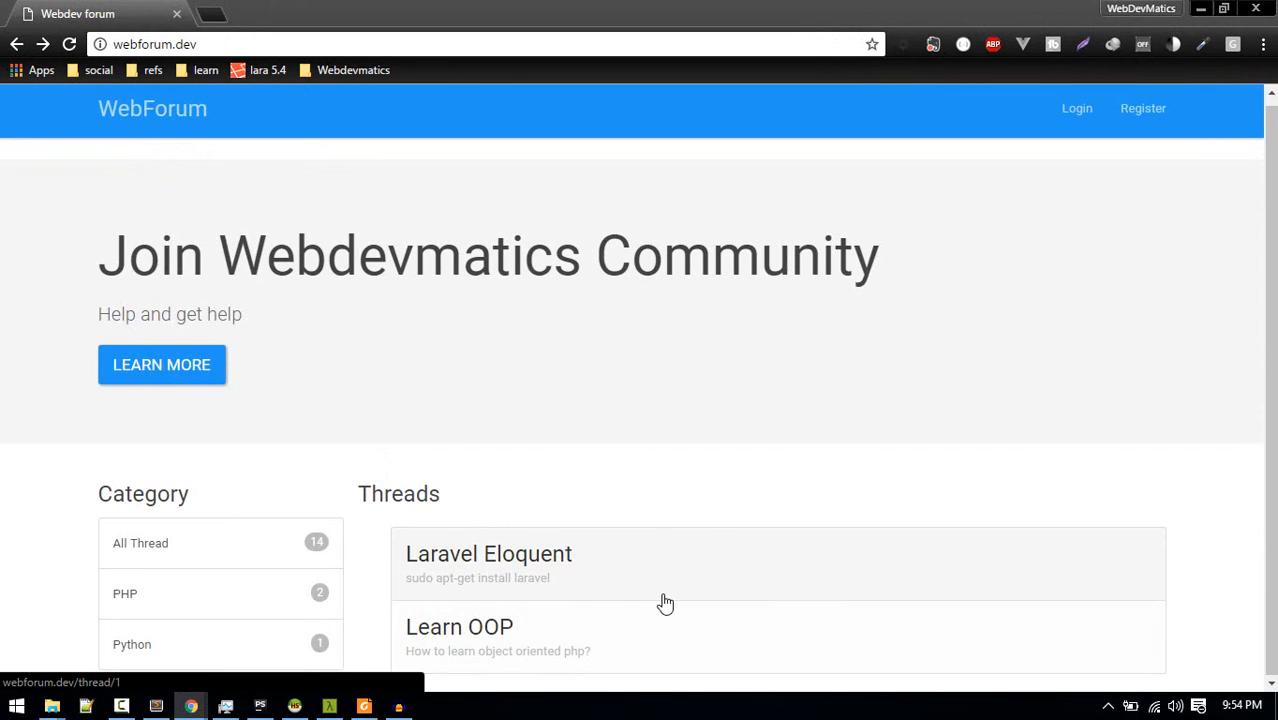
{"action": "mouse_move", "coordinate": [657, 595]}
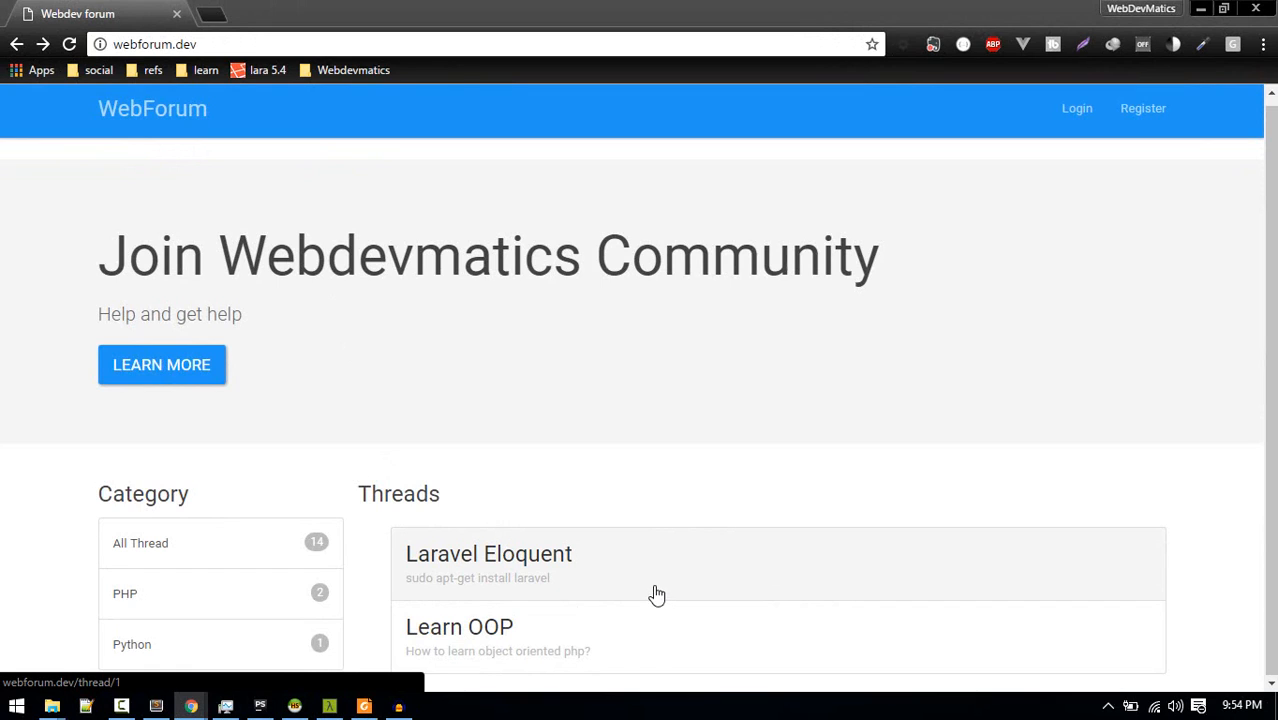
{"action": "mouse_move", "coordinate": [665, 389]}
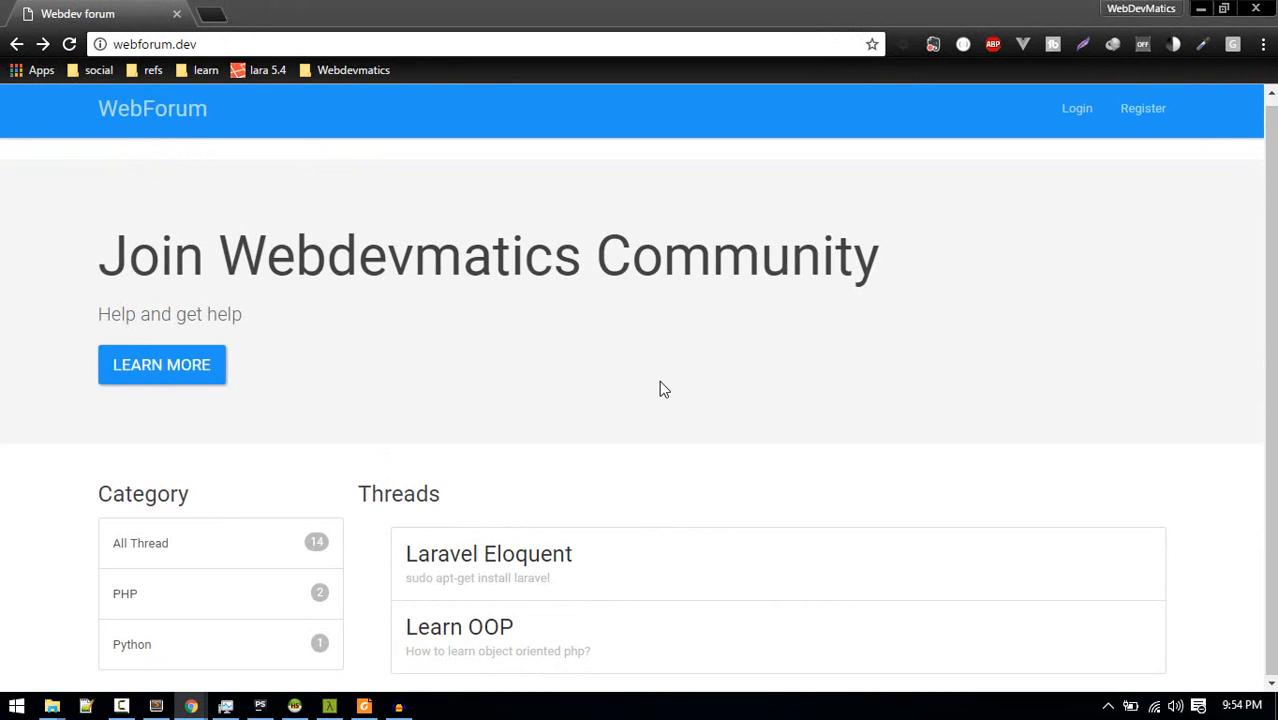
{"action": "mouse_move", "coordinate": [650, 396]}
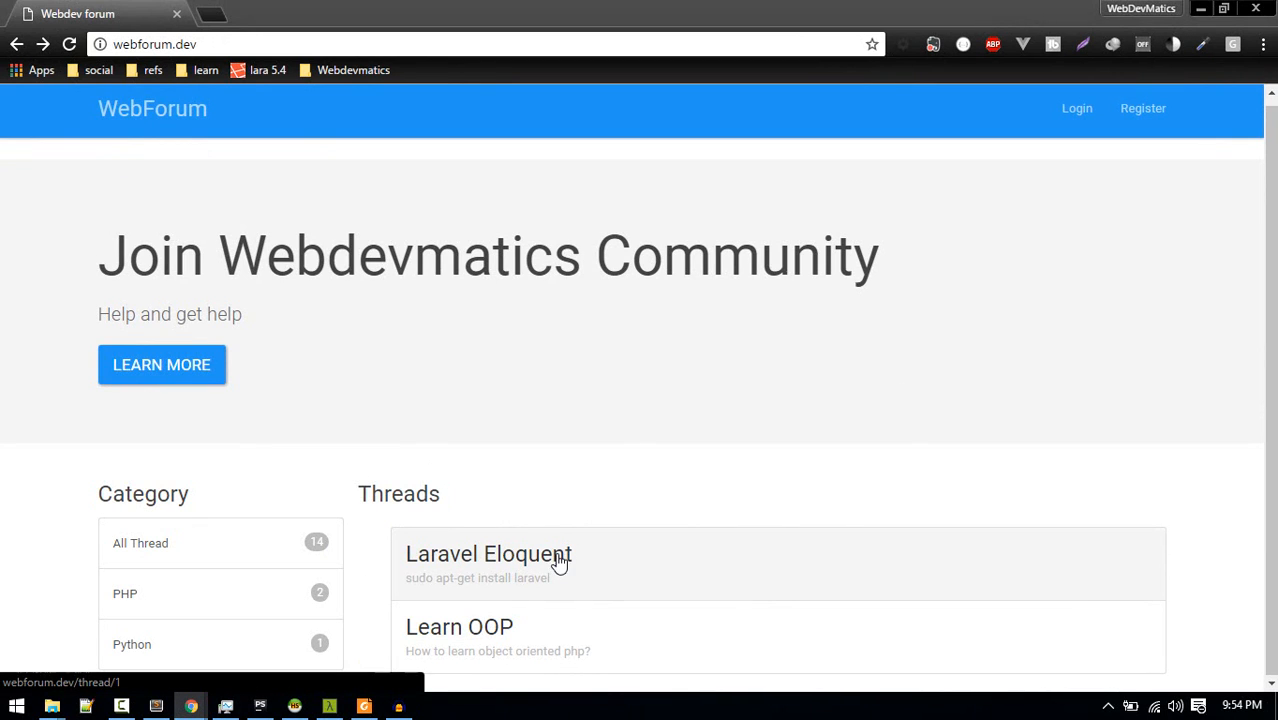
Log in with the saved credentials and browse the Laravel Eloquent thread's comments.
{"action": "left_click", "coordinate": [1077, 108]}
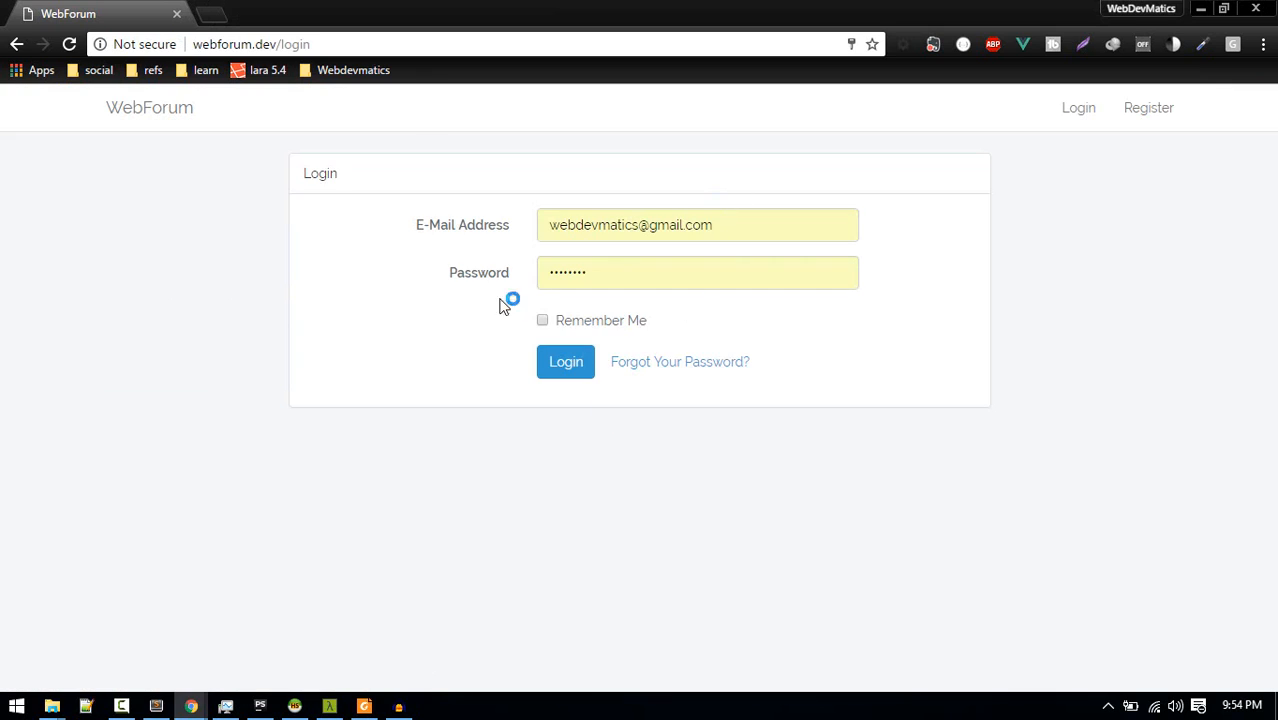
{"action": "left_click", "coordinate": [565, 361]}
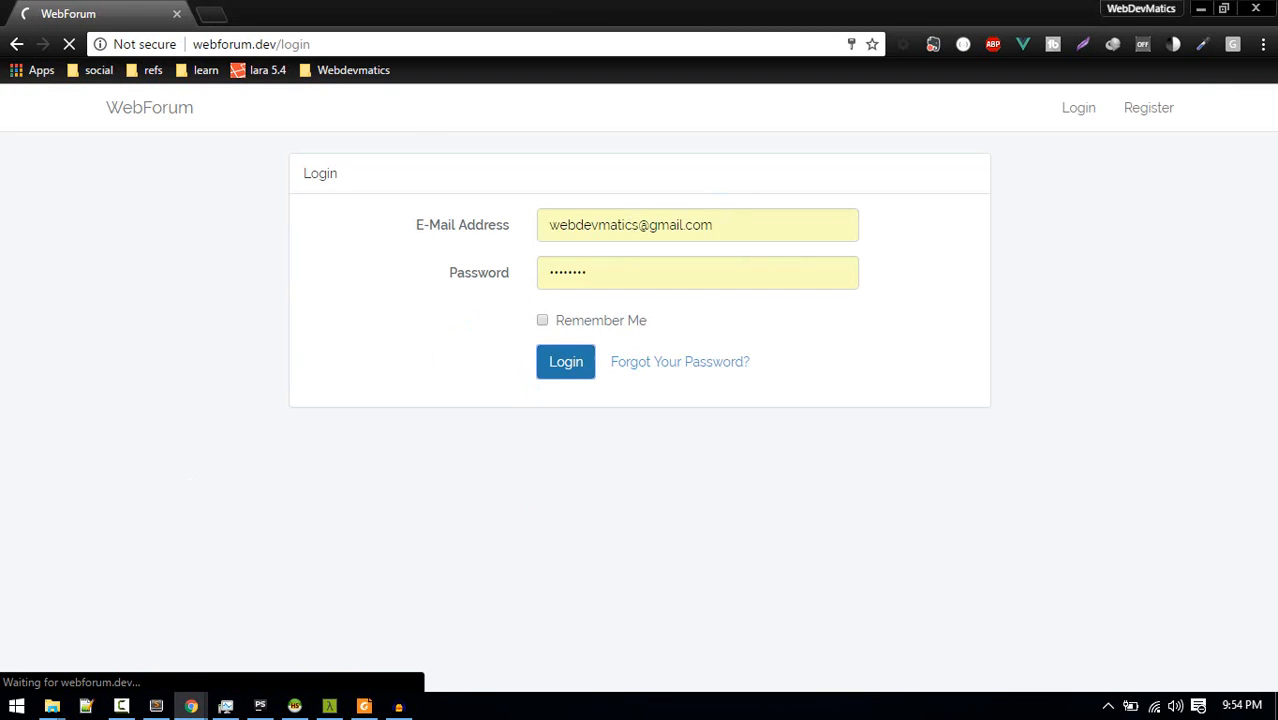
{"action": "left_click", "coordinate": [565, 361]}
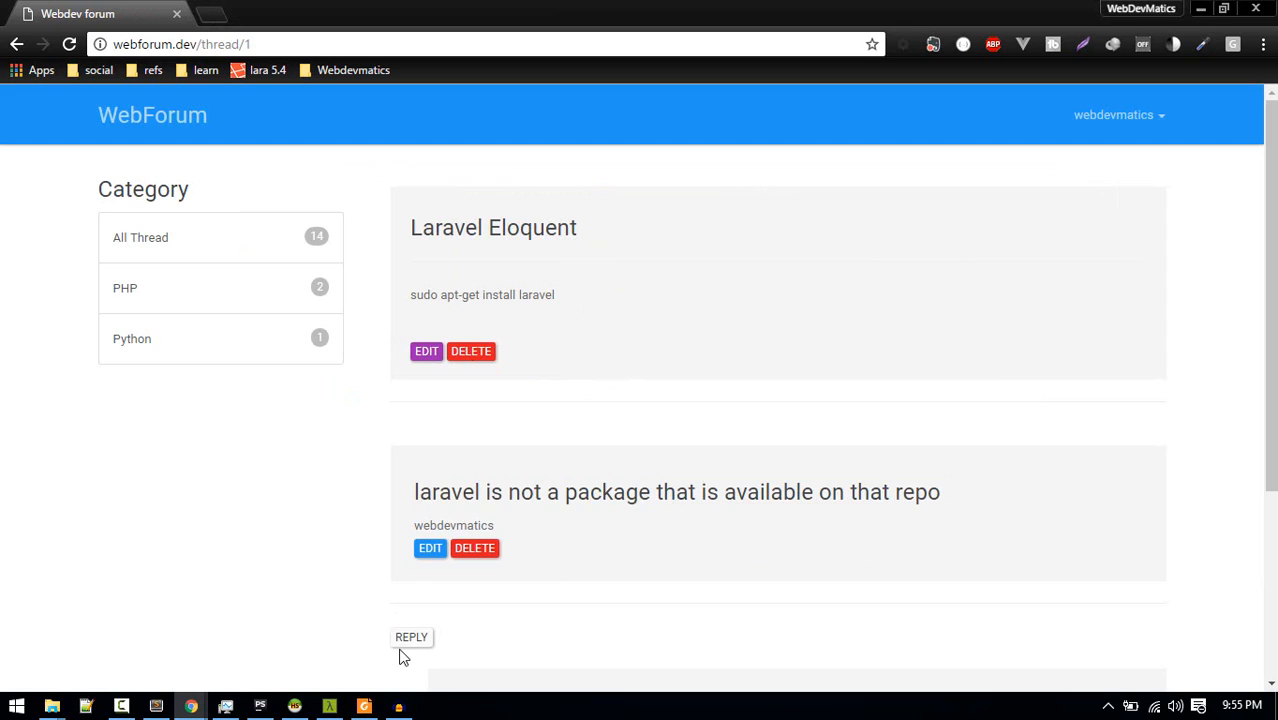
{"action": "scroll", "scroll_direction": "down", "scroll_amount": 3}
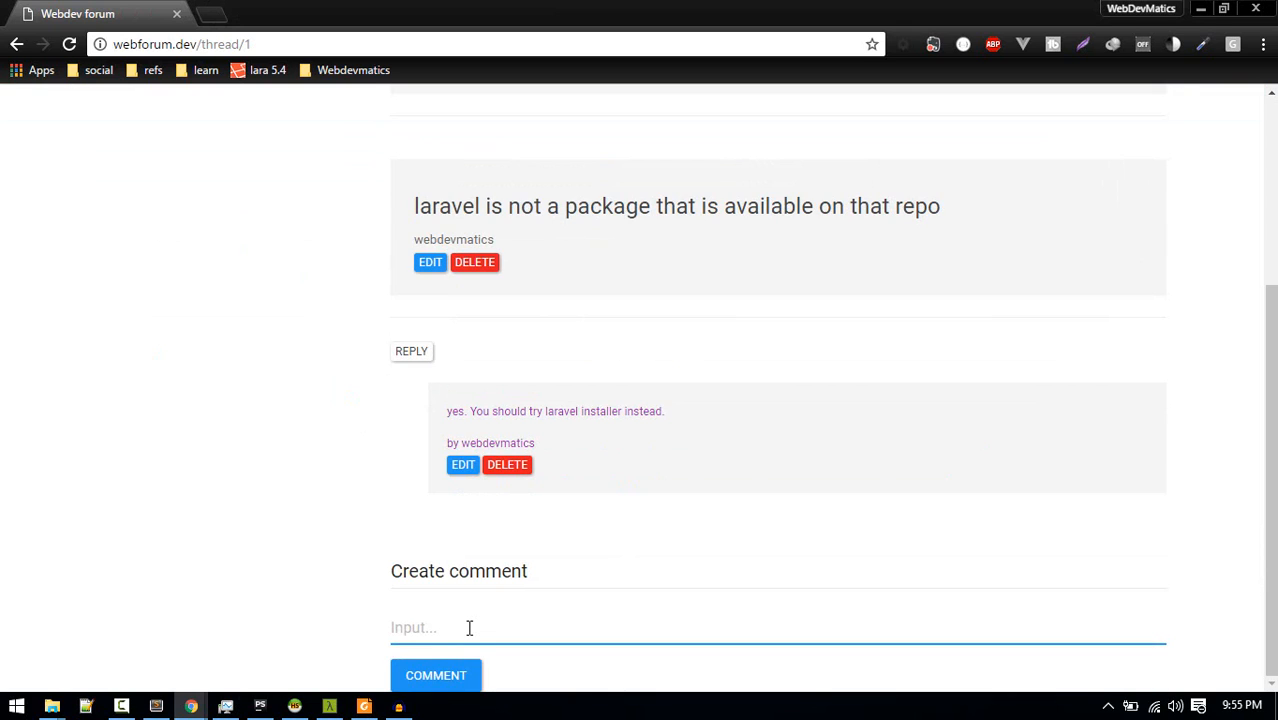
{"action": "scroll", "scroll_direction": "up", "scroll_amount": 3}
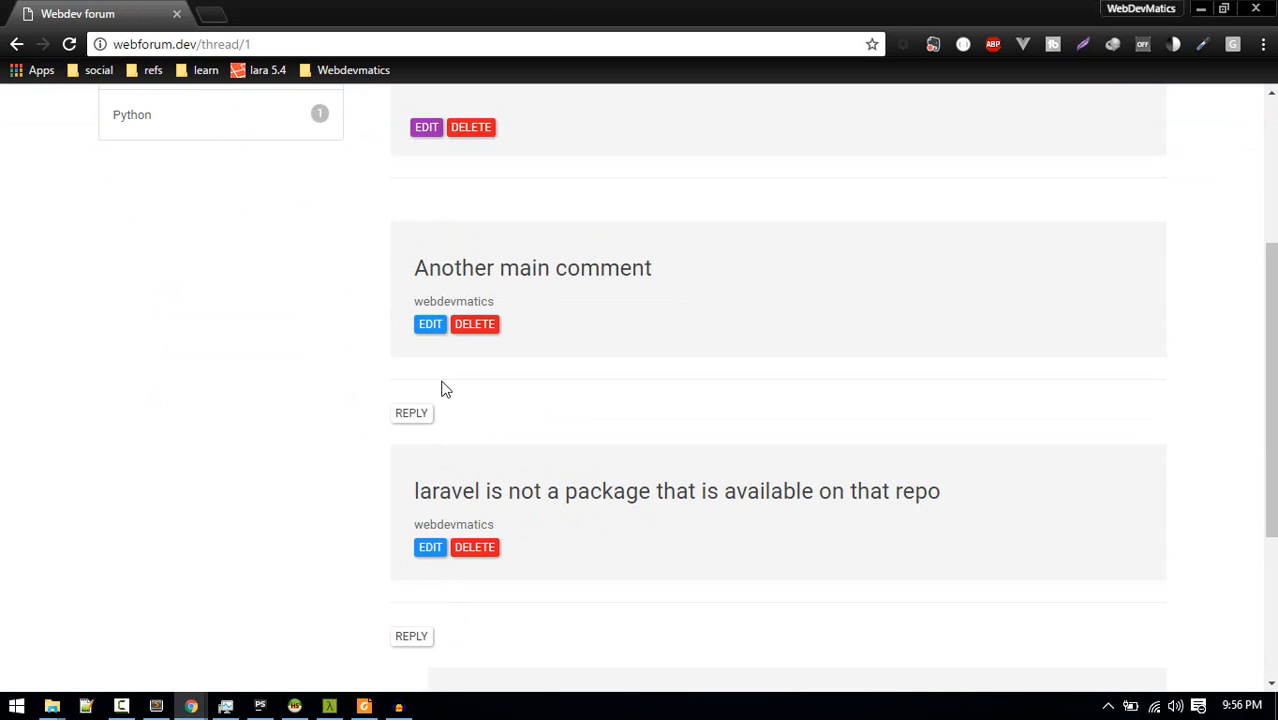
{"action": "mouse_move", "coordinate": [1091, 274]}
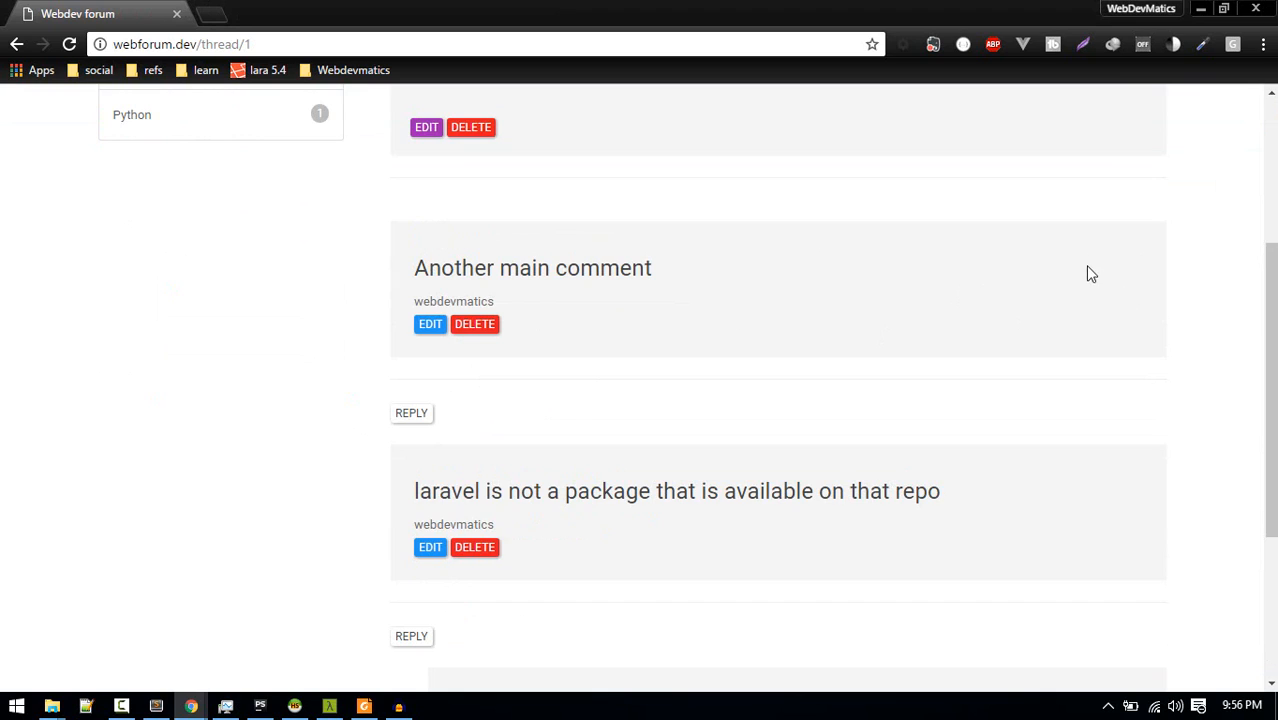
{"action": "mouse_move", "coordinate": [1026, 301]}
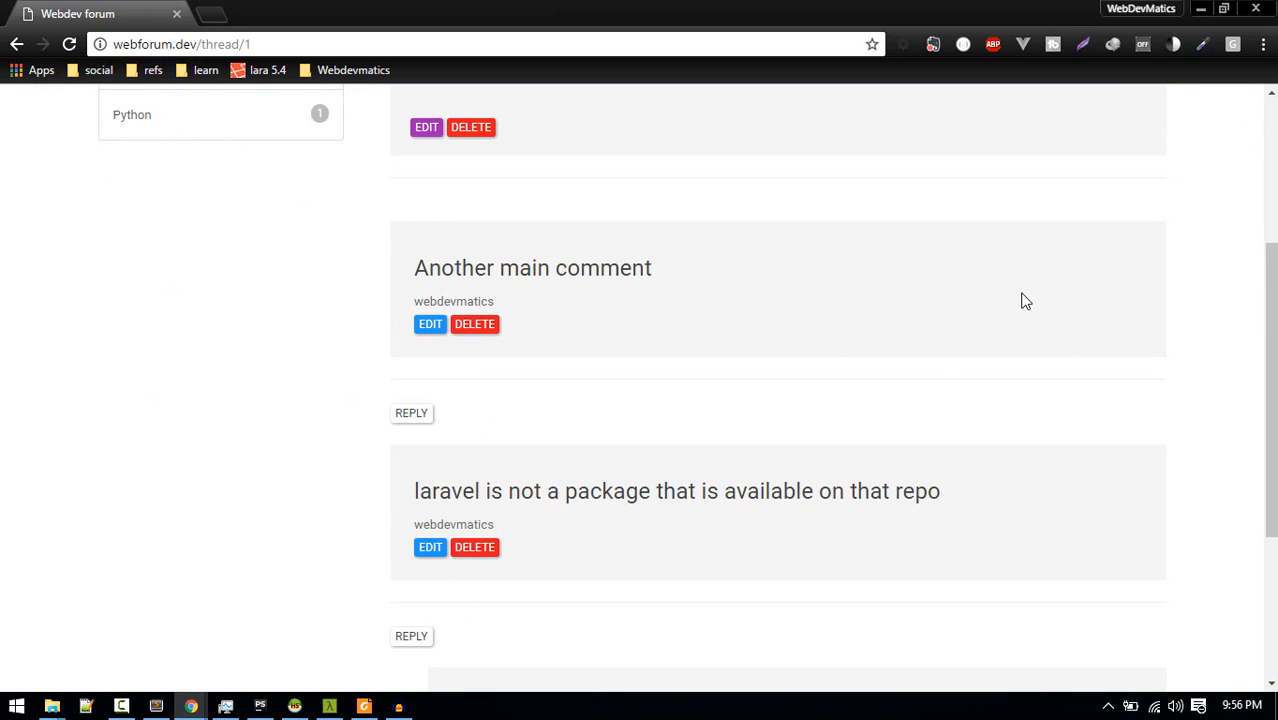
{"action": "mouse_move", "coordinate": [435, 621]}
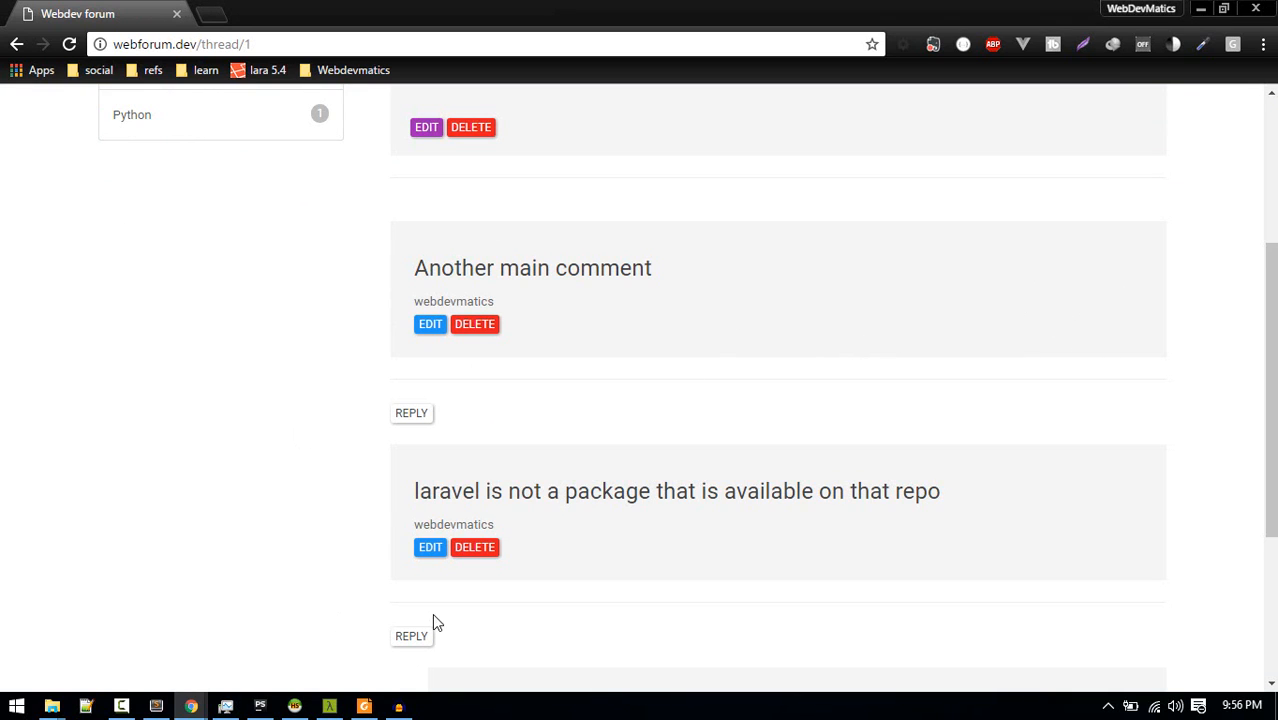
From single.blade.php, open the thread.partials.comment-list include, comment-list.blade.php.
{"action": "left_click", "coordinate": [259, 707]}
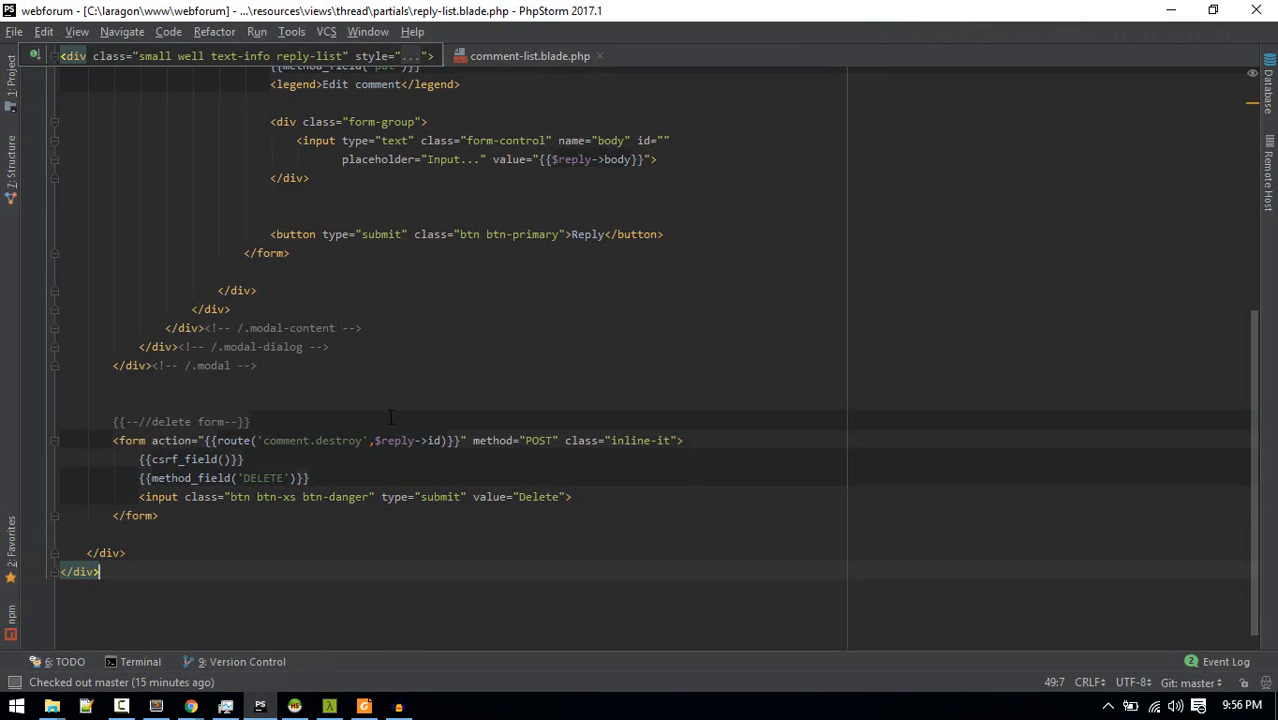
{"action": "scroll", "scroll_direction": "up", "scroll_amount": 3}
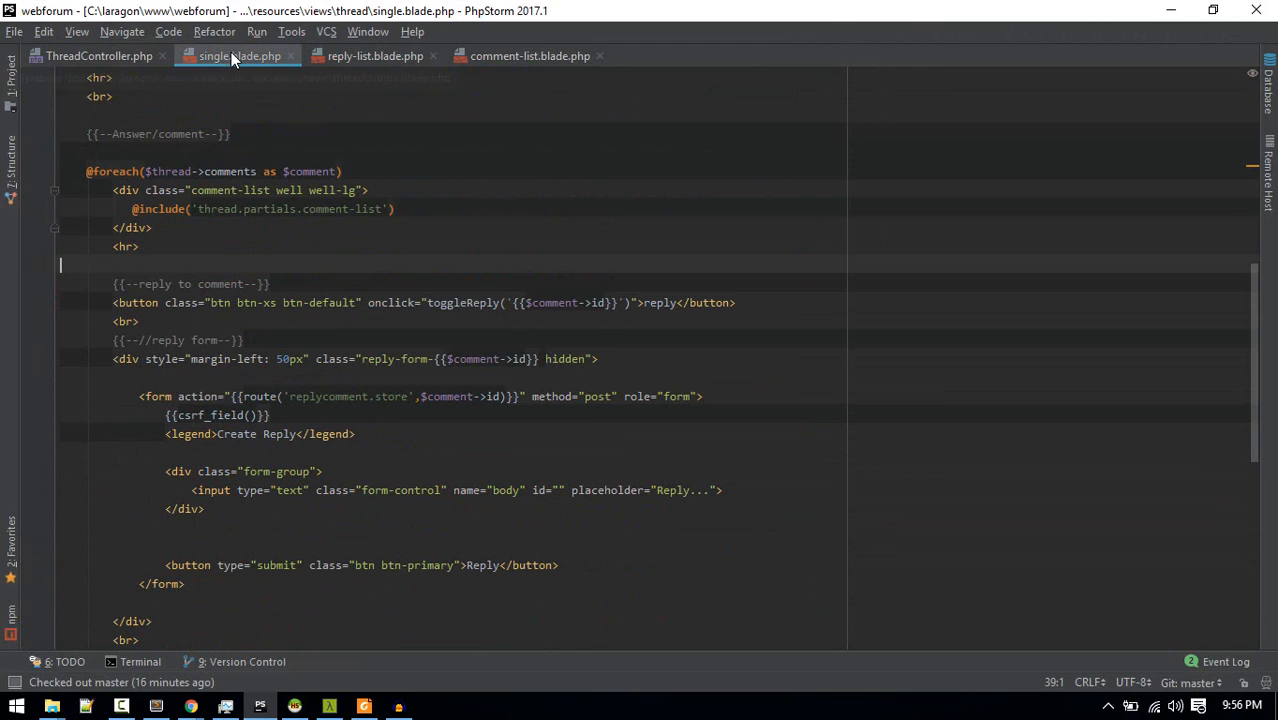
{"action": "mouse_move", "coordinate": [510, 9]}
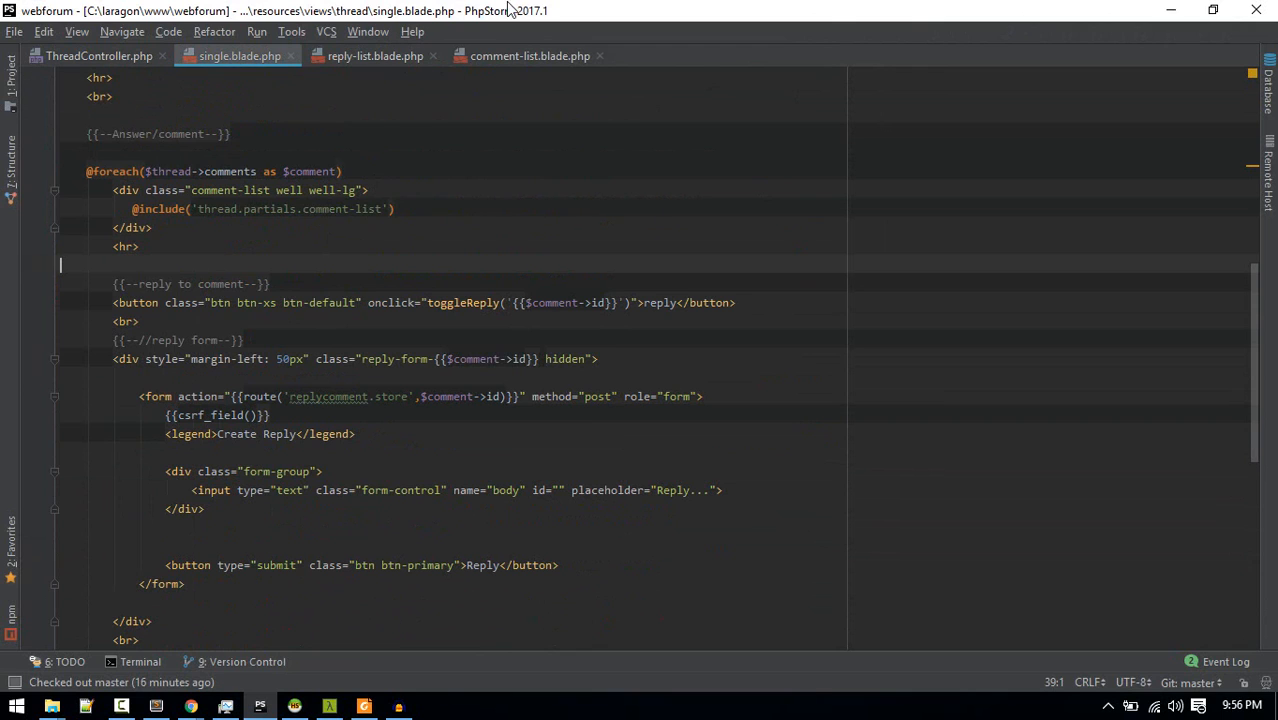
{"action": "scroll", "scroll_direction": "up", "scroll_amount": 3}
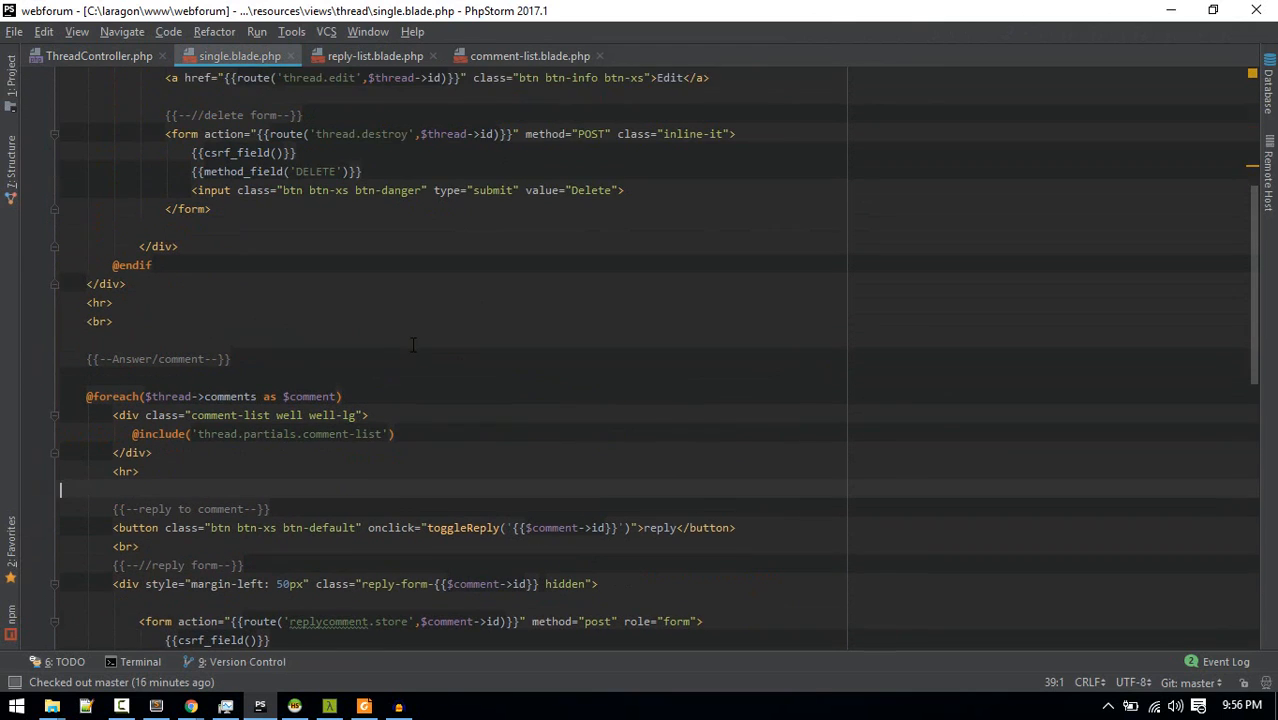
{"action": "scroll", "scroll_direction": "up", "scroll_amount": 3}
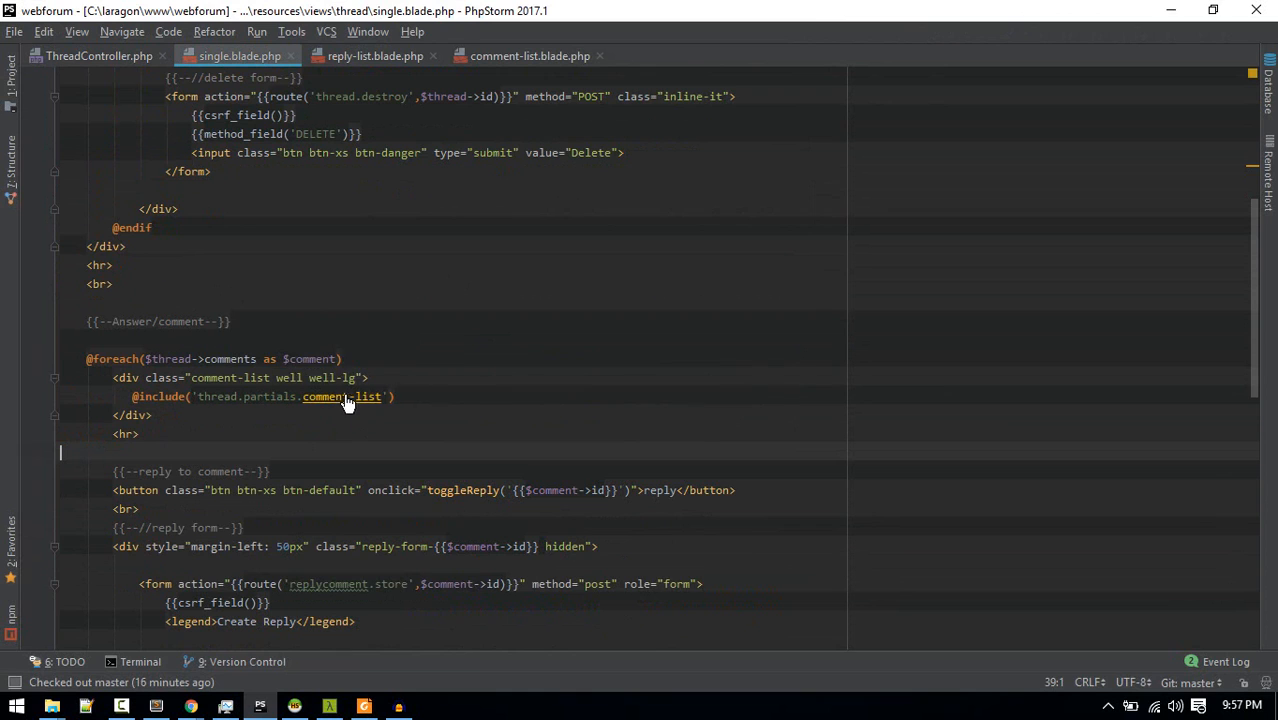
{"action": "left_click", "coordinate": [529, 55]}
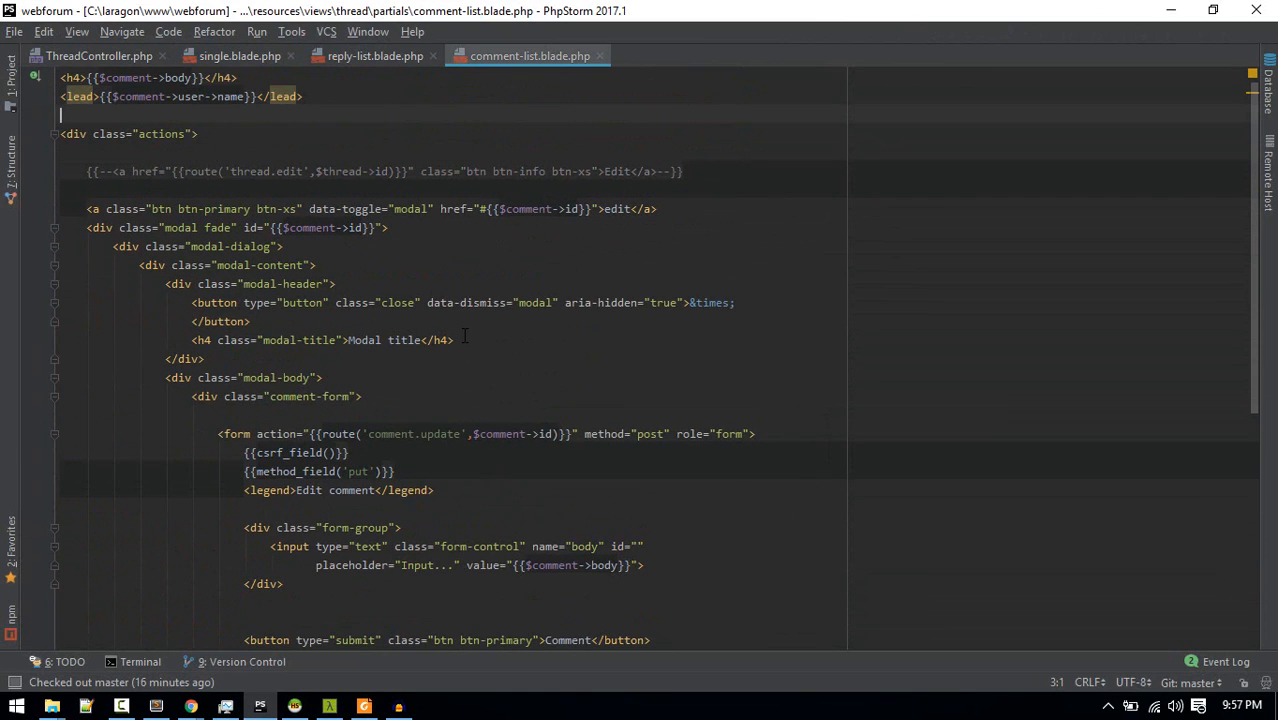
Glance at the forum thread page in Chrome, then return to the comment-list template.
{"action": "scroll", "scroll_direction": "down", "scroll_amount": 3}
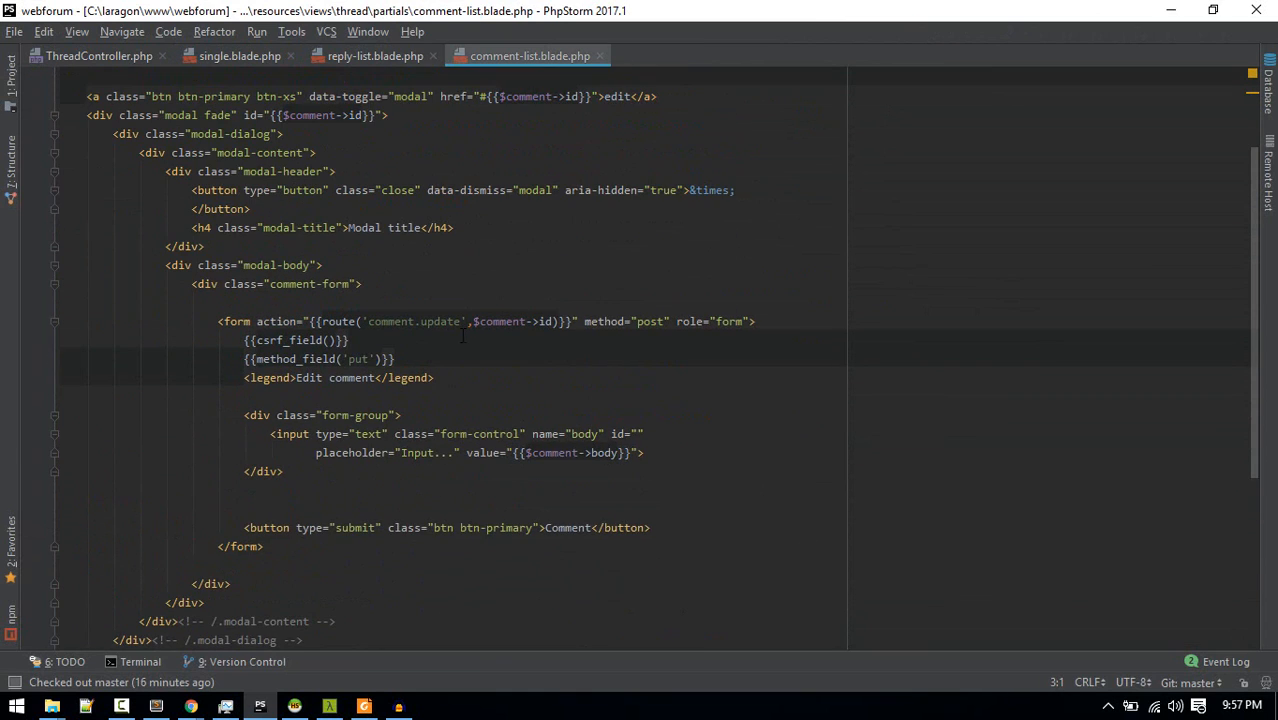
{"action": "key", "text": "alt+tab"}
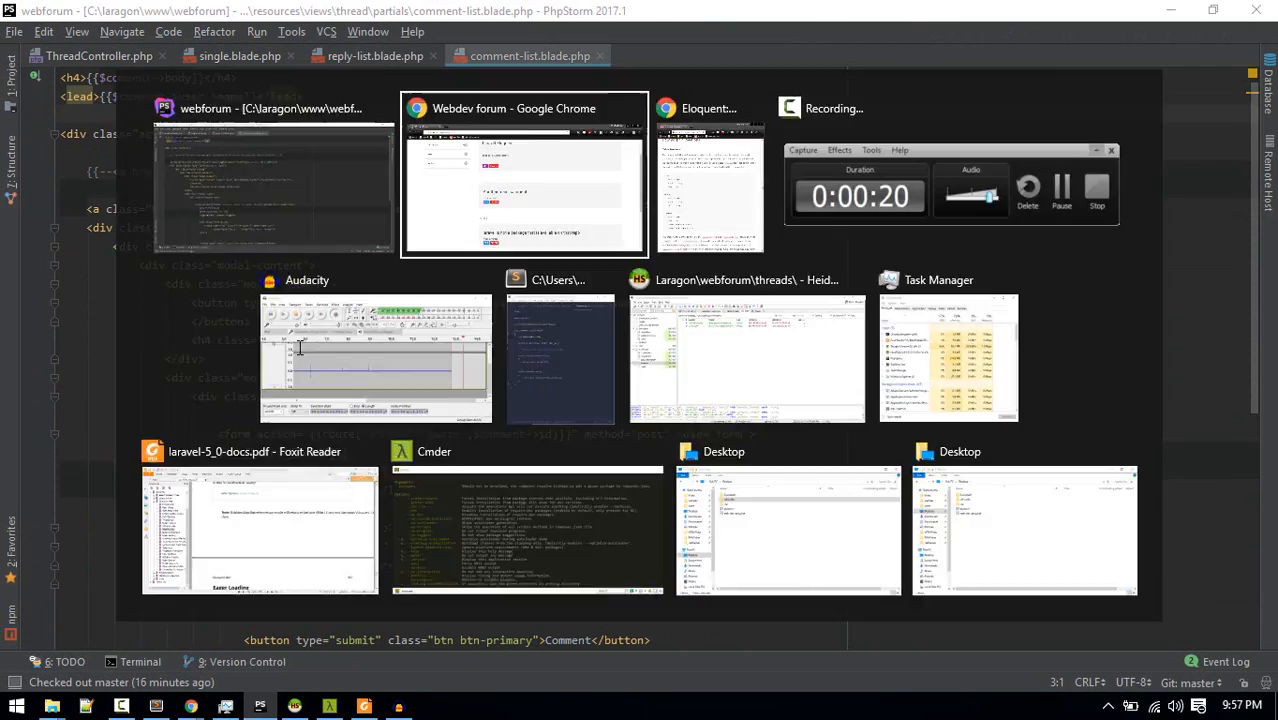
{"action": "left_click", "coordinate": [525, 175]}
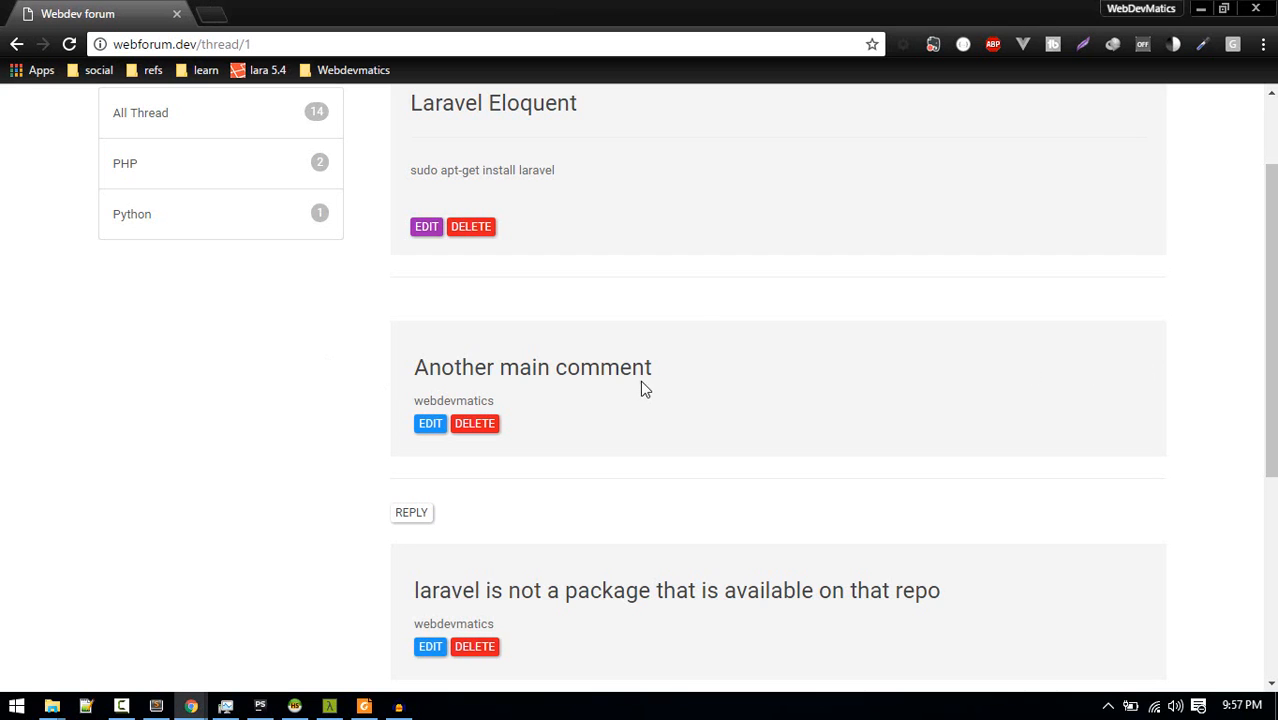
{"action": "left_click", "coordinate": [260, 707]}
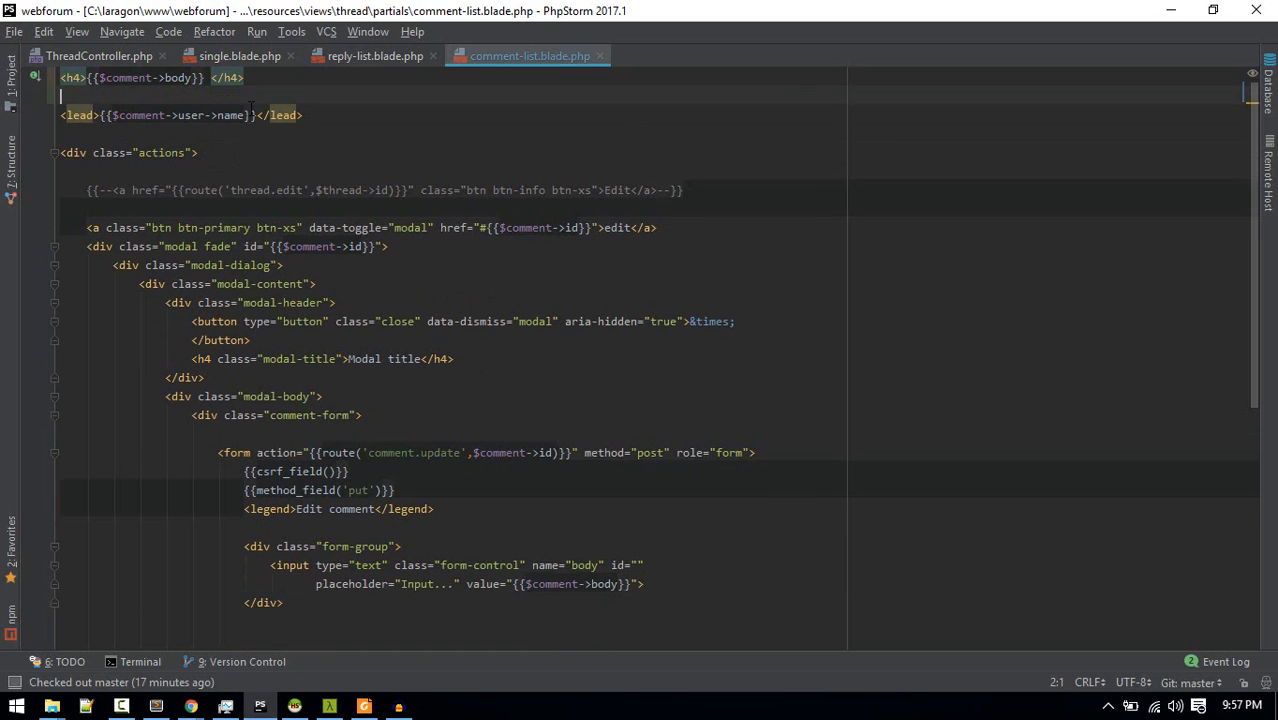
Type a btn btn-success 'Mark as solution' button below the comment body heading.
{"action": "type", "text": "<button class=\"btn btn-success\">Mark as solution</button>"}
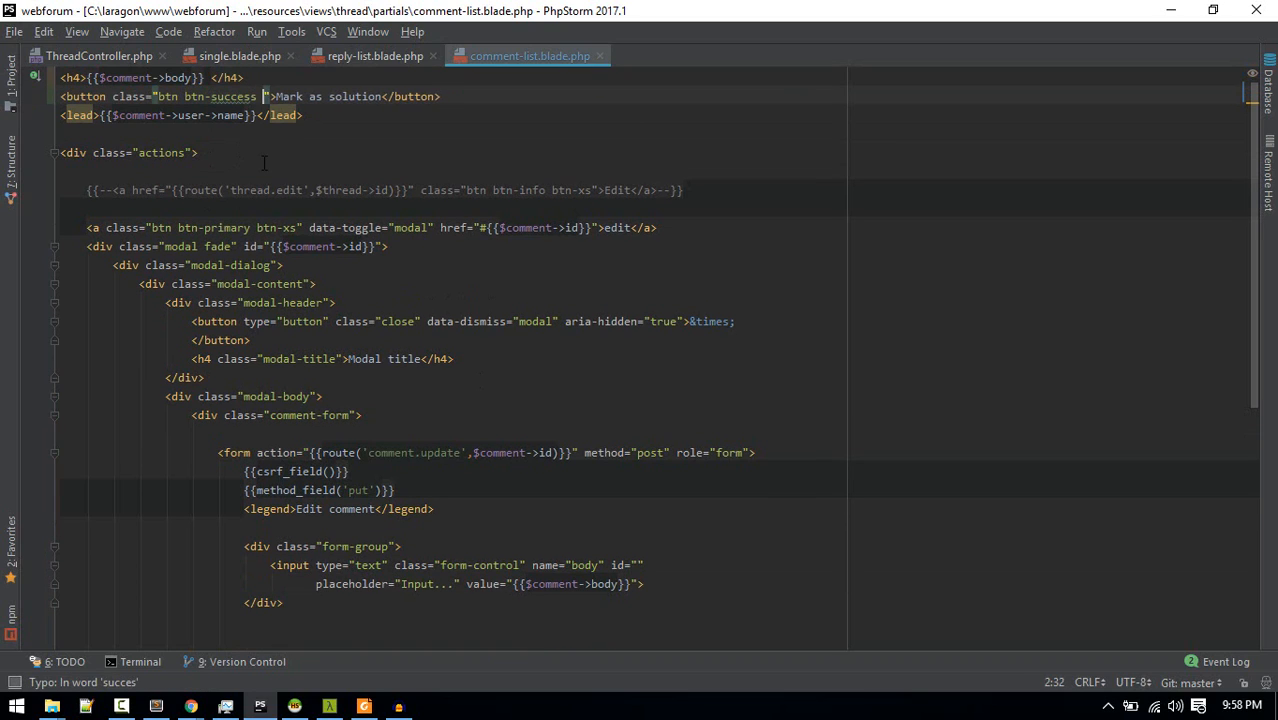
{"action": "key", "text": "alt+tab"}
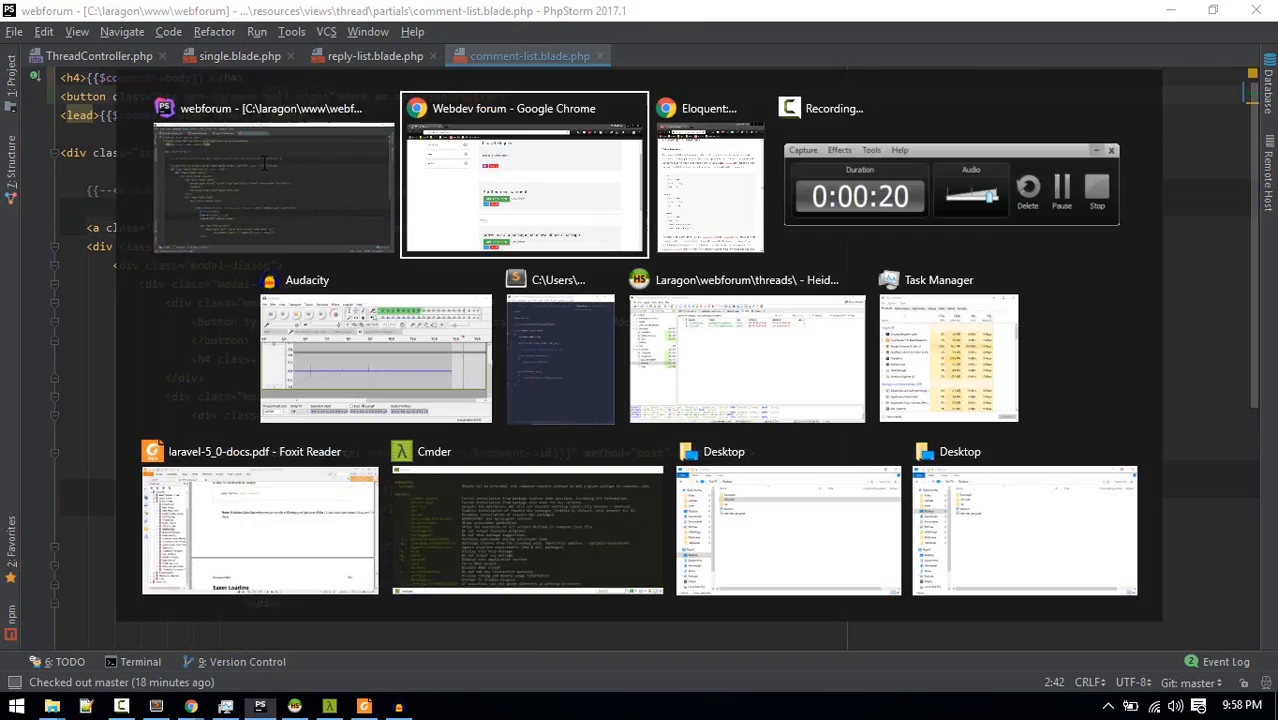
{"action": "left_click", "coordinate": [524, 175]}
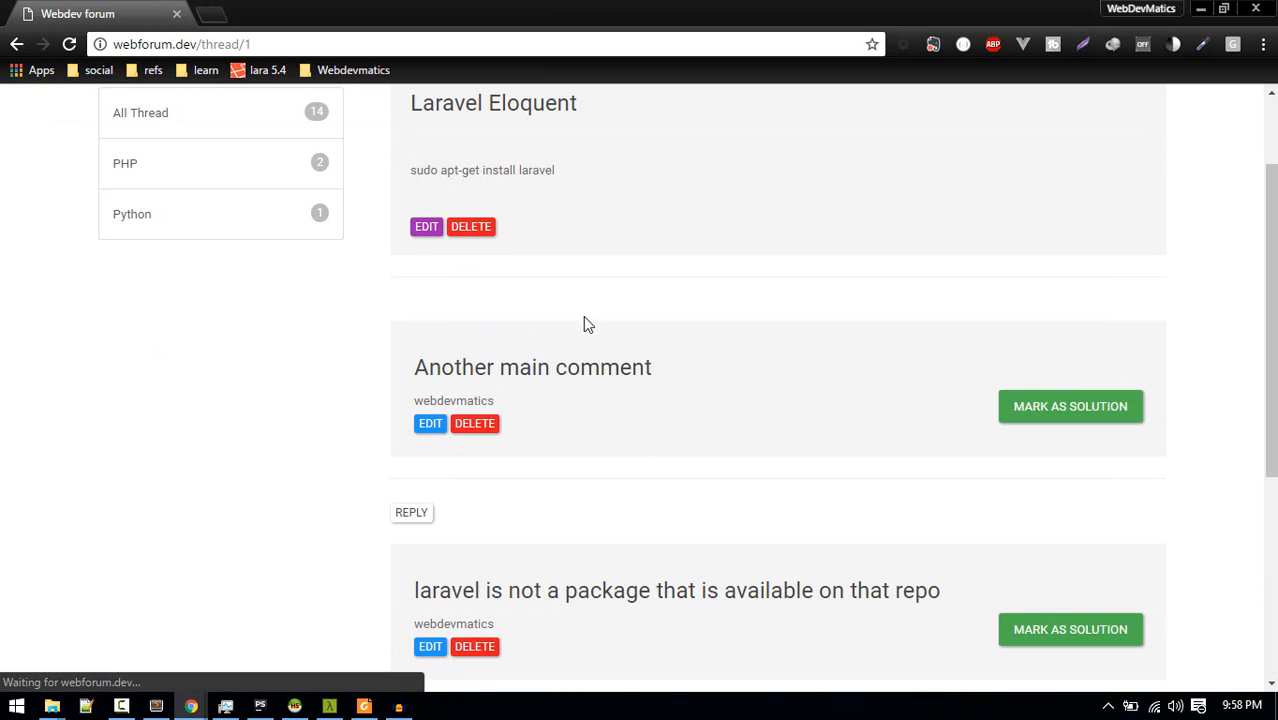
{"action": "scroll", "scroll_direction": "down", "scroll_amount": 3}
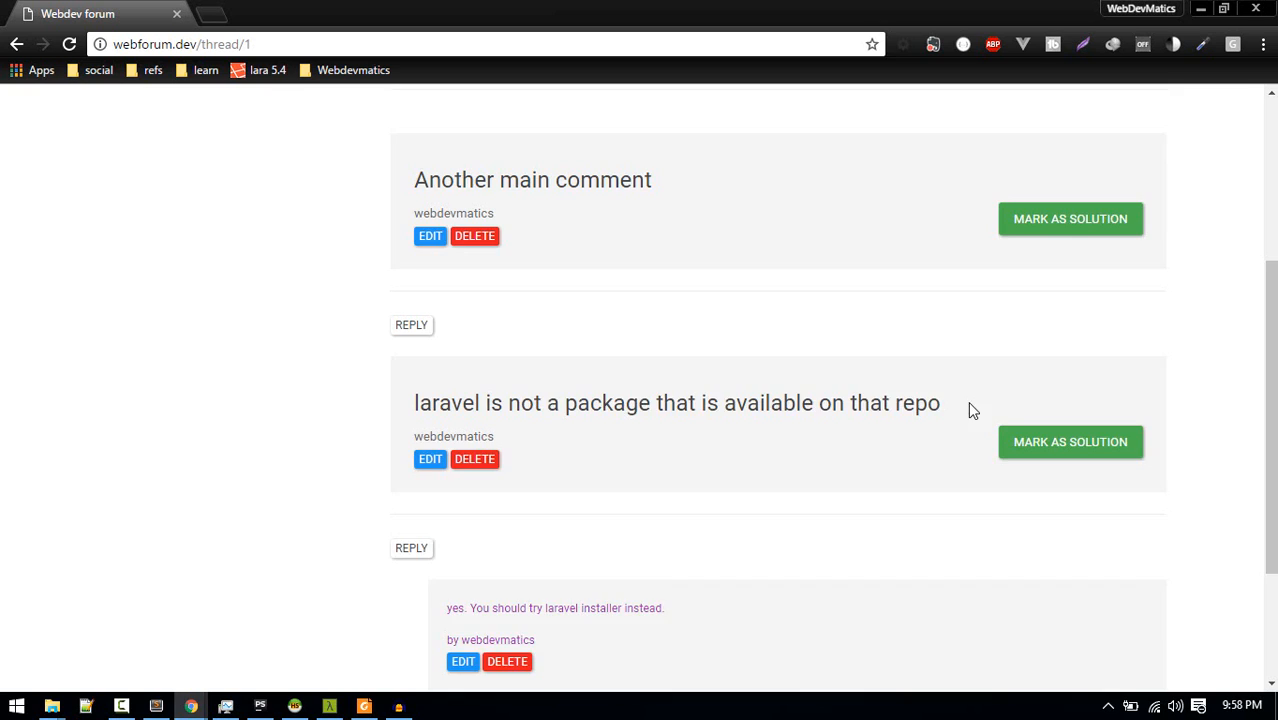
{"action": "scroll", "scroll_direction": "up", "scroll_amount": 3}
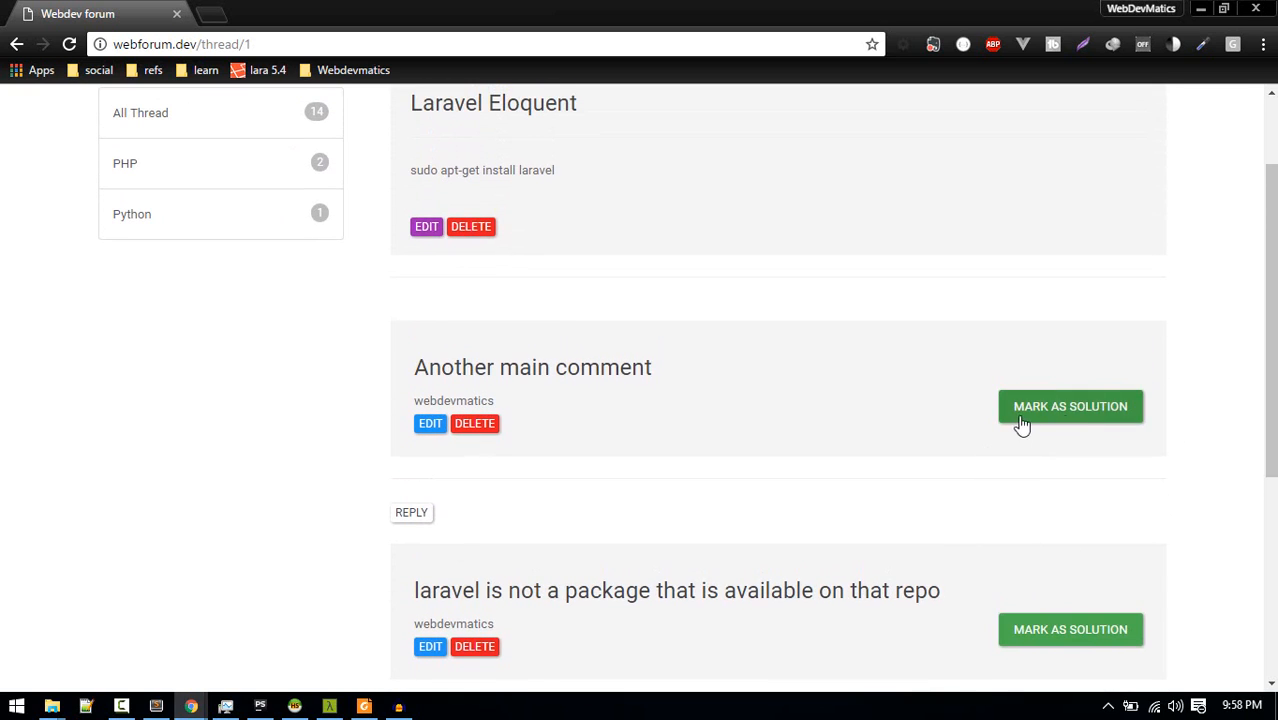
{"action": "mouse_move", "coordinate": [858, 402]}
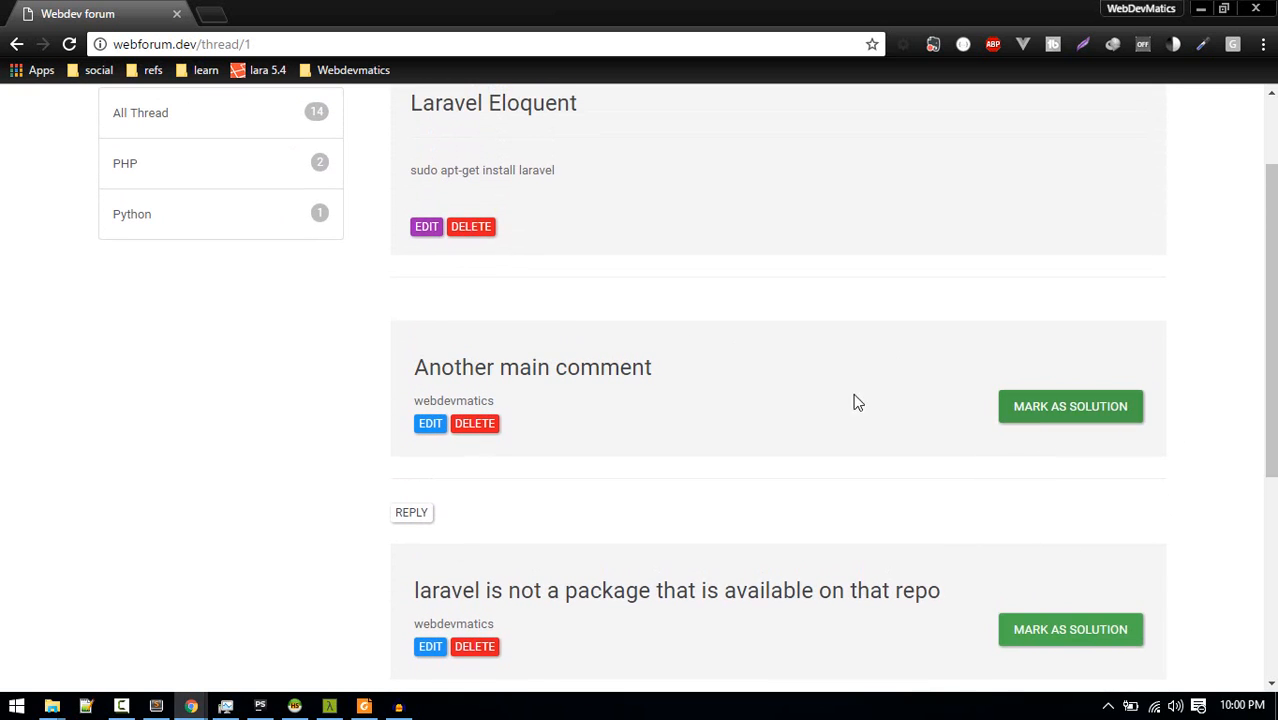
{"action": "double_click", "coordinate": [532, 367]}
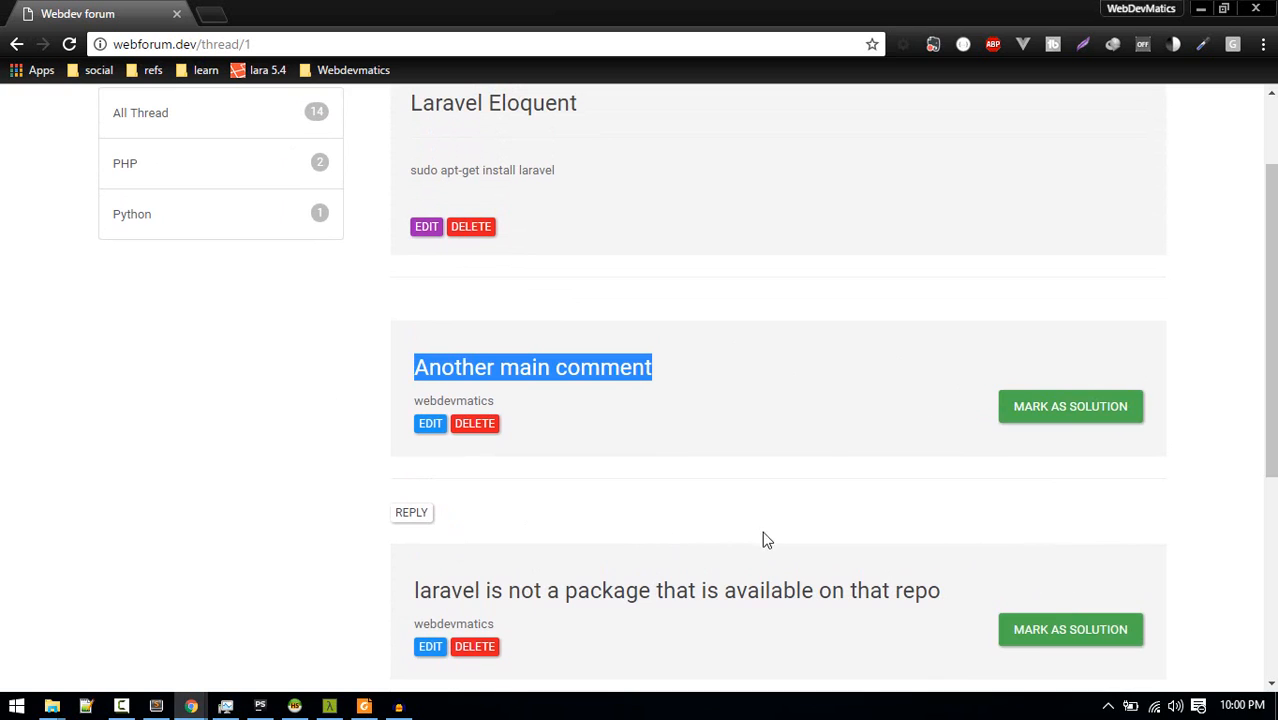
{"action": "scroll", "scroll_direction": "down", "scroll_amount": 3}
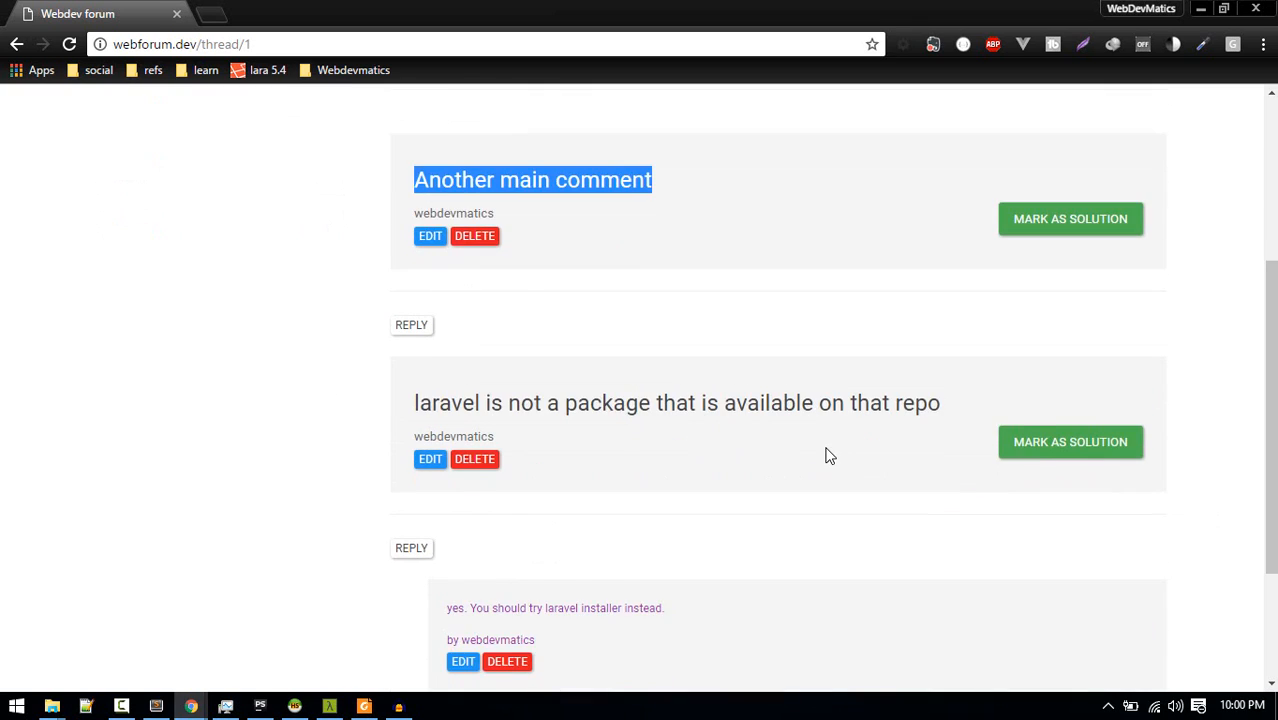
{"action": "scroll", "scroll_direction": "up", "scroll_amount": 3}
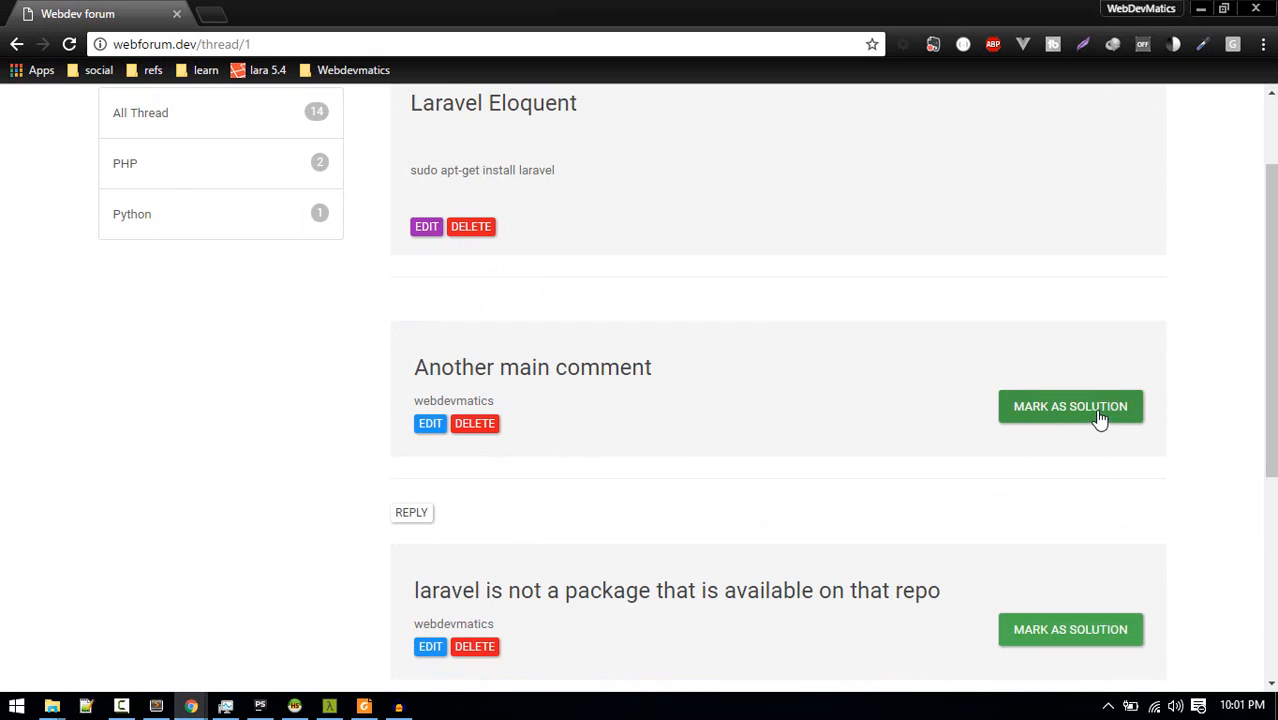
{"action": "mouse_move", "coordinate": [545, 462]}
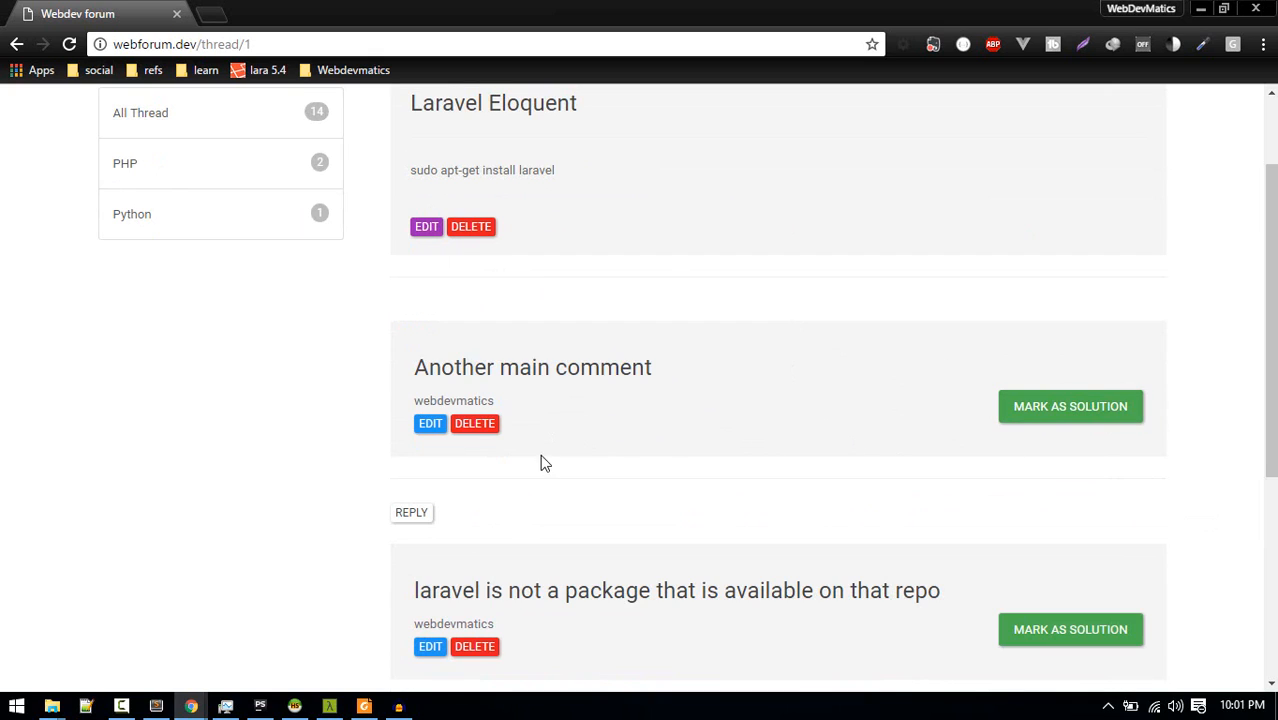
{"action": "mouse_move", "coordinate": [328, 707]}
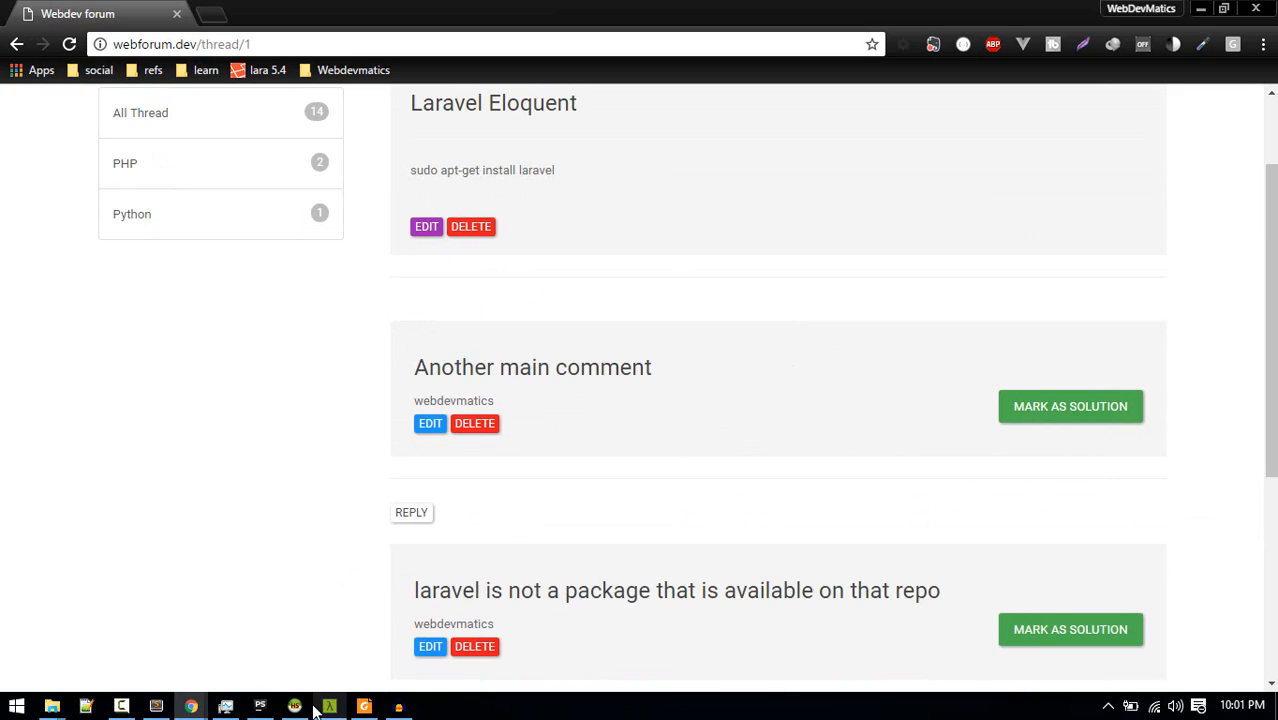
Inspect both rows of webforum's threads table in HeidiSQL, including the second thread's body.
{"action": "left_click", "coordinate": [294, 707]}
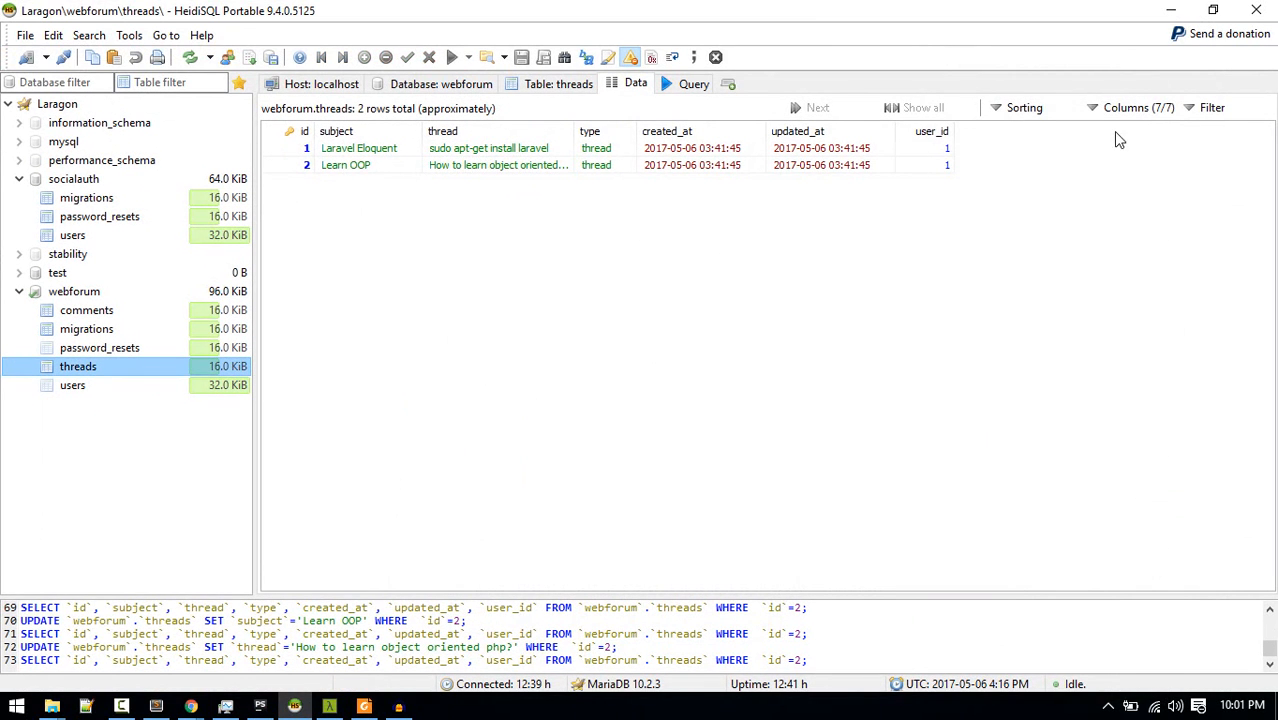
{"action": "mouse_move", "coordinate": [841, 238]}
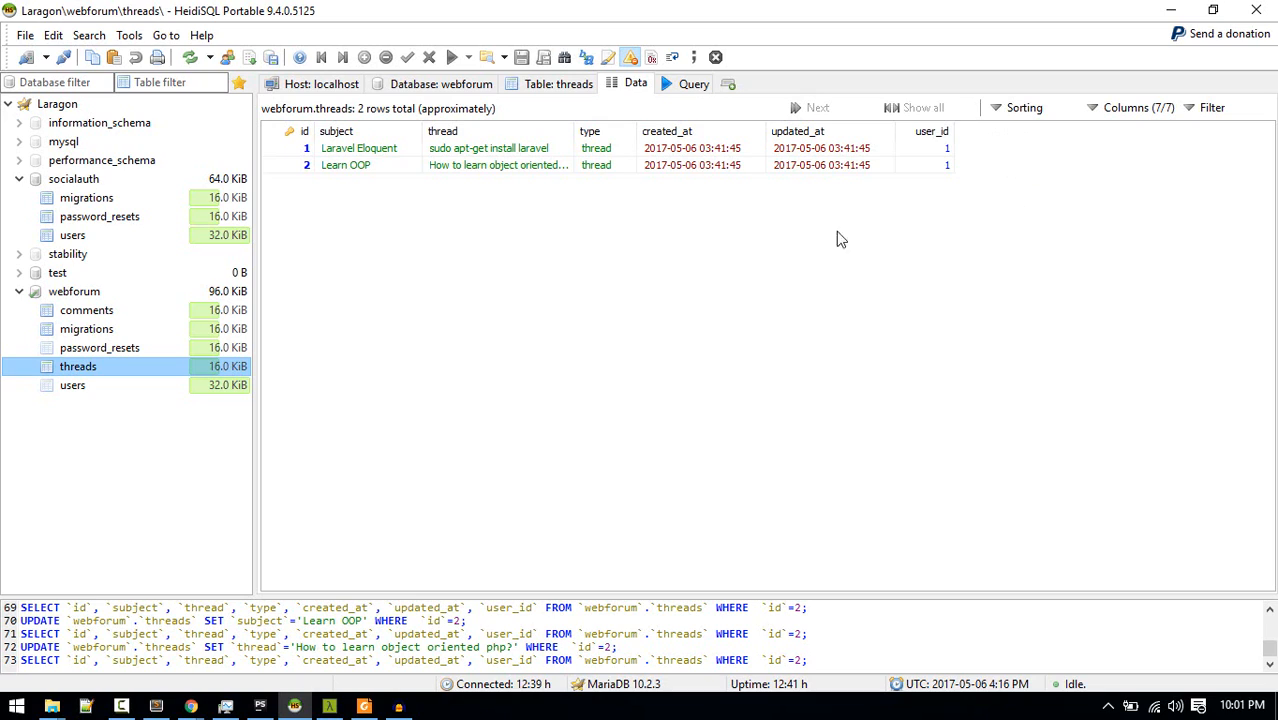
{"action": "mouse_move", "coordinate": [1063, 155]}
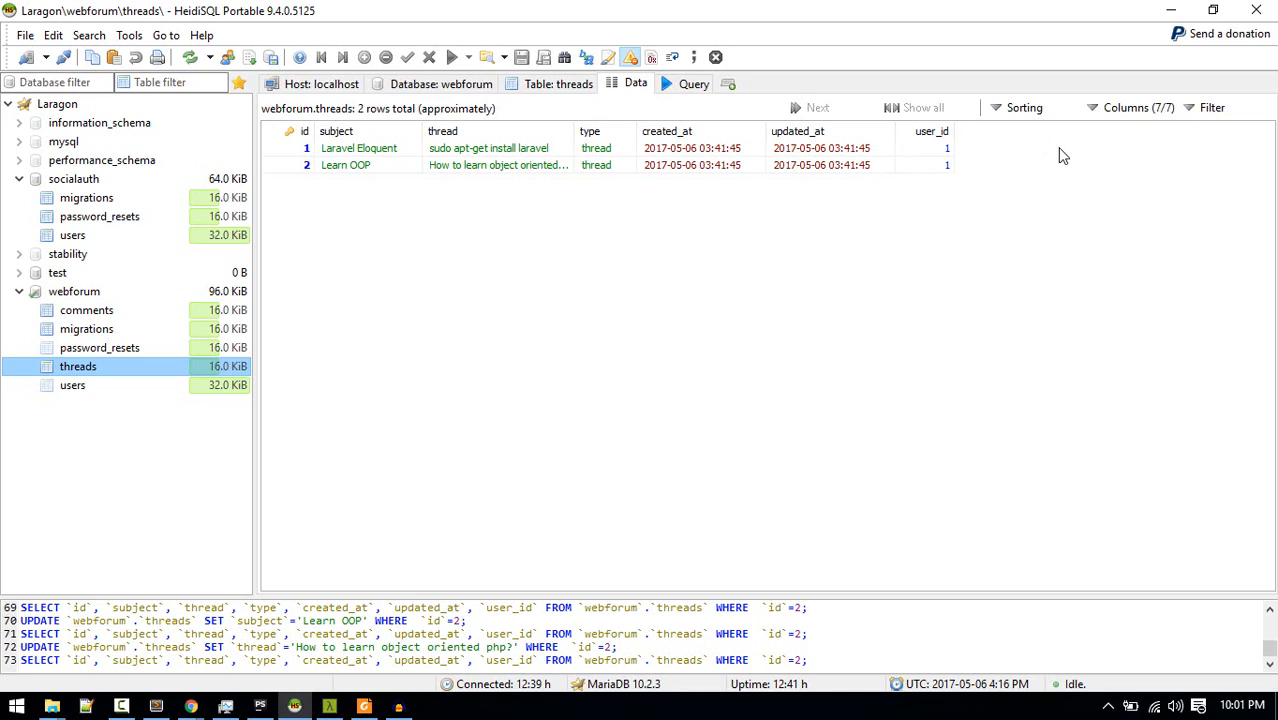
{"action": "mouse_move", "coordinate": [1097, 51]}
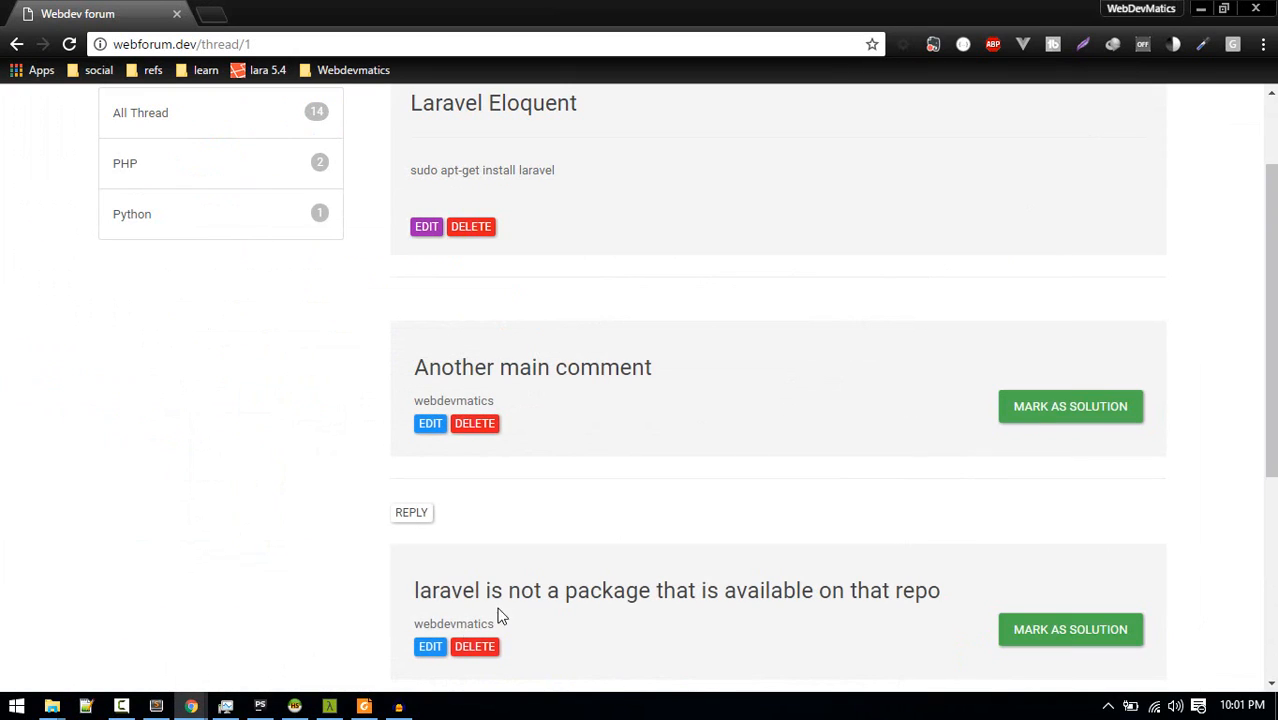
{"action": "left_click", "coordinate": [294, 707]}
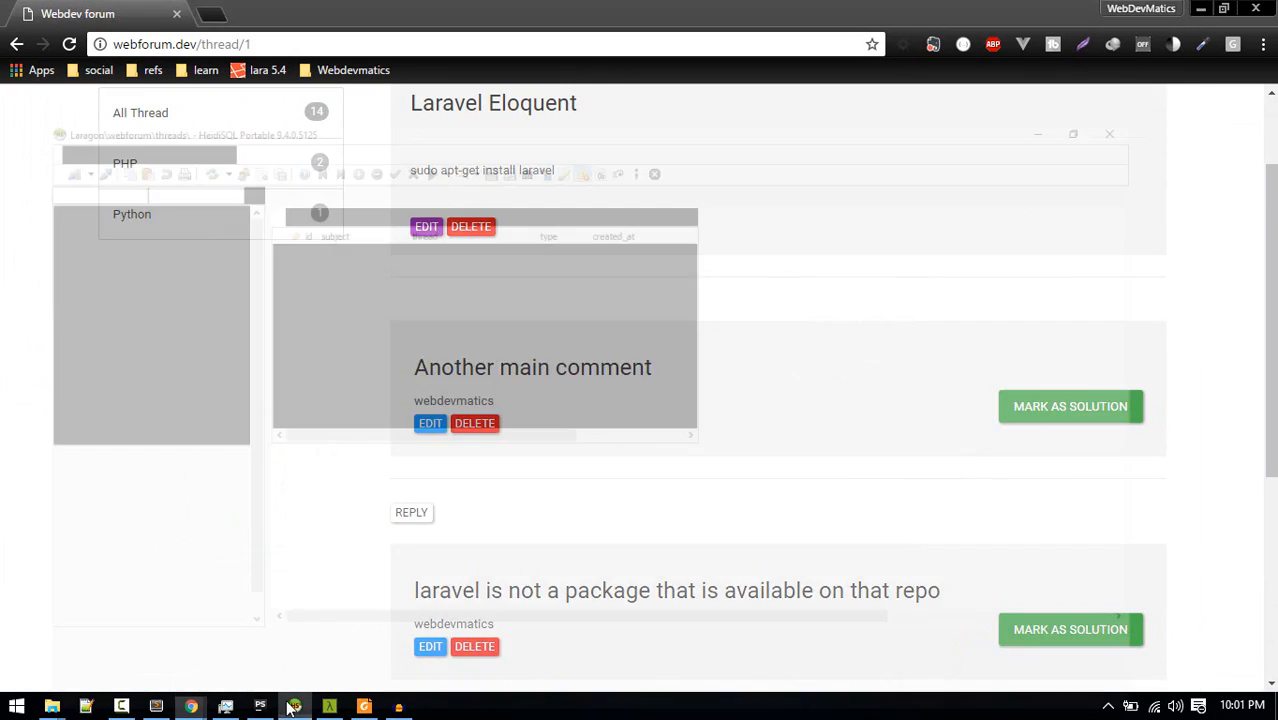
{"action": "left_click", "coordinate": [260, 707]}
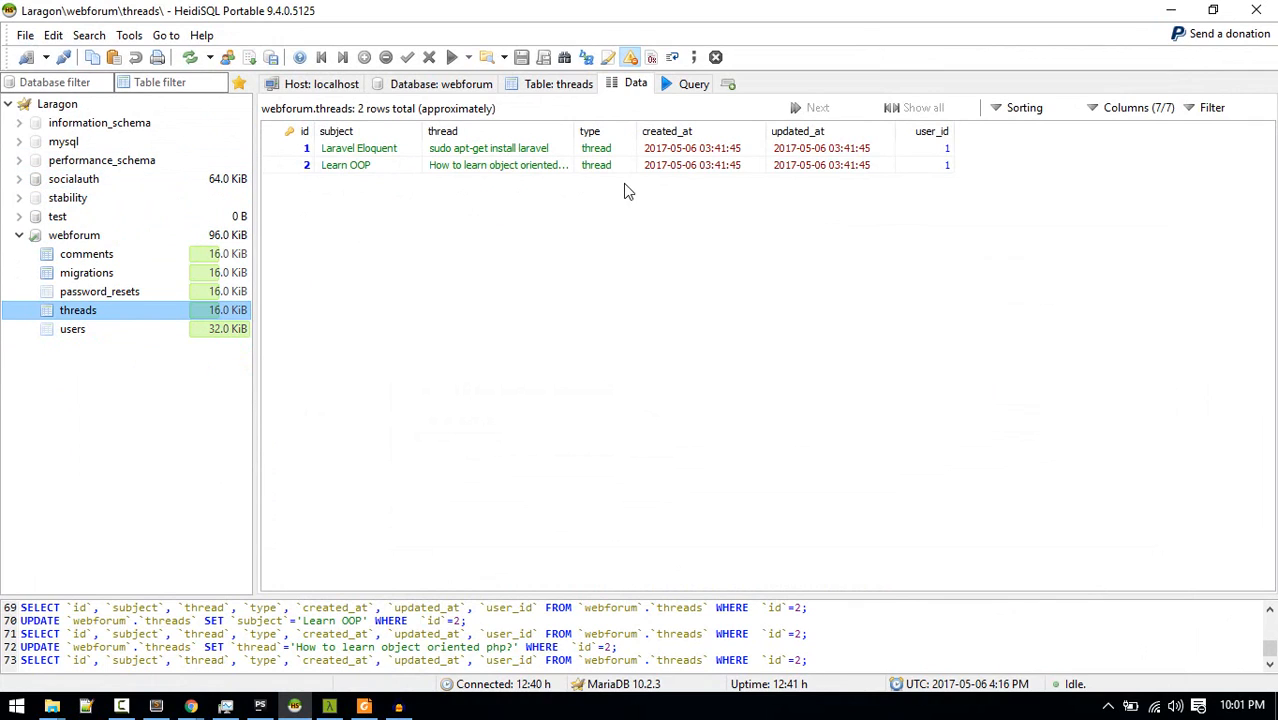
{"action": "left_click", "coordinate": [497, 165]}
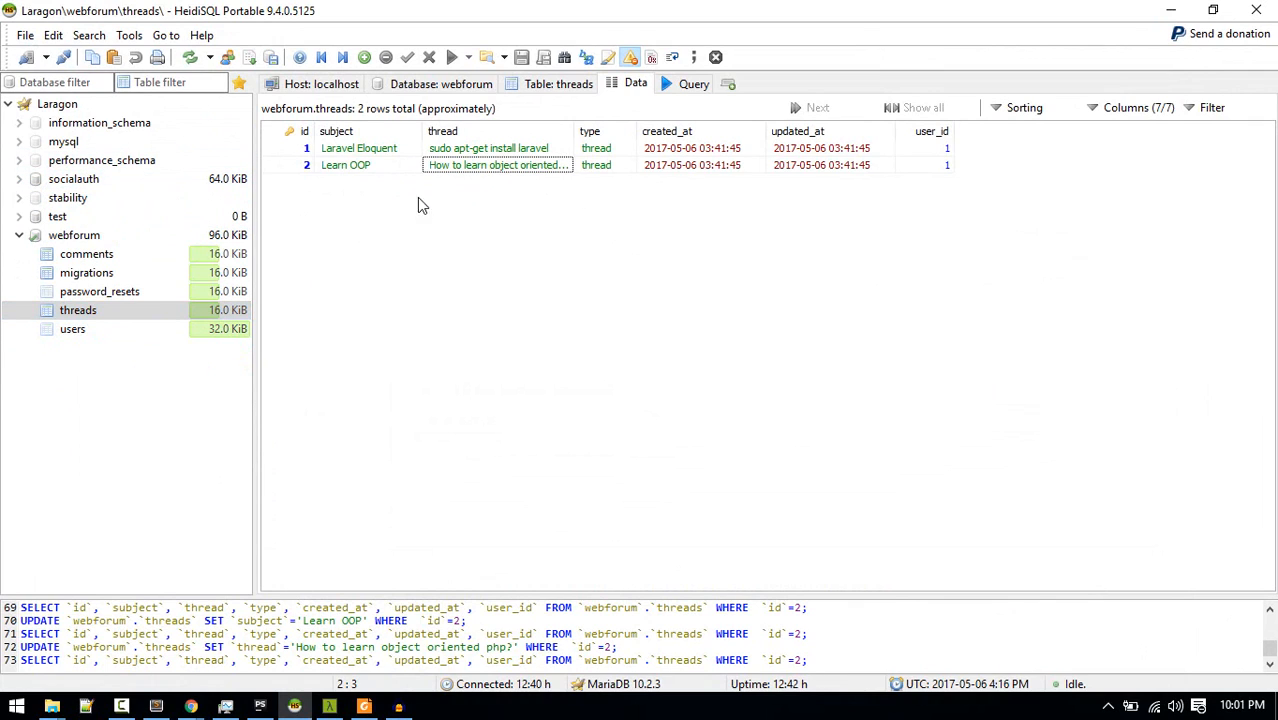
{"action": "mouse_move", "coordinate": [1013, 156]}
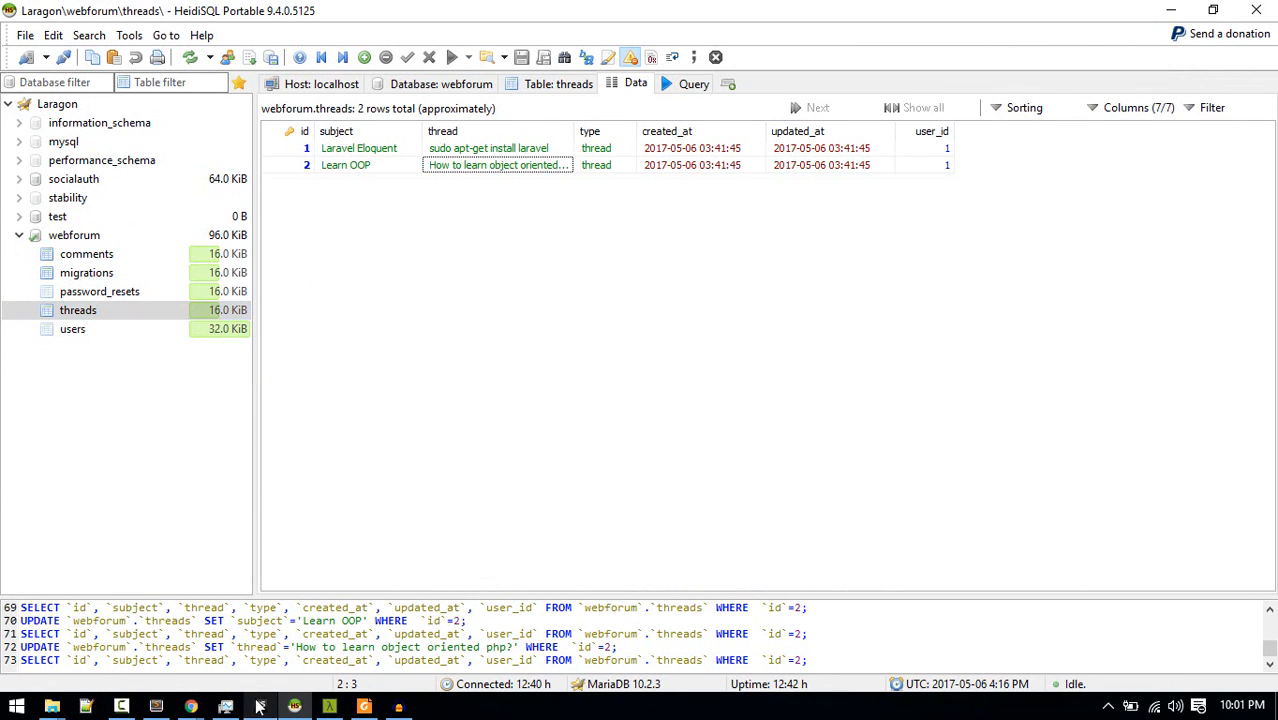
{"action": "left_click", "coordinate": [260, 707]}
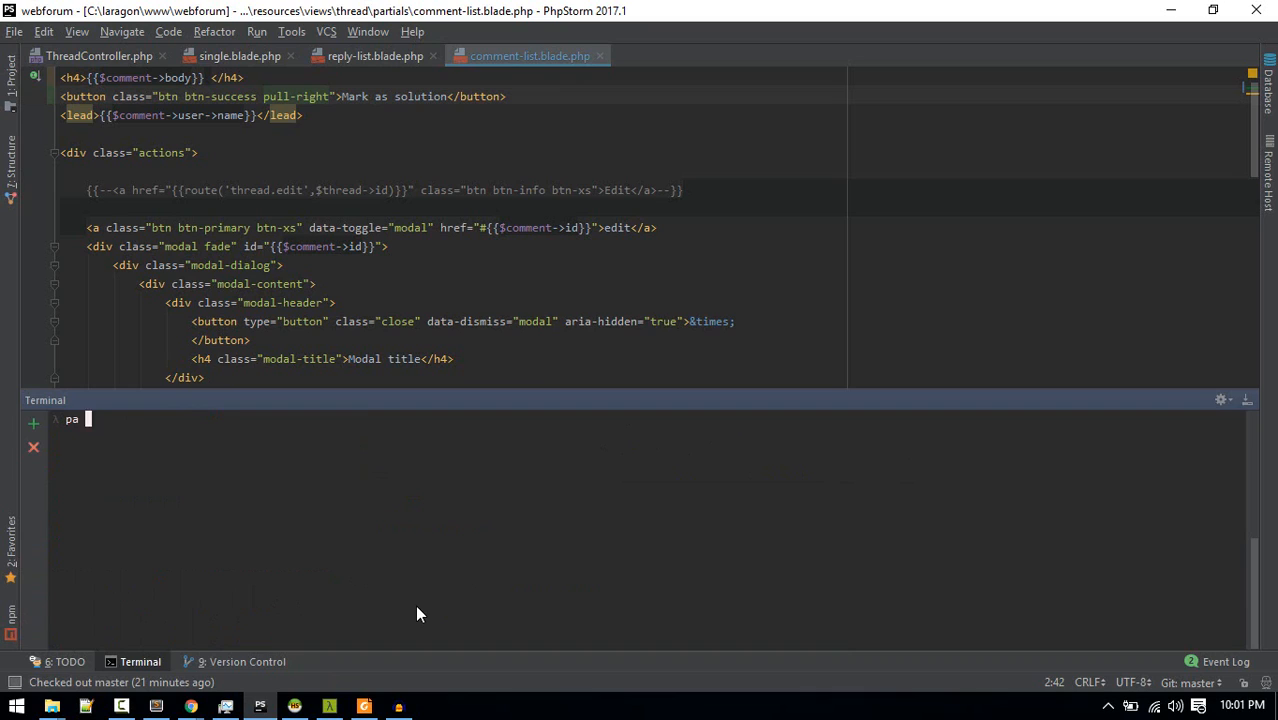
Run php artisan make:migration add_solution_column_in_threads_table --table=threads in the terminal.
{"action": "type", "text": "m"}
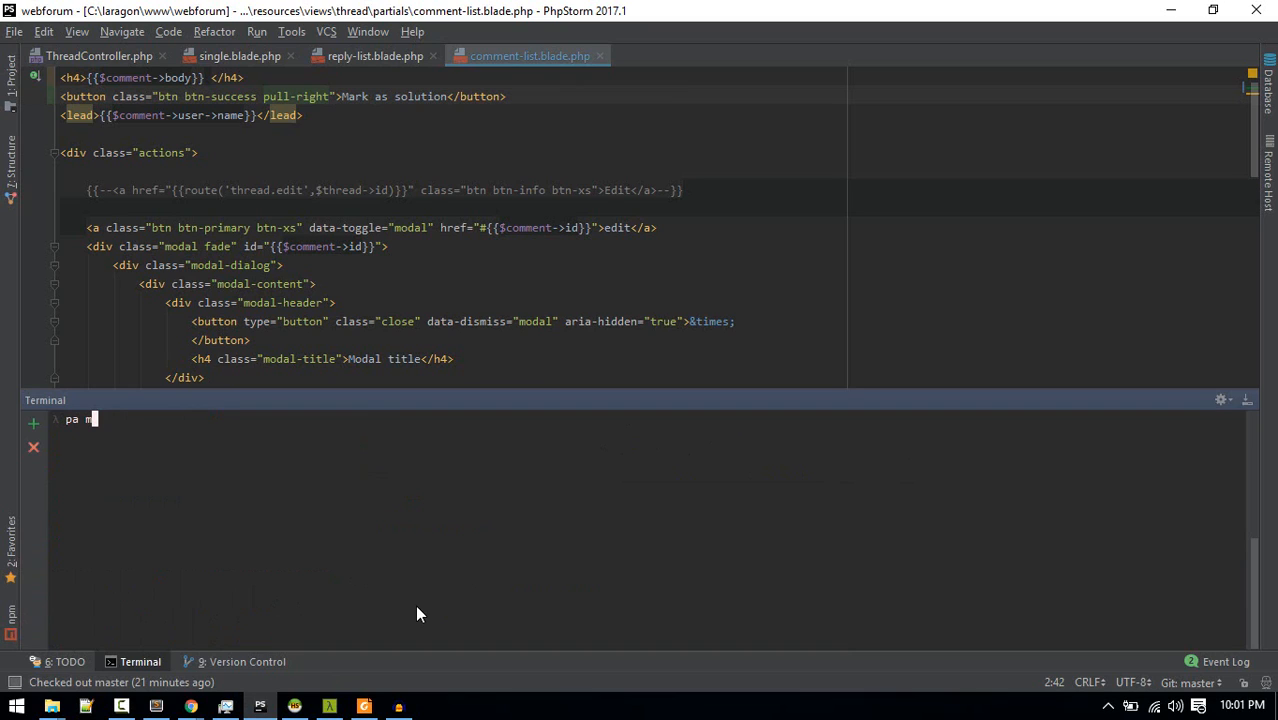
{"action": "type", "text": "ake:migr"}
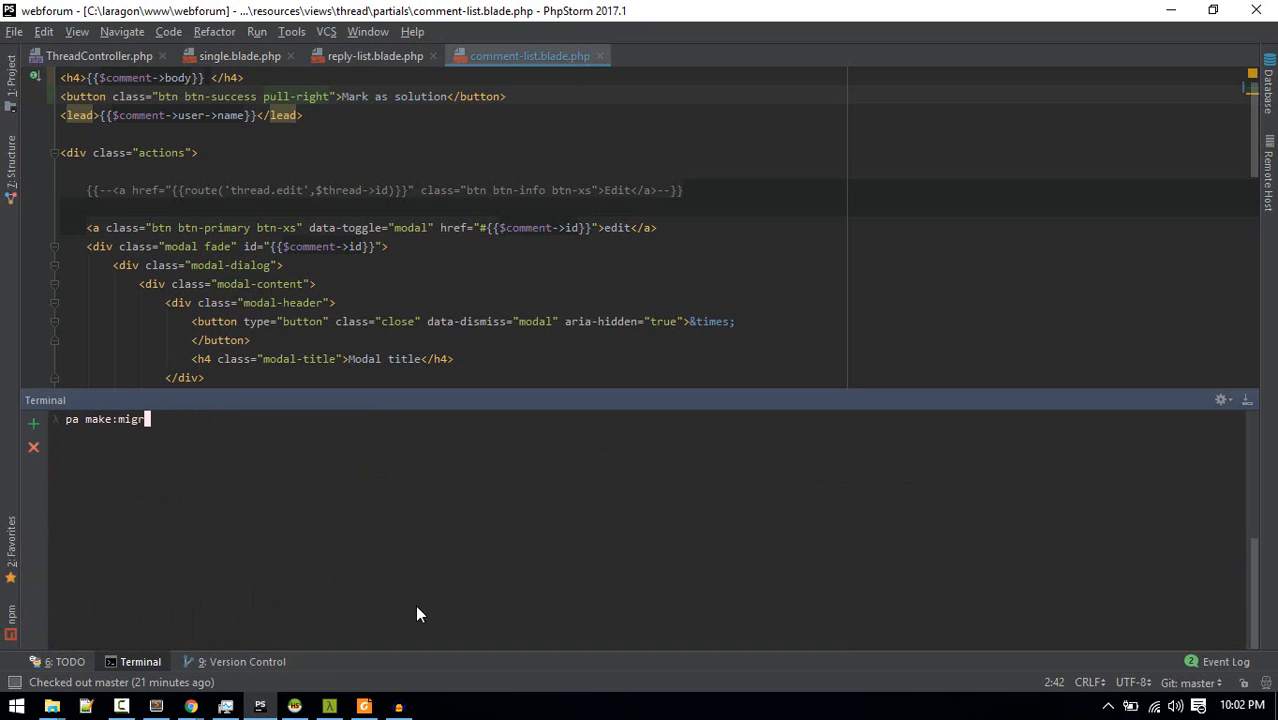
{"action": "type", "text": "ation add"}
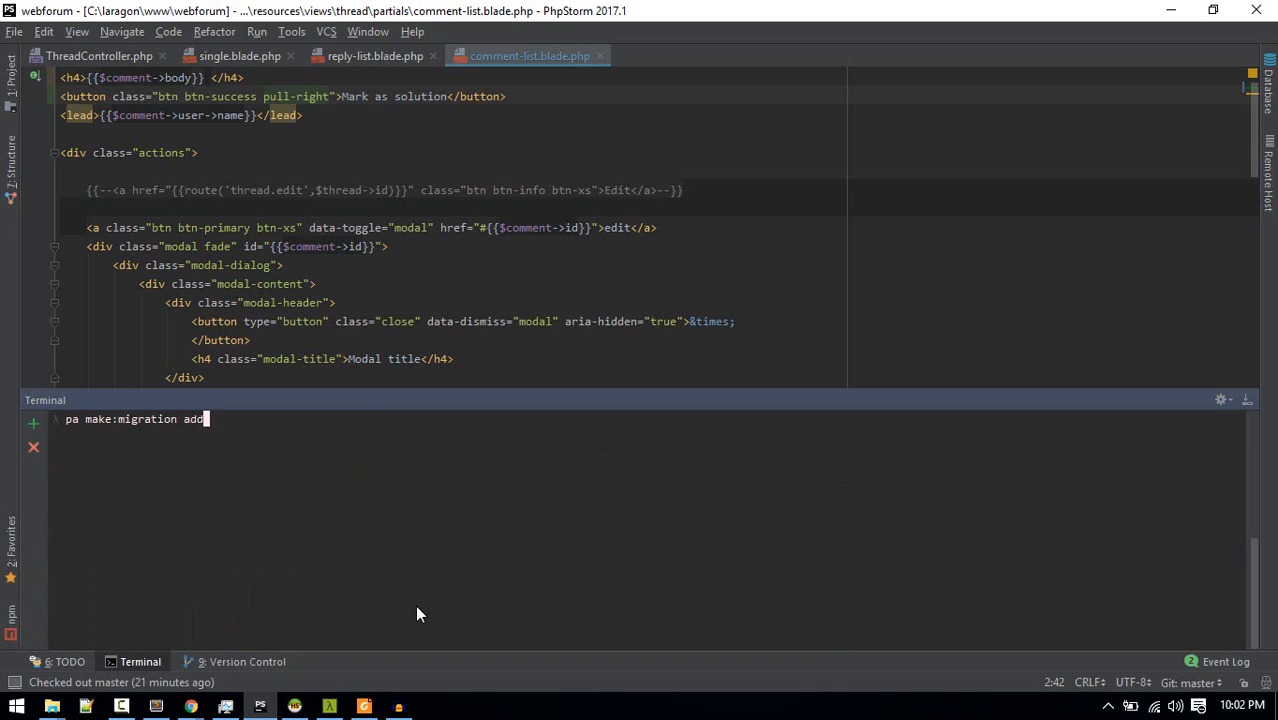
{"action": "type", "text": "_solution"}
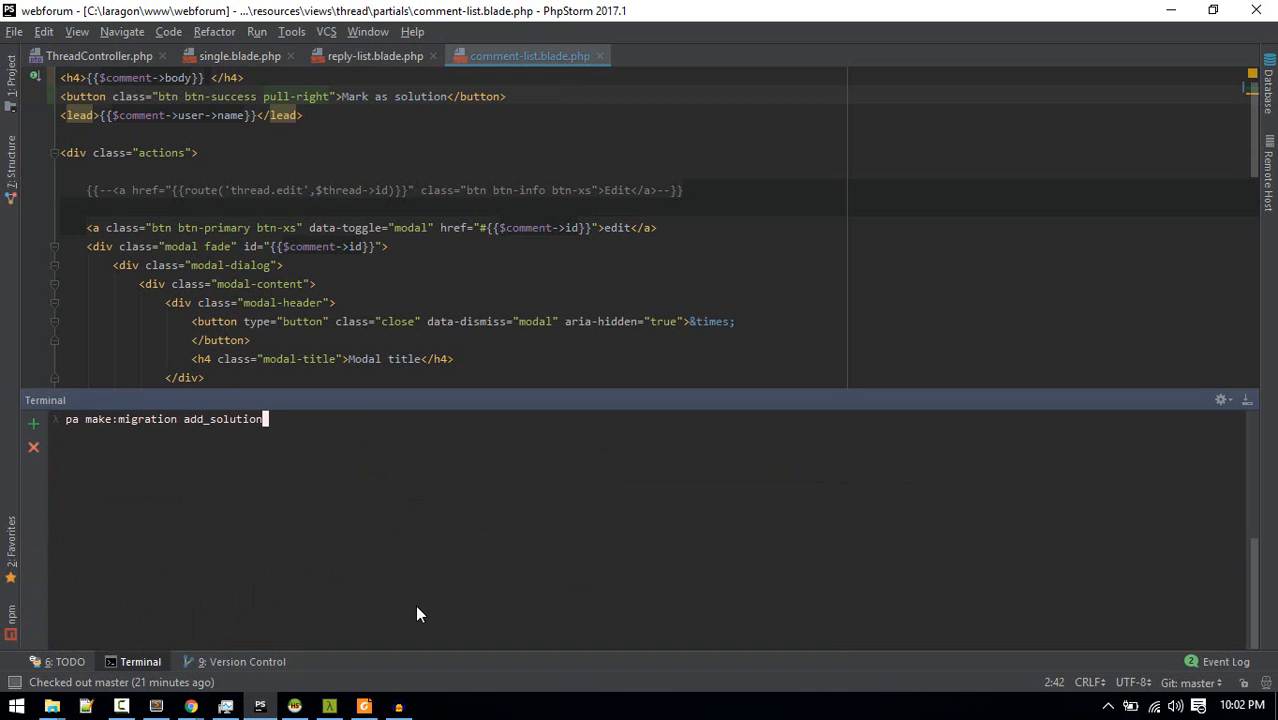
{"action": "type", "text": "_column_in_thread"}
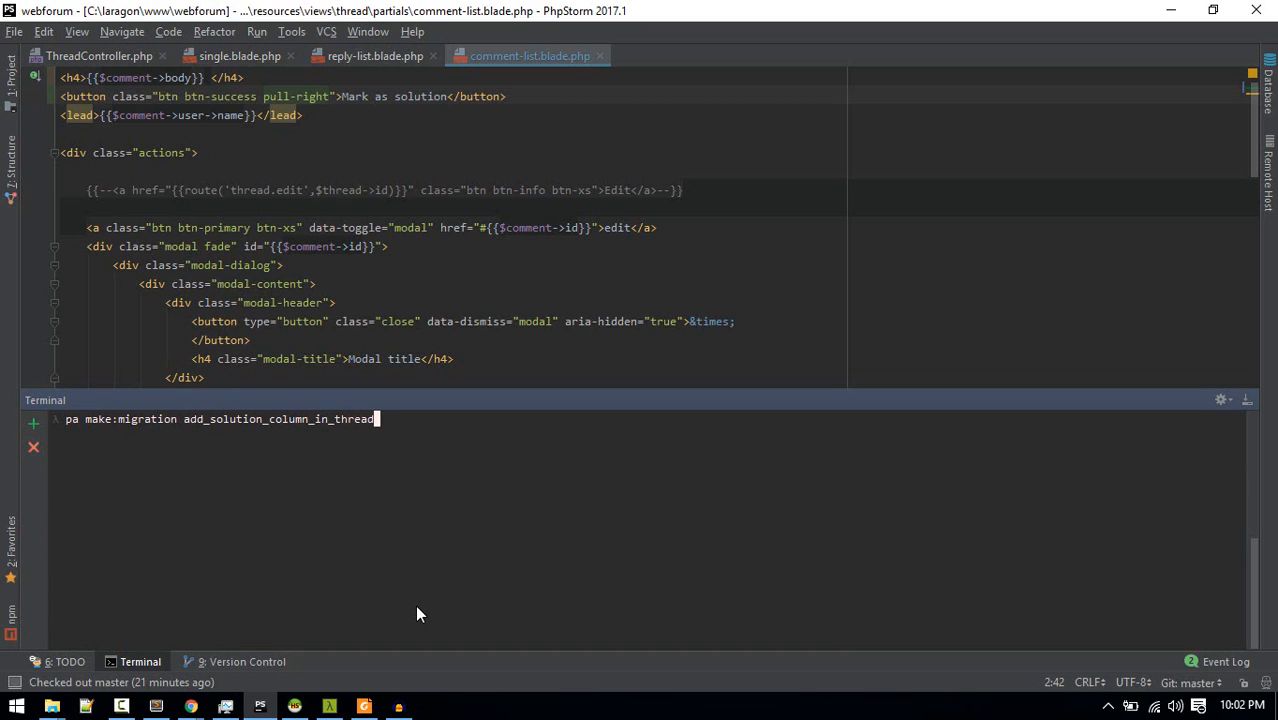
{"action": "type", "text": "s_table"}
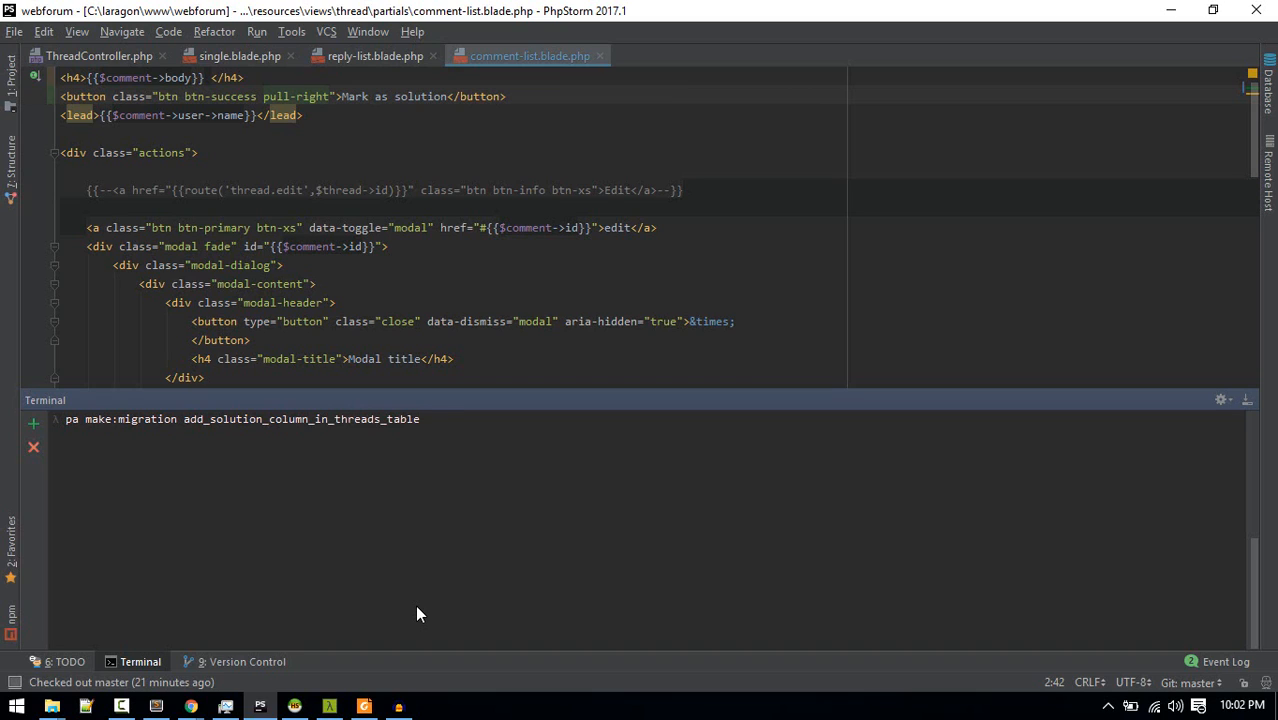
{"action": "type", "text": "-"}
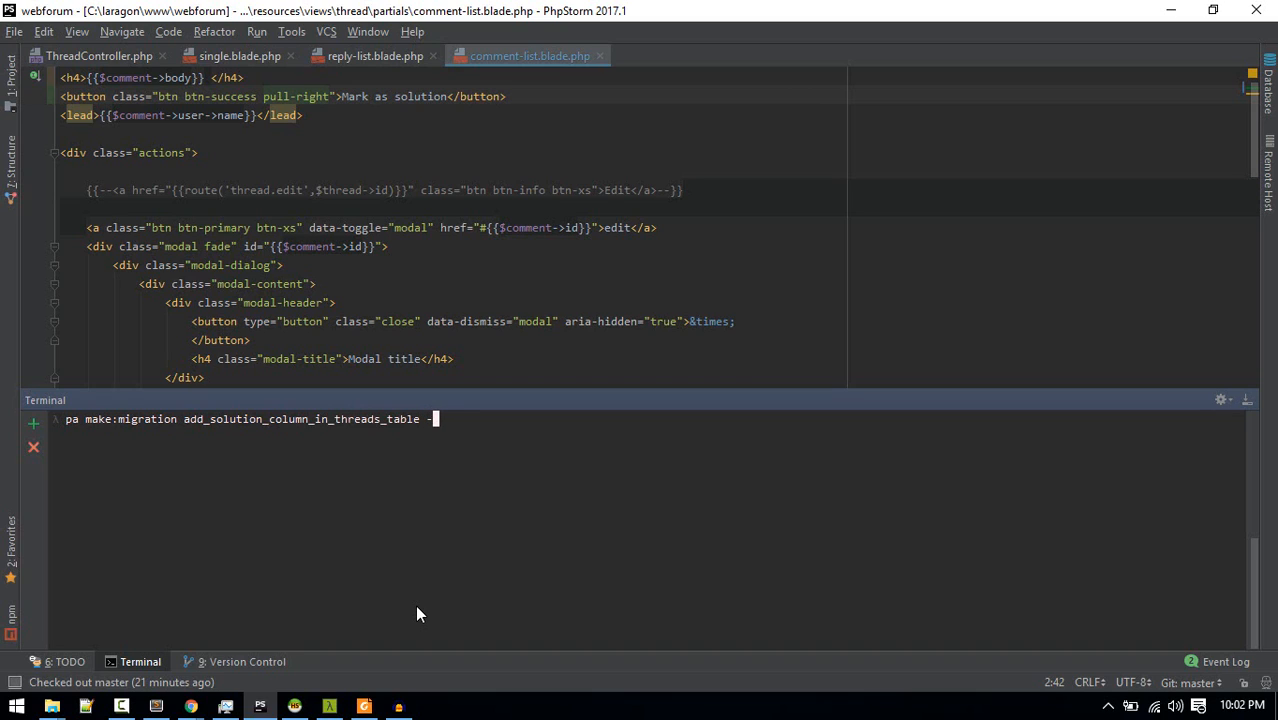
{"action": "type", "text": "-table="}
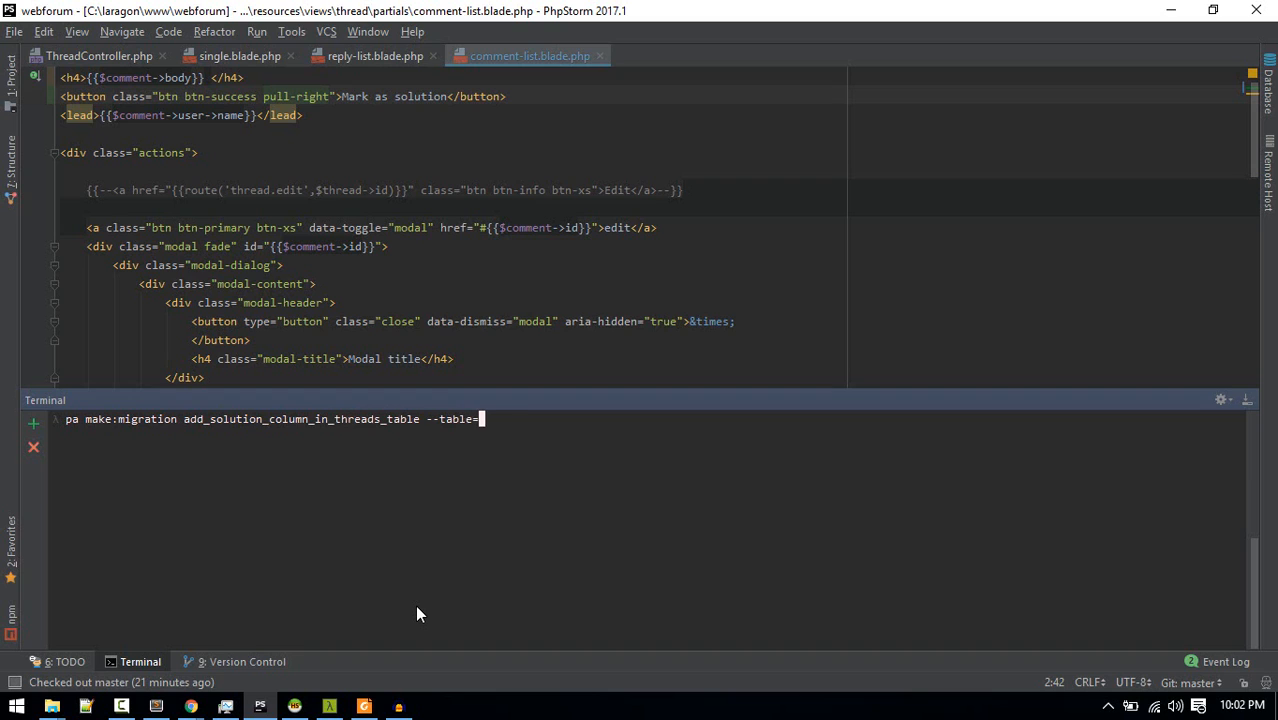
{"action": "type", "text": "threads"}
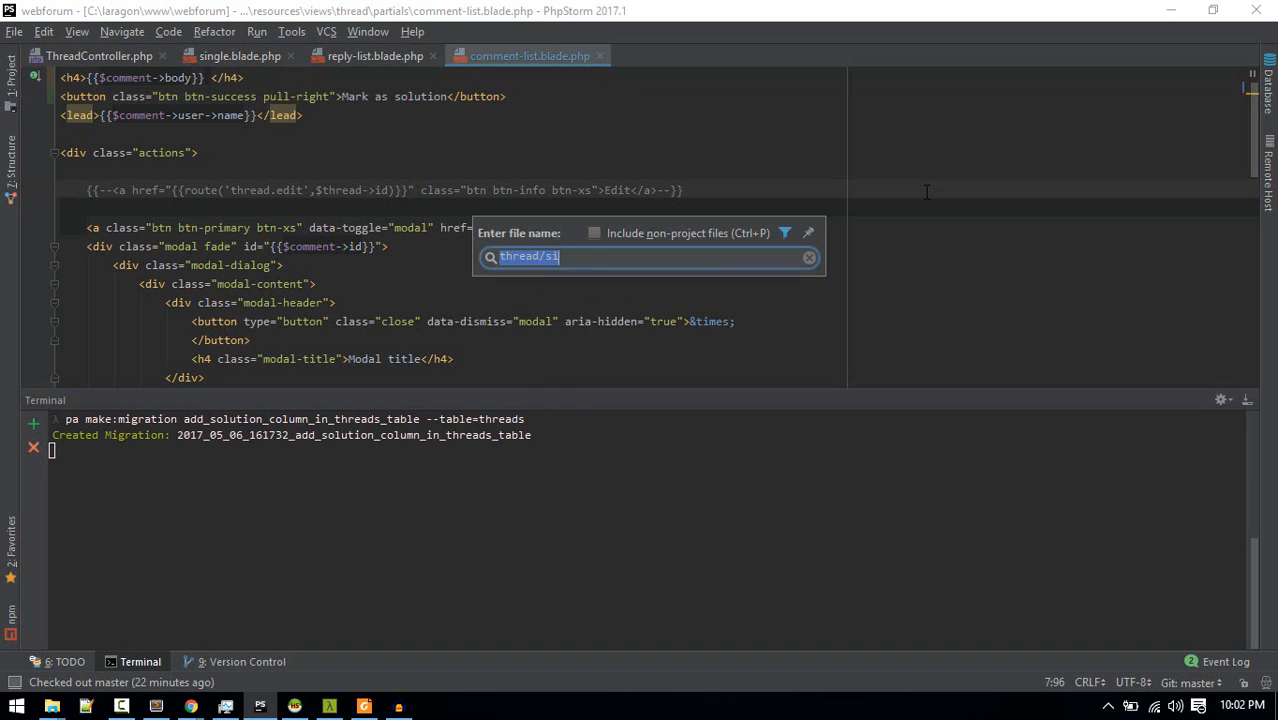
Search 'addso' and open 2017_05_06_161732_add_solution_column_in_threads_table.php.
{"action": "type", "text": "addso"}
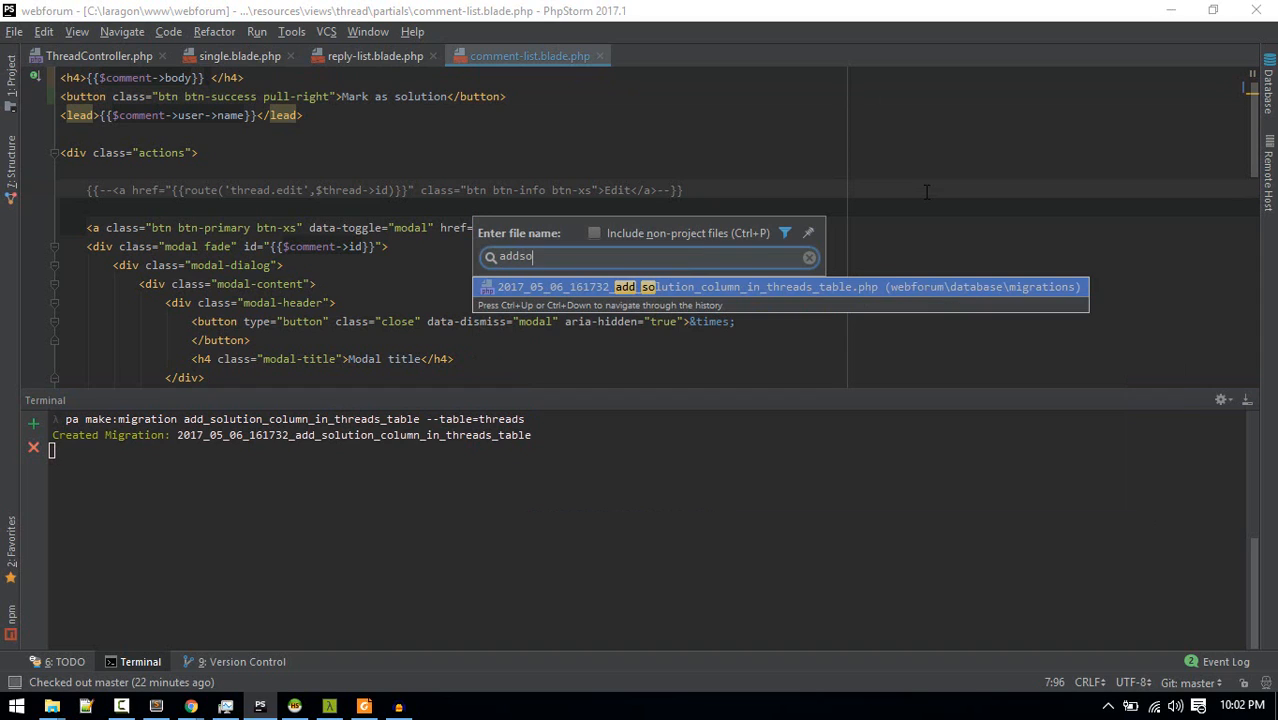
{"action": "left_click", "coordinate": [780, 287]}
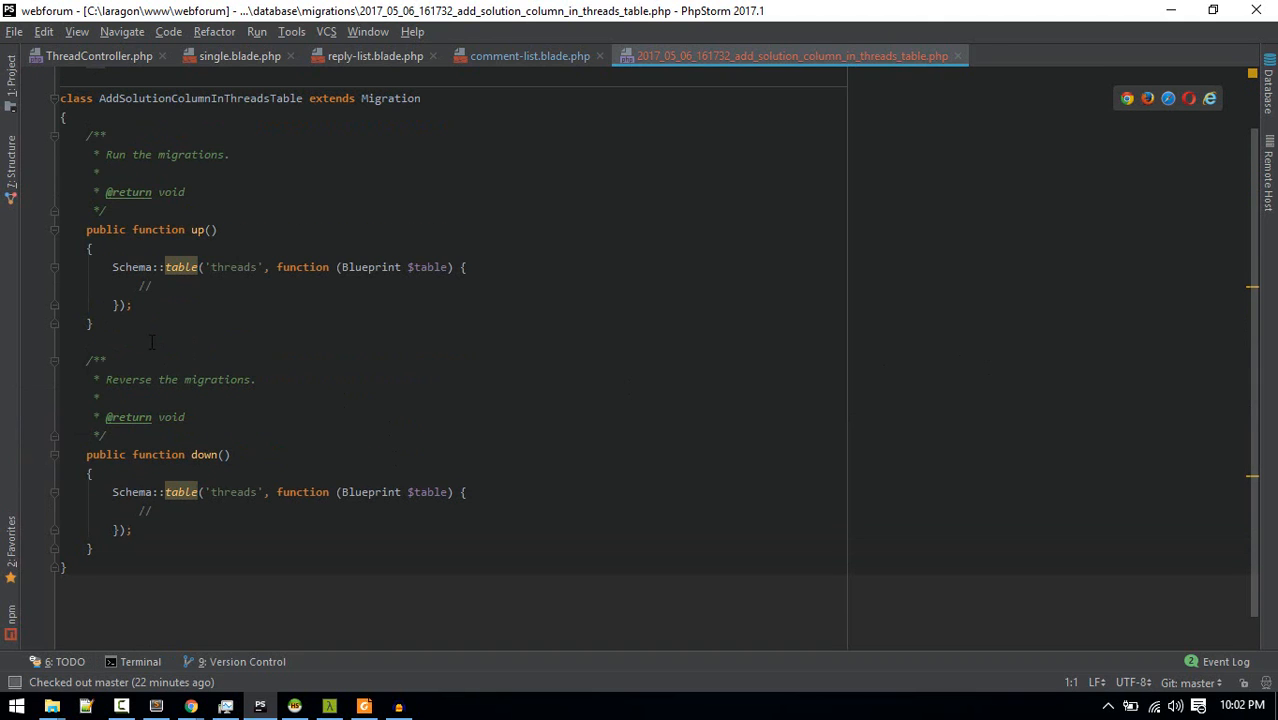
Add unsignedInteger('solution')->nullable() in up() and dropColumn('solution') in down().
{"action": "scroll", "scroll_direction": "up", "scroll_amount": 3}
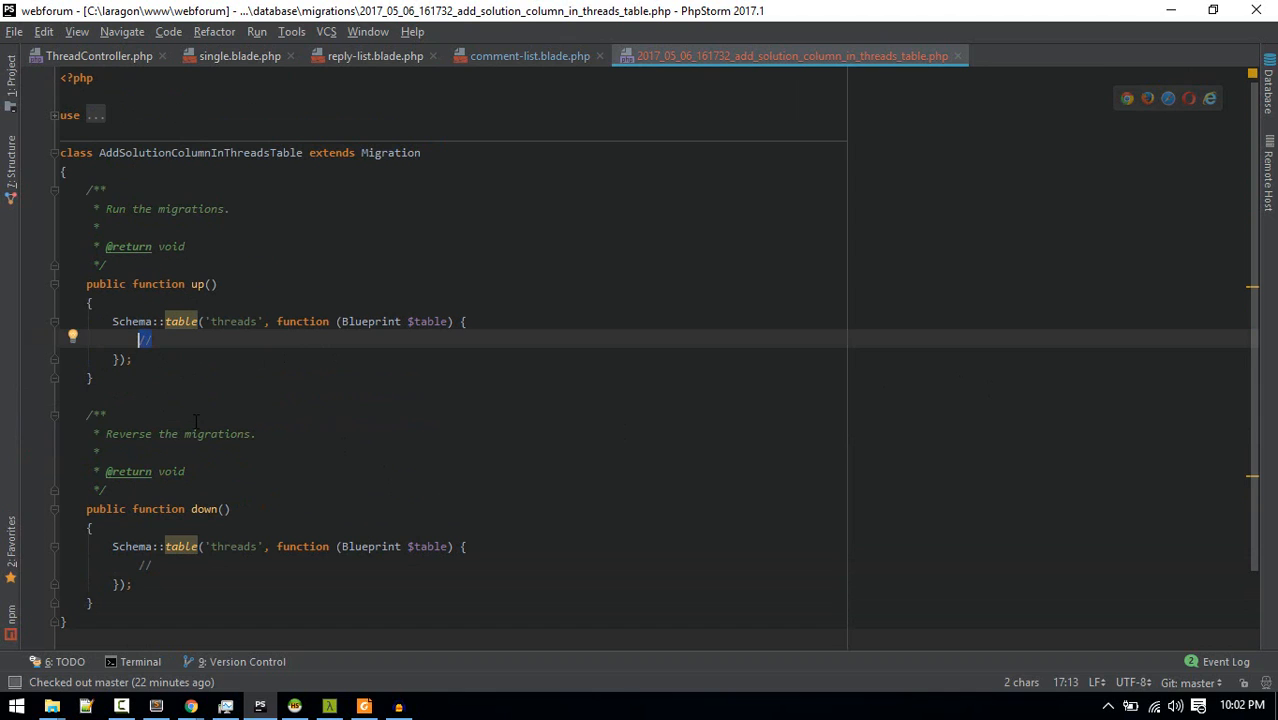
{"action": "type", "text": "$tabl"}
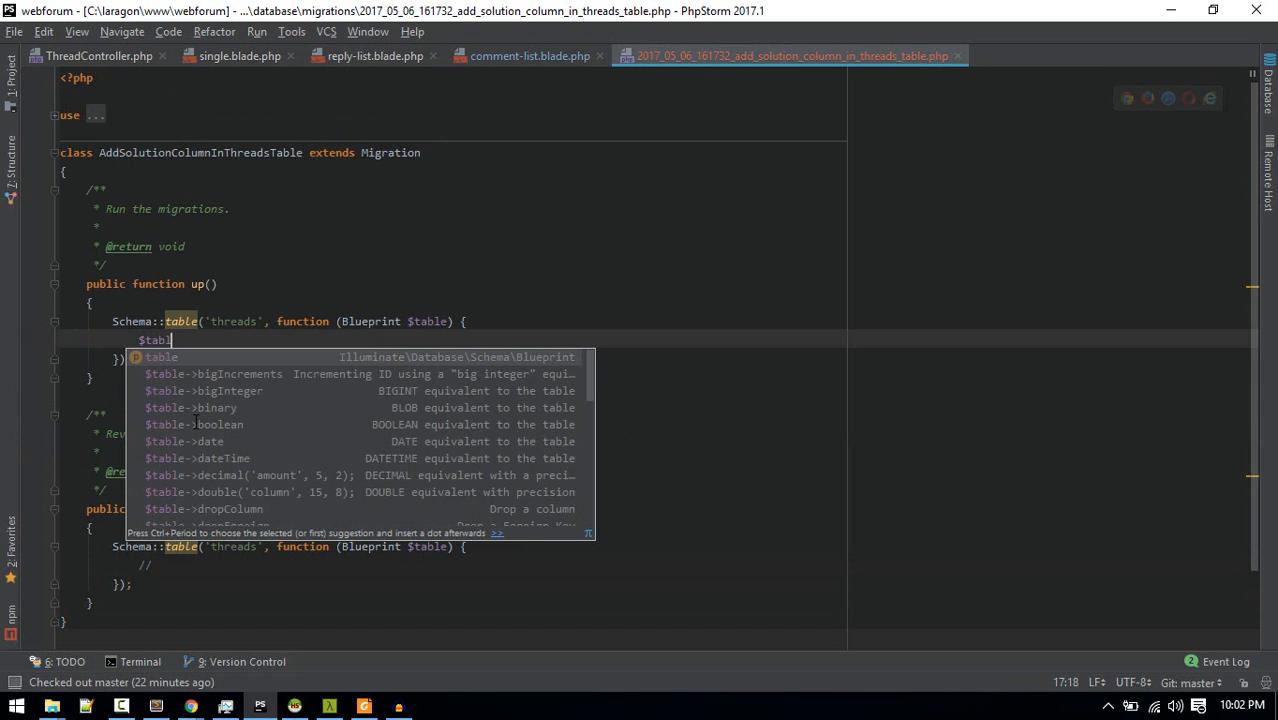
{"action": "type", "text": "->"}
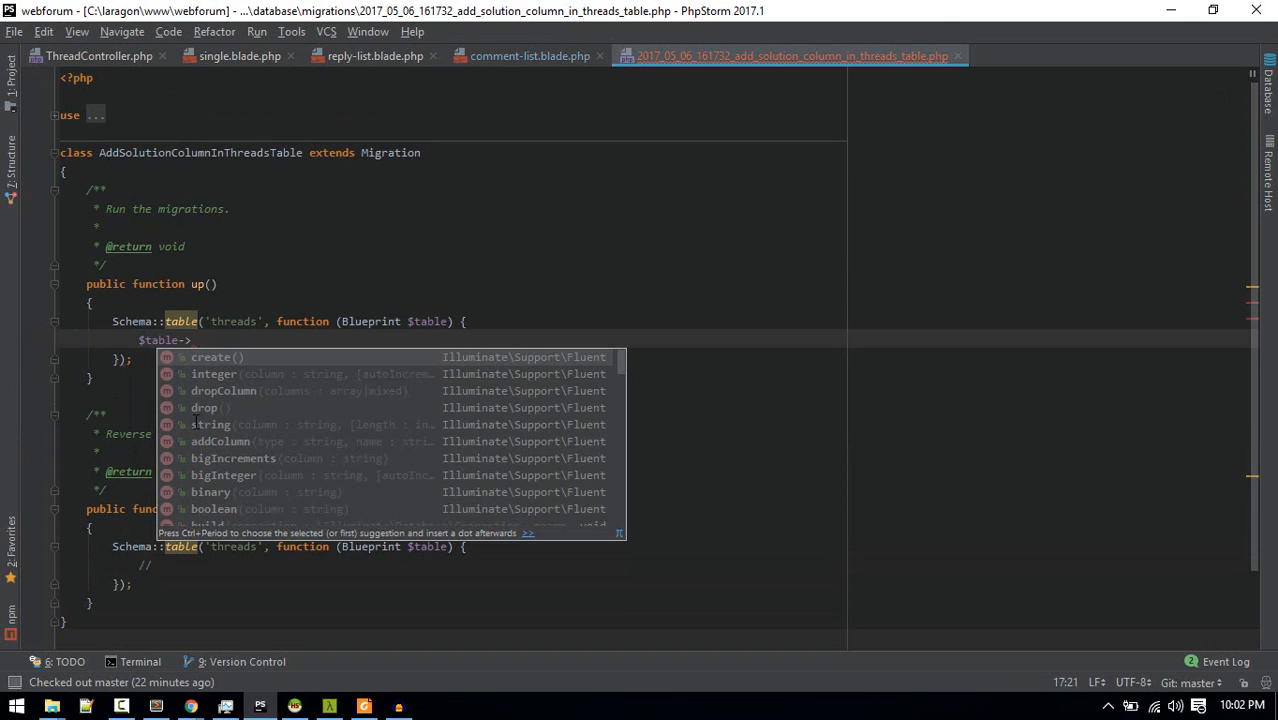
{"action": "type", "text": "unsignedInteger("}
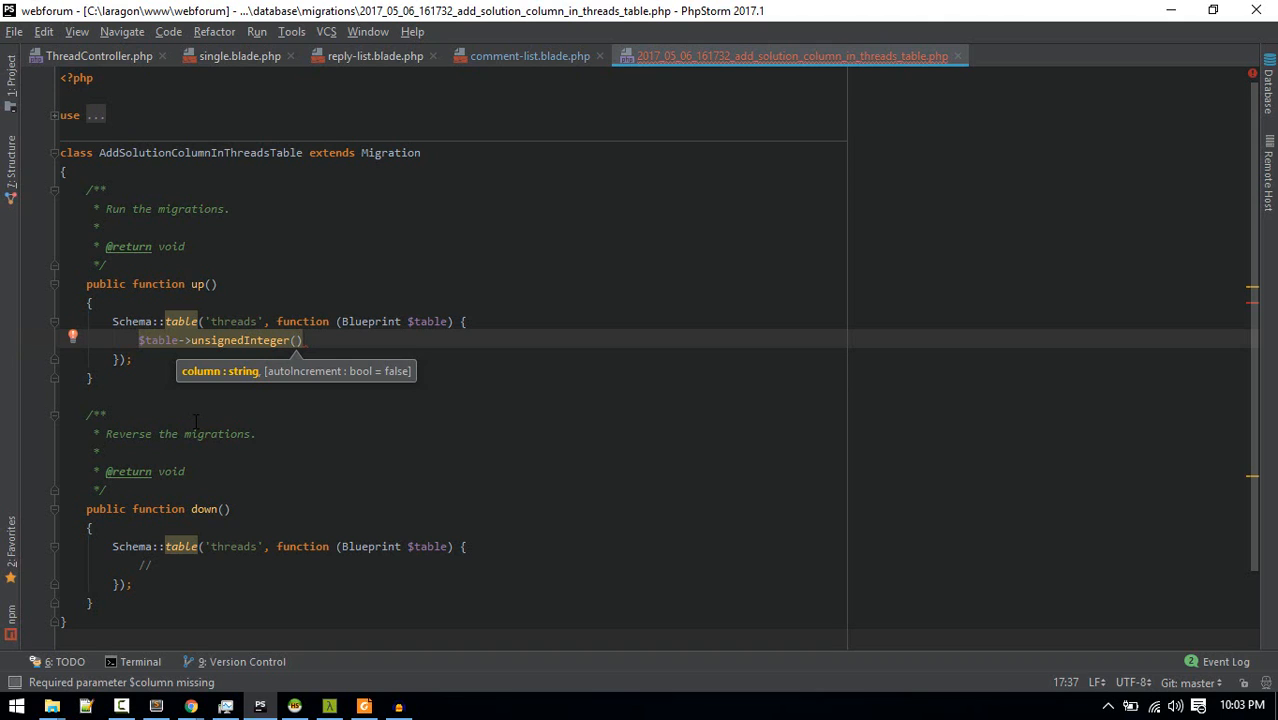
{"action": "type", "text": "->"}
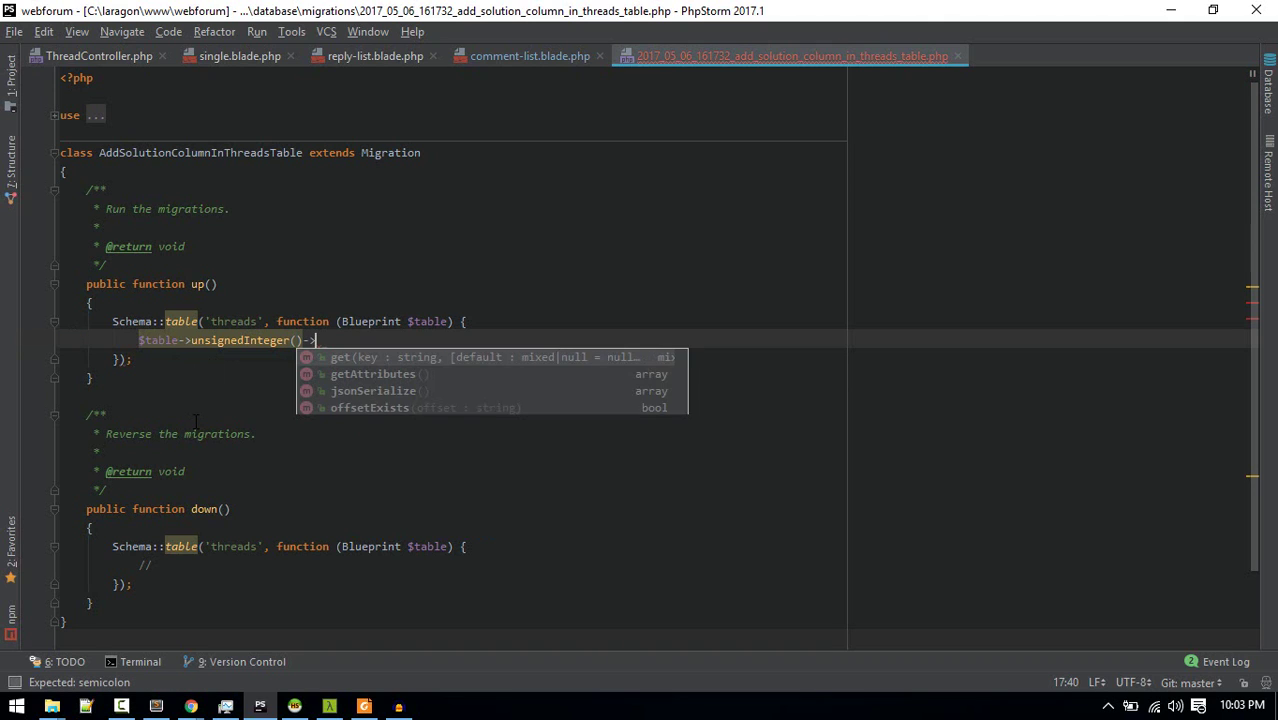
{"action": "type", "text": "->nullable();"}
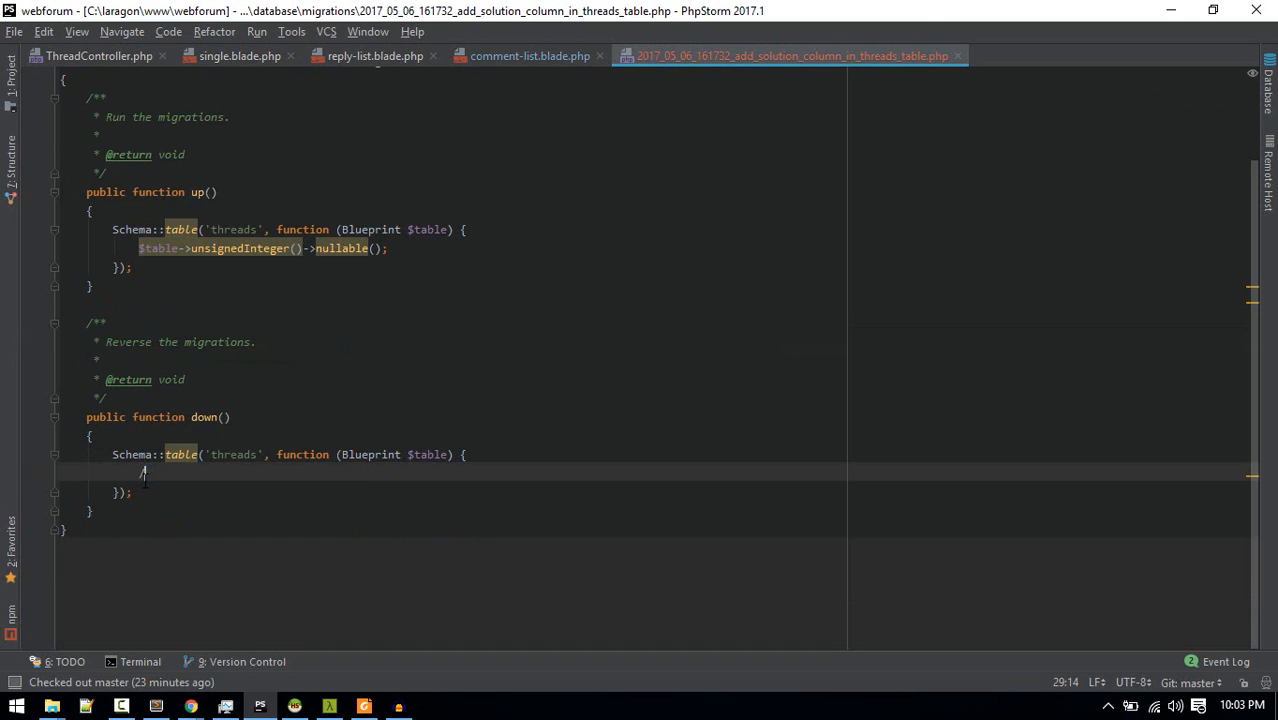
{"action": "type", "text": "$ta"}
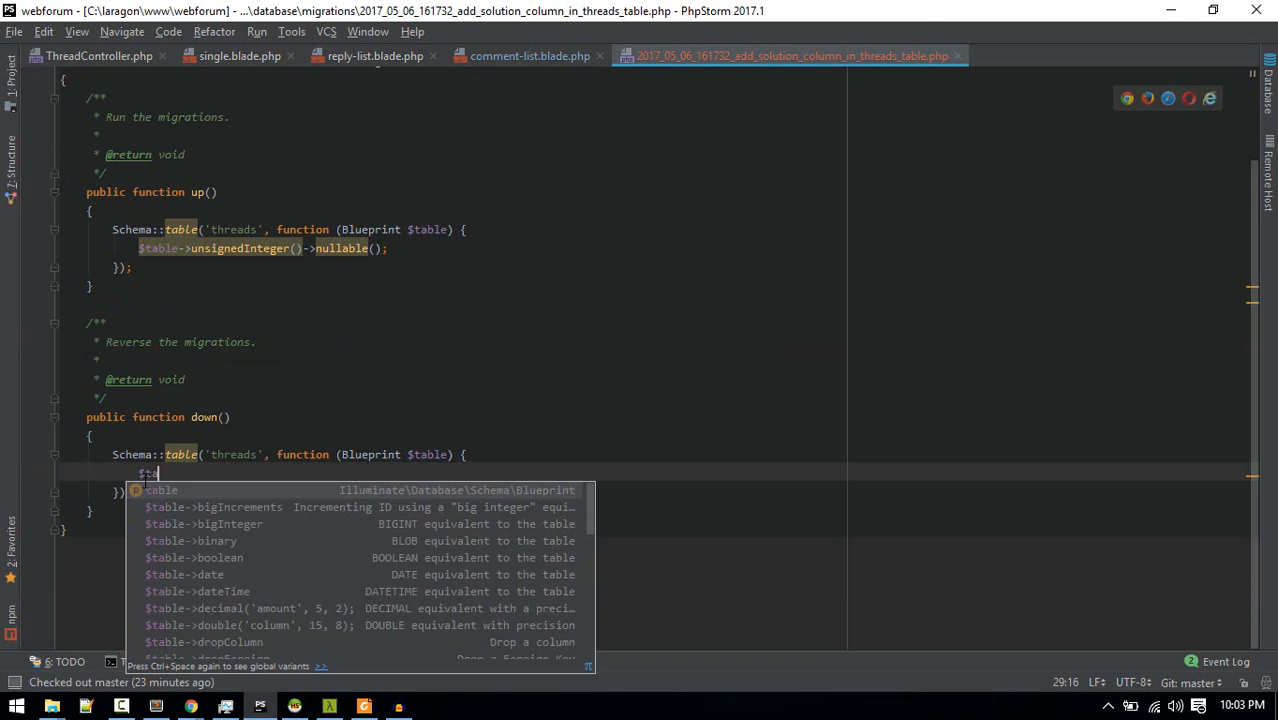
{"action": "type", "text": "->dropColumn('solution');"}
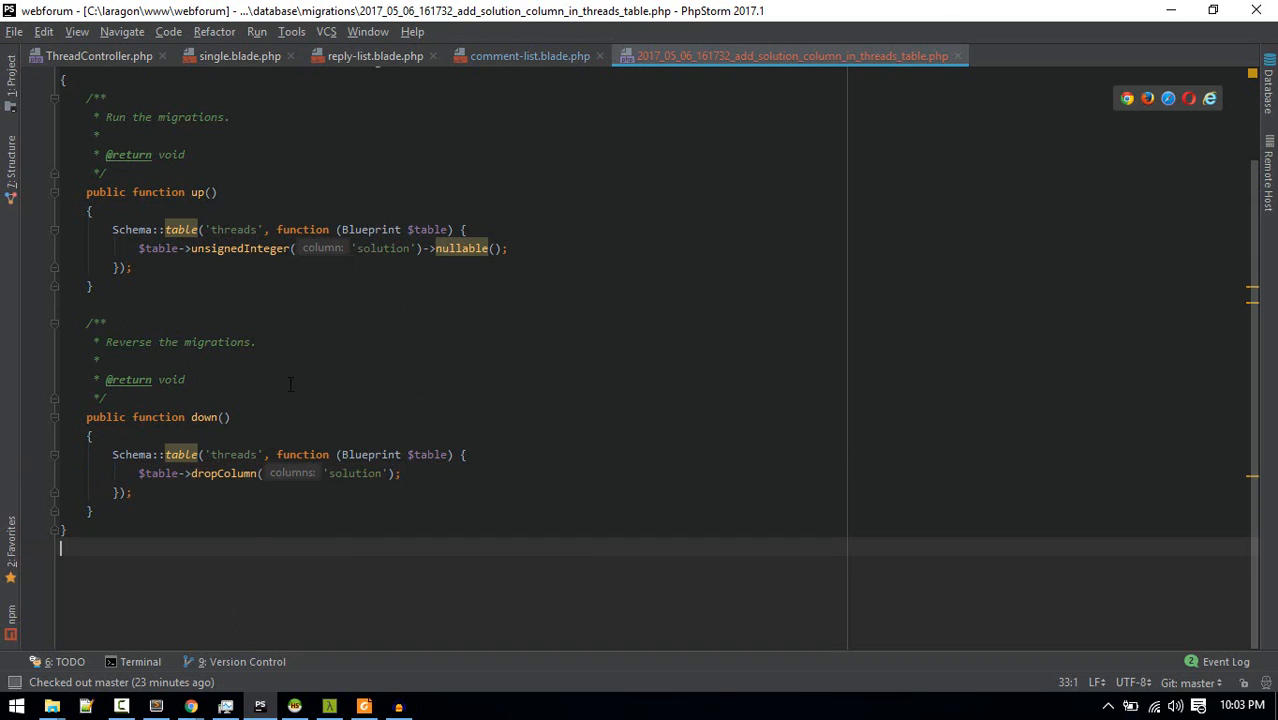
{"action": "left_click", "coordinate": [140, 661]}
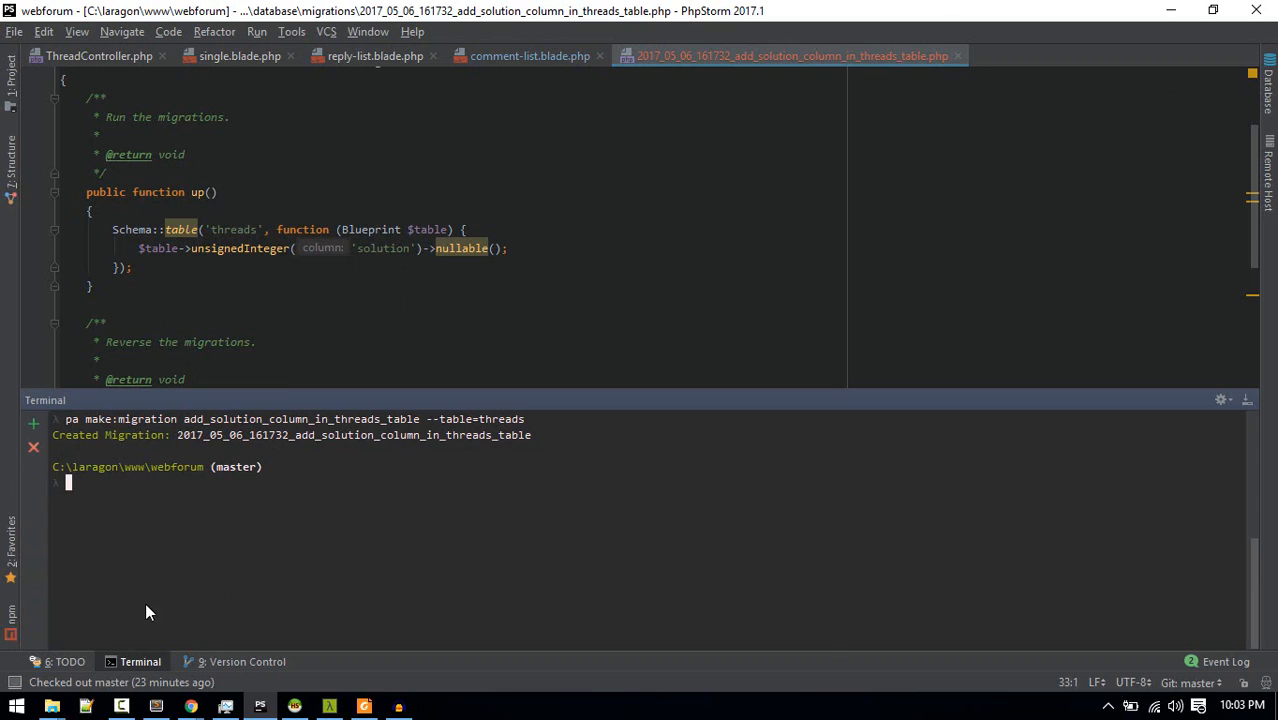
Run 'pa migrate' in the terminal, then hide the terminal panel.
{"action": "type", "text": "pa"}
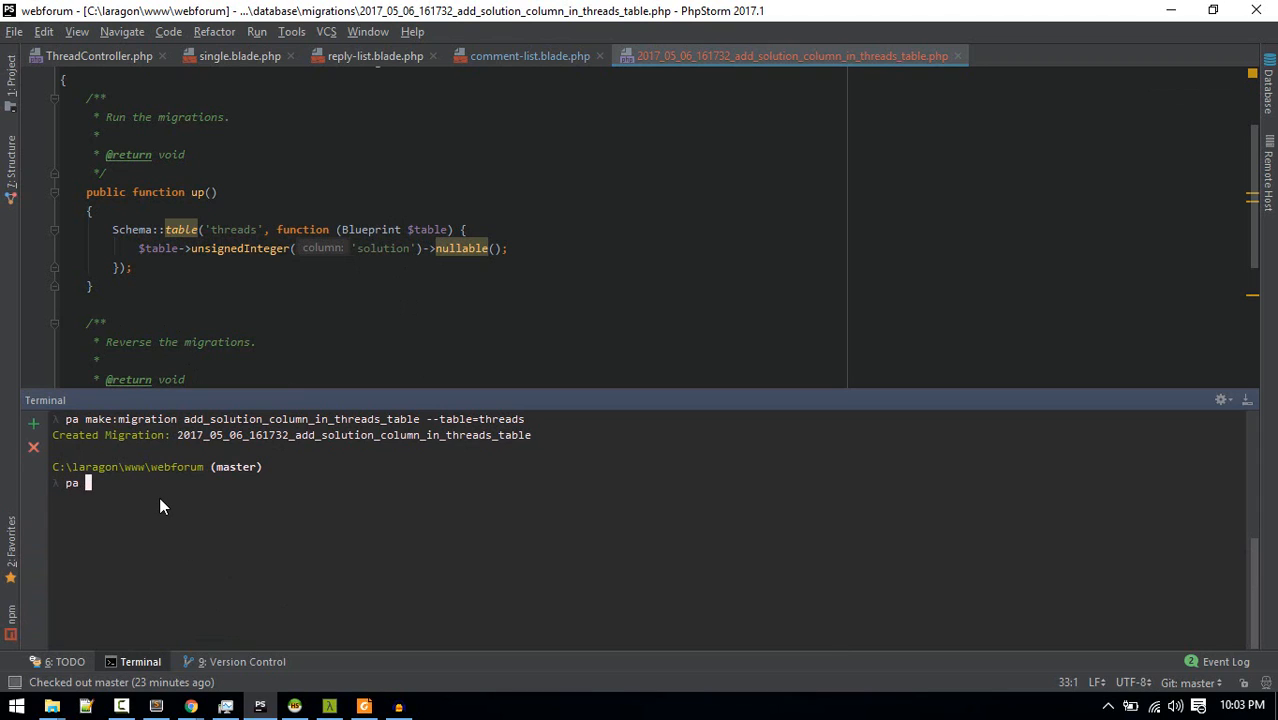
{"action": "type", "text": "migr"}
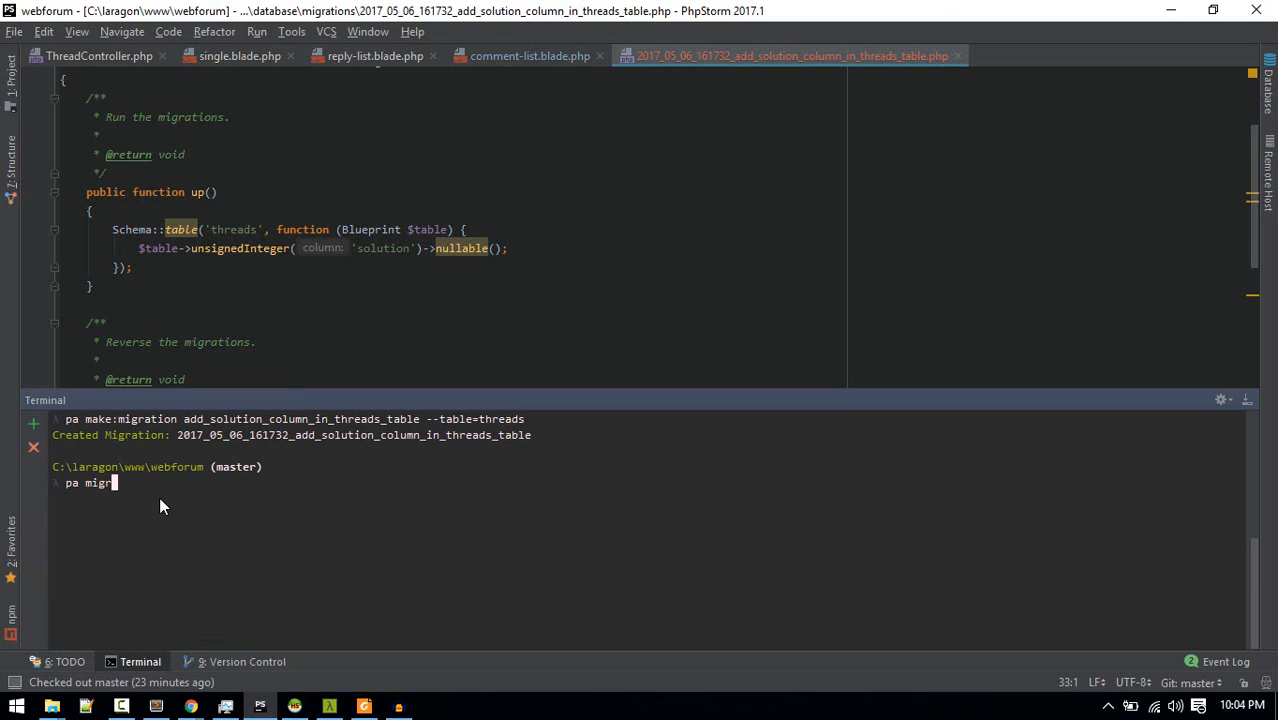
{"action": "key", "text": "Return"}
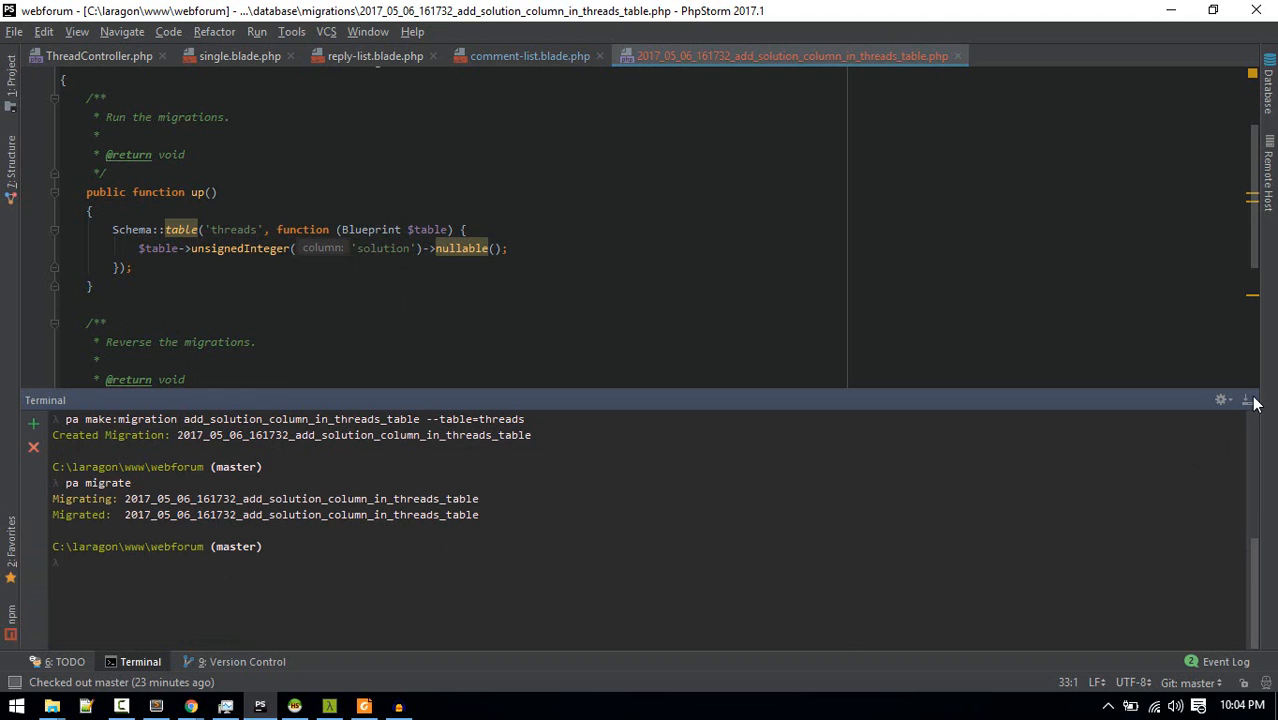
{"action": "left_click", "coordinate": [294, 707]}
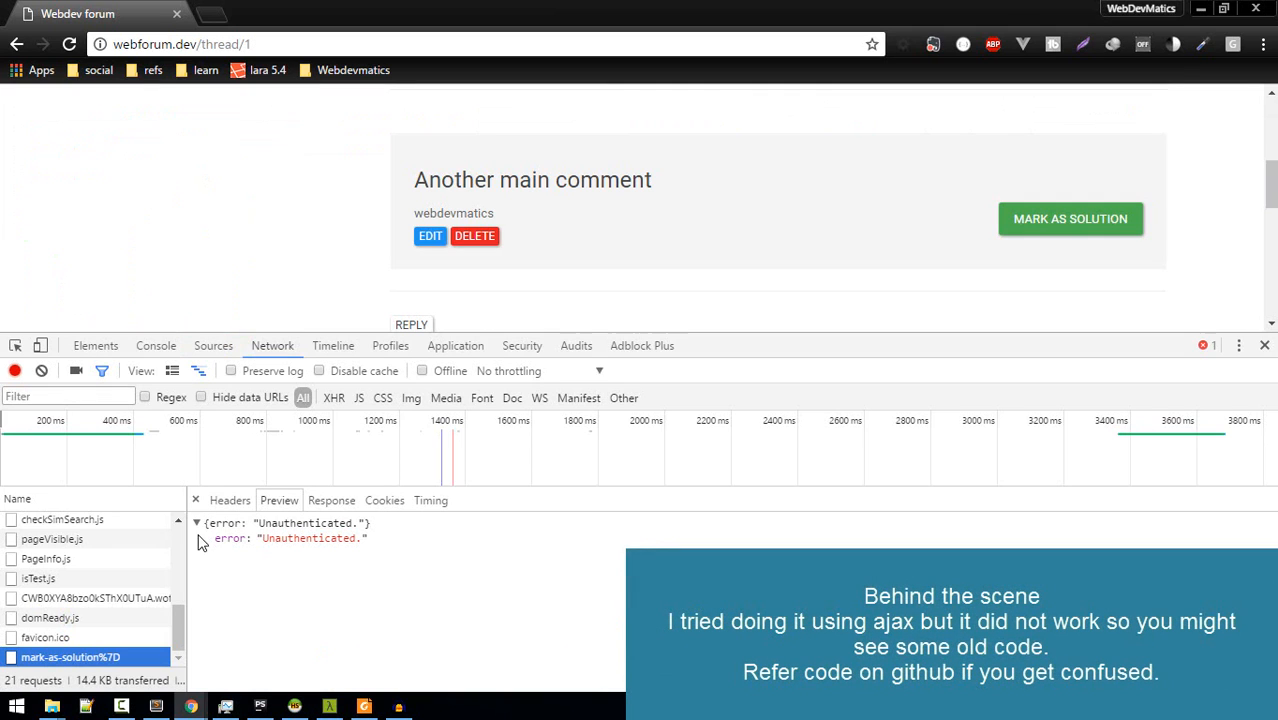
{"action": "mouse_move", "coordinate": [910, 263]}
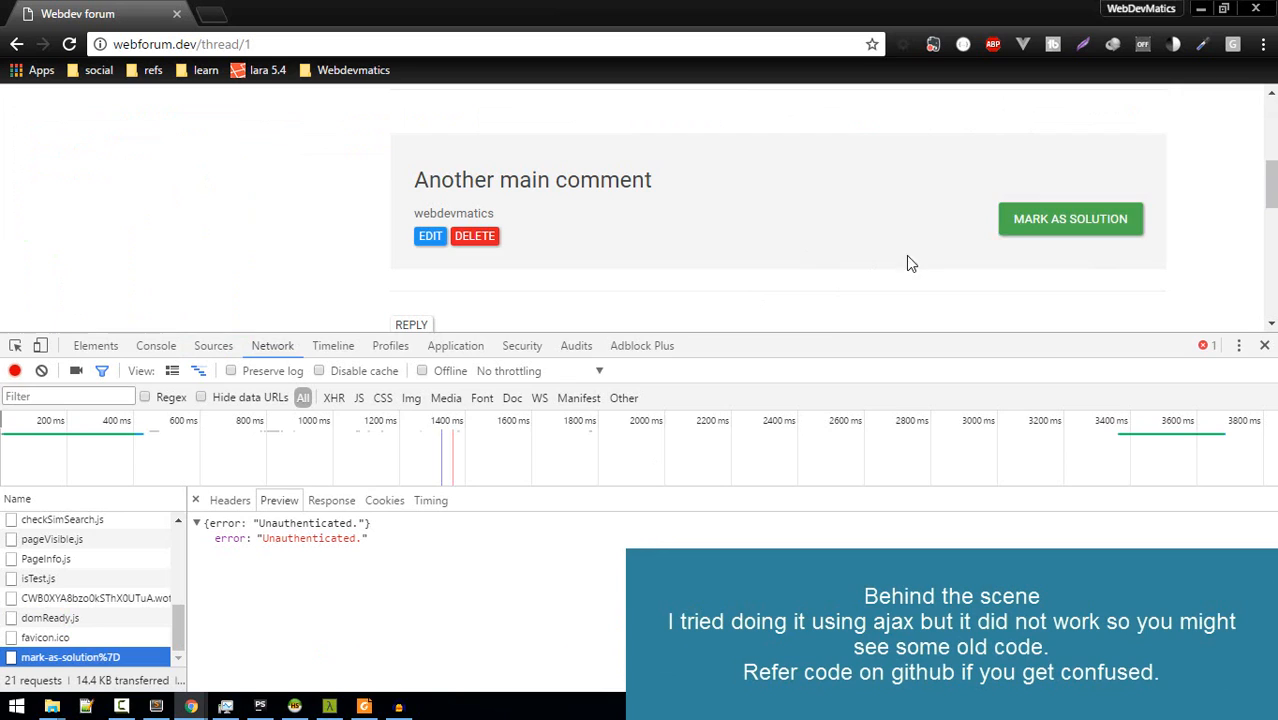
{"action": "mouse_move", "coordinate": [1030, 249]}
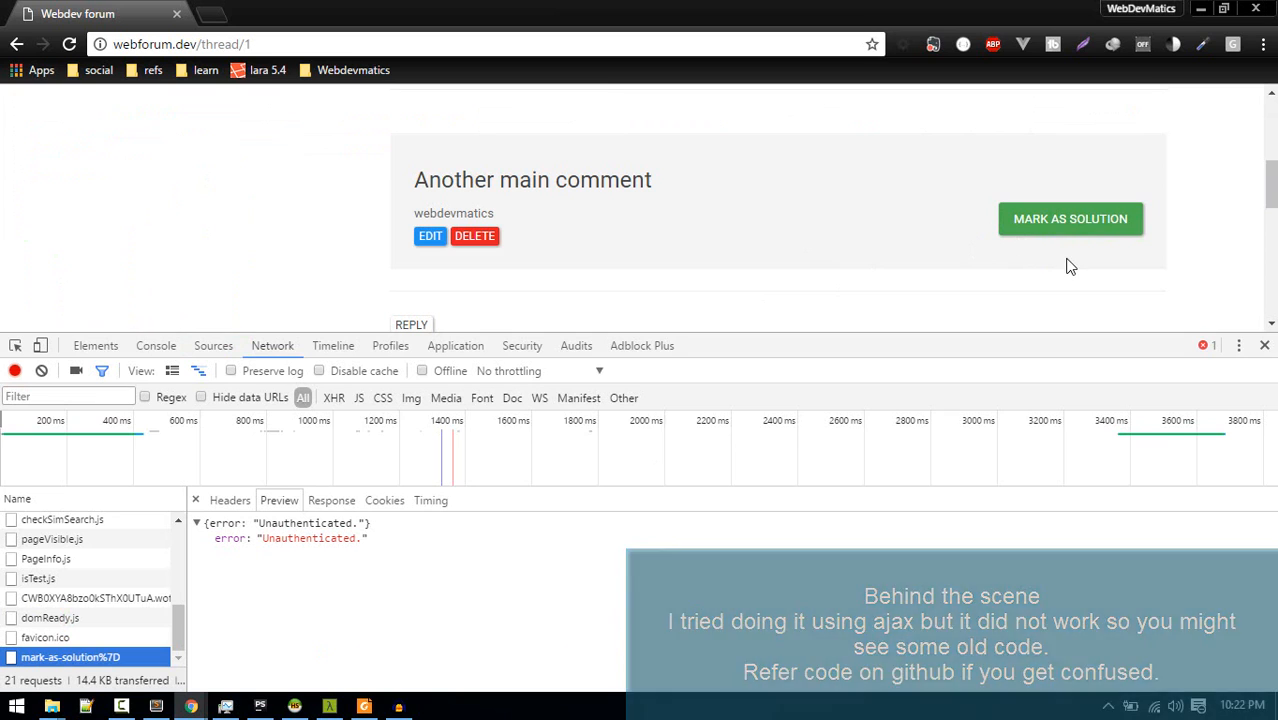
{"action": "mouse_move", "coordinate": [1033, 277]}
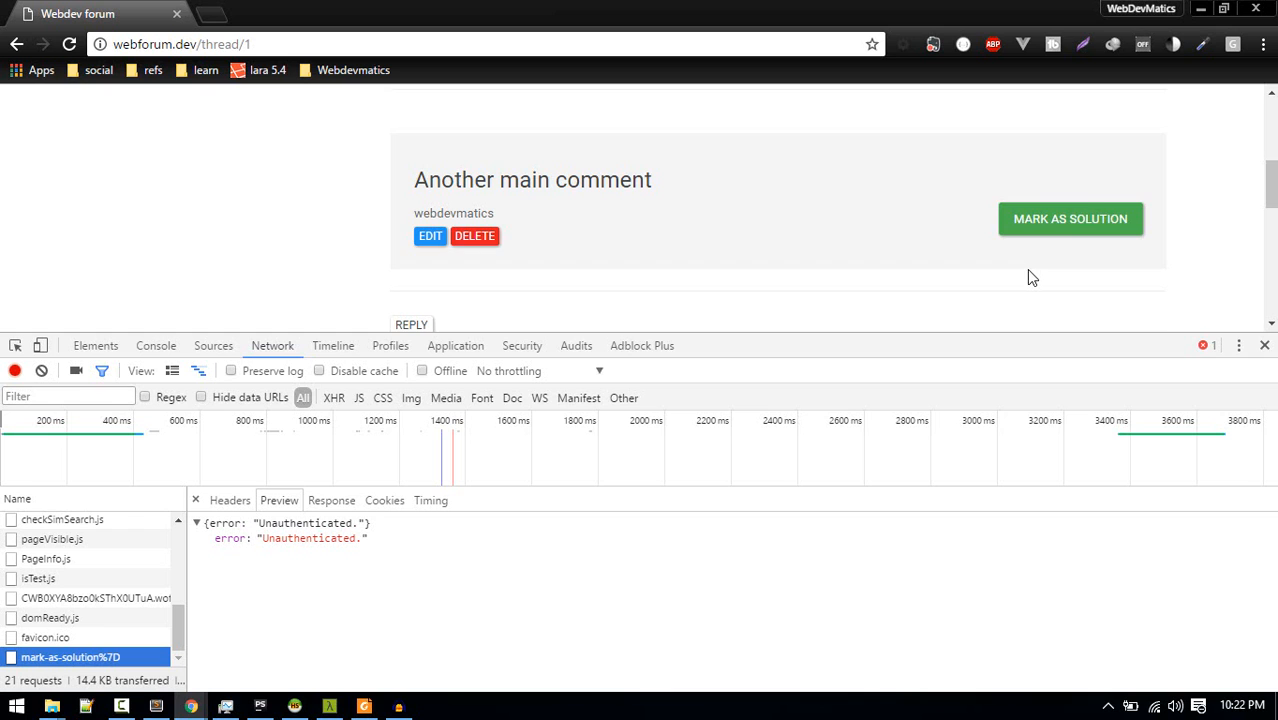
Scroll the thread page up to the Mark As Solution button, then return to PhpStorm.
{"action": "scroll", "scroll_direction": "up", "scroll_amount": 3}
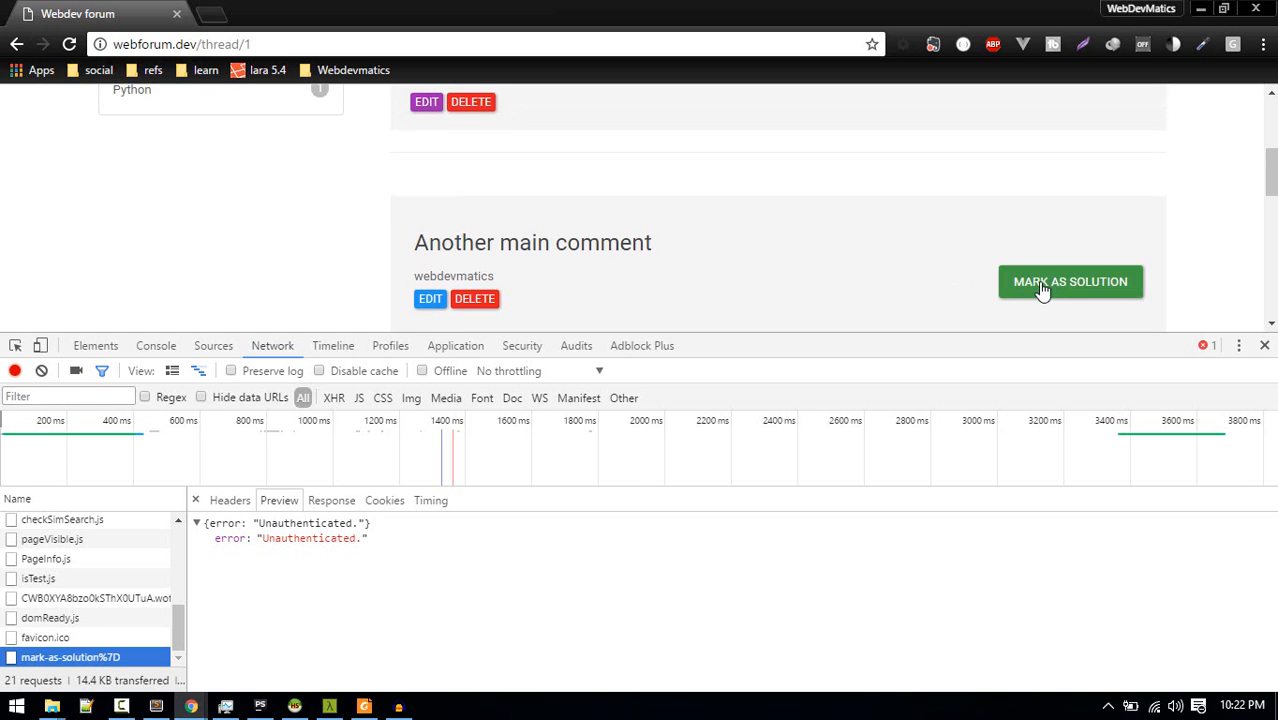
{"action": "mouse_move", "coordinate": [253, 701]}
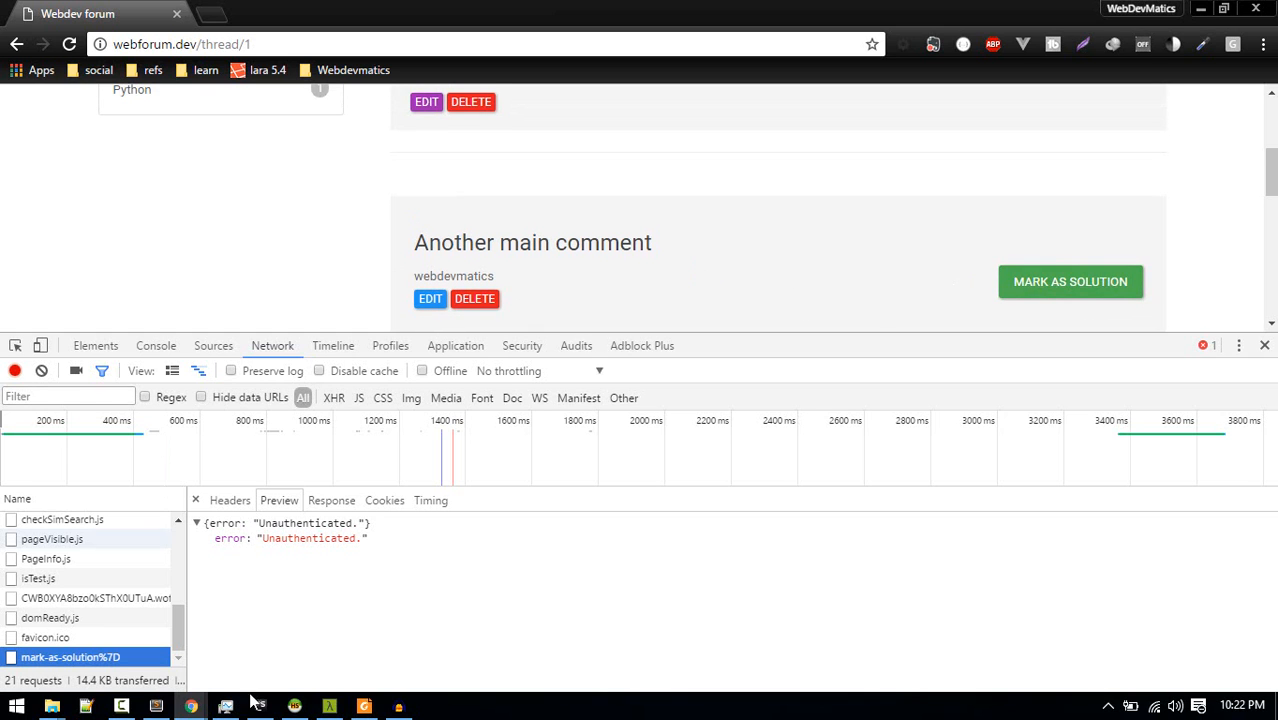
{"action": "left_click", "coordinate": [259, 707]}
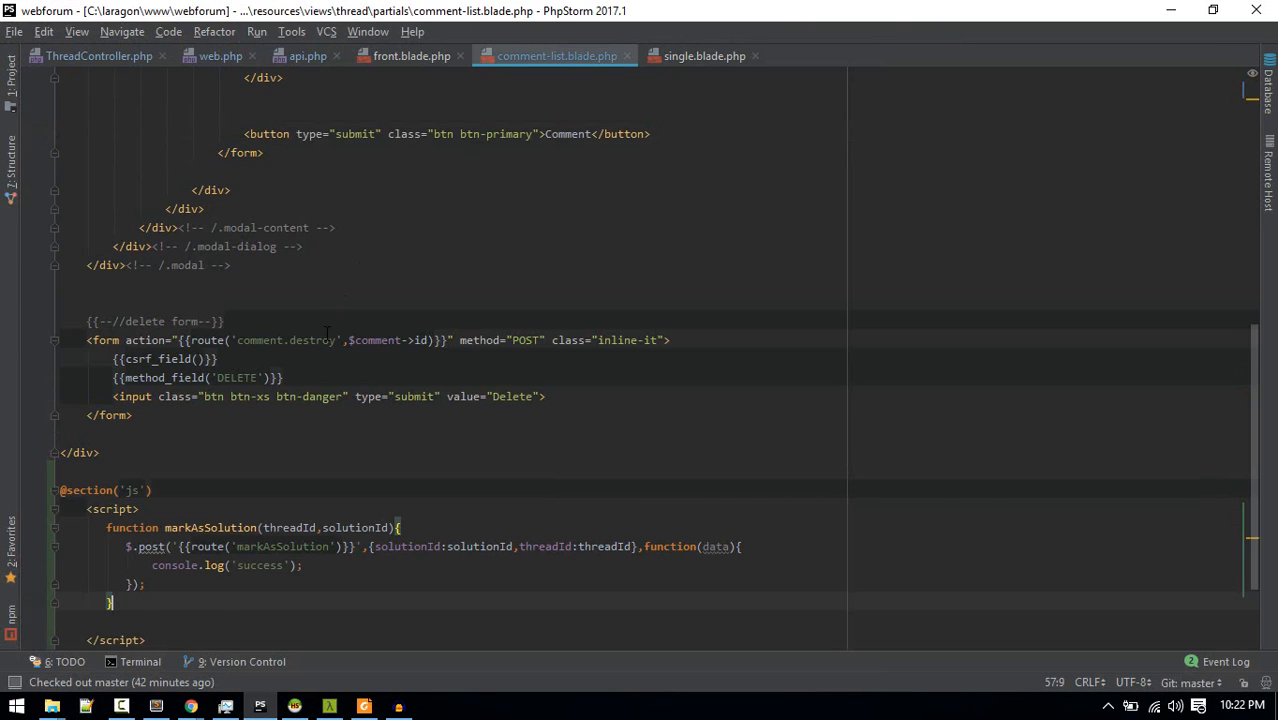
Remove the button's onclick handler and add a form with action {{route('markAsSolution')}}.
{"action": "scroll", "scroll_direction": "up", "scroll_amount": 3}
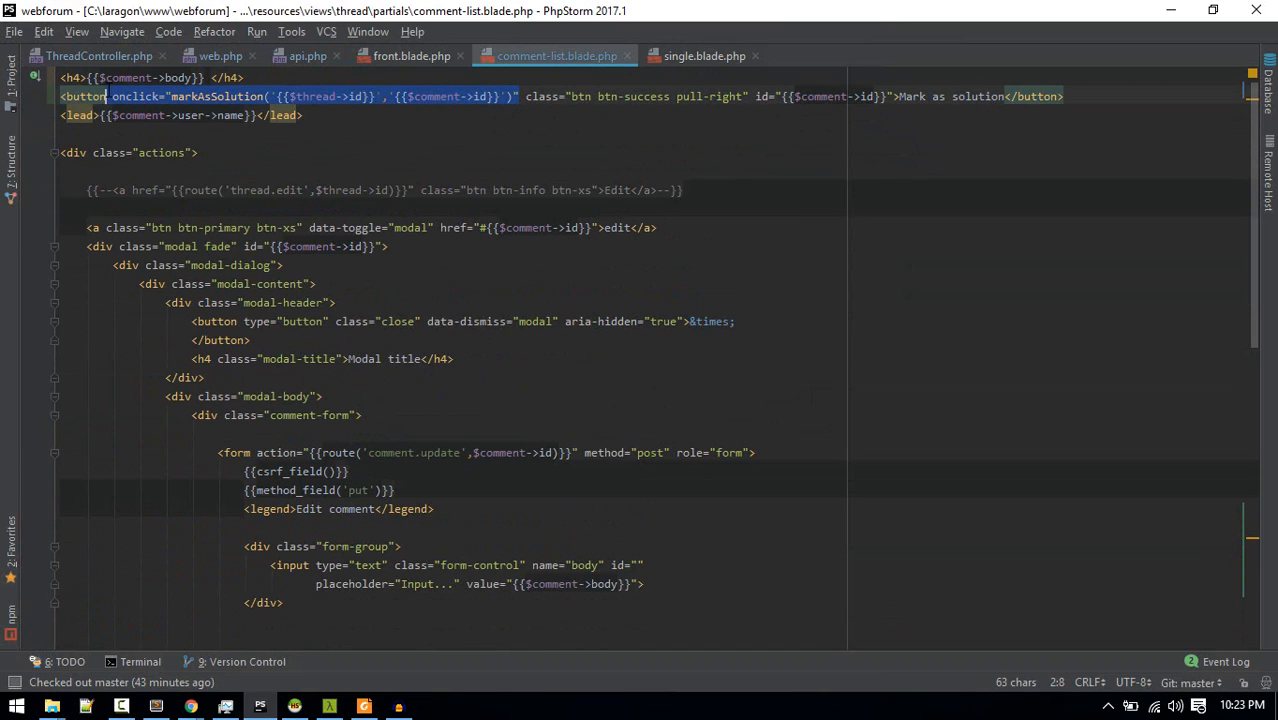
{"action": "key", "text": "Delete"}
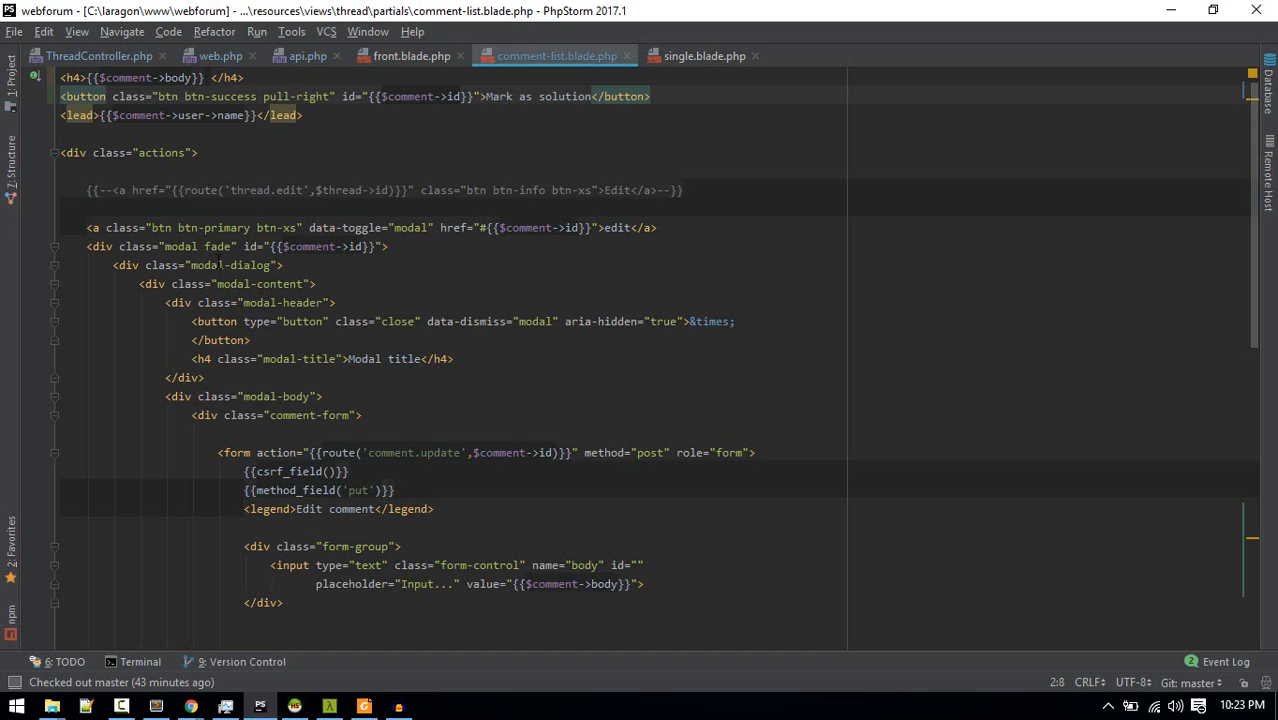
{"action": "left_click", "coordinate": [245, 78]}
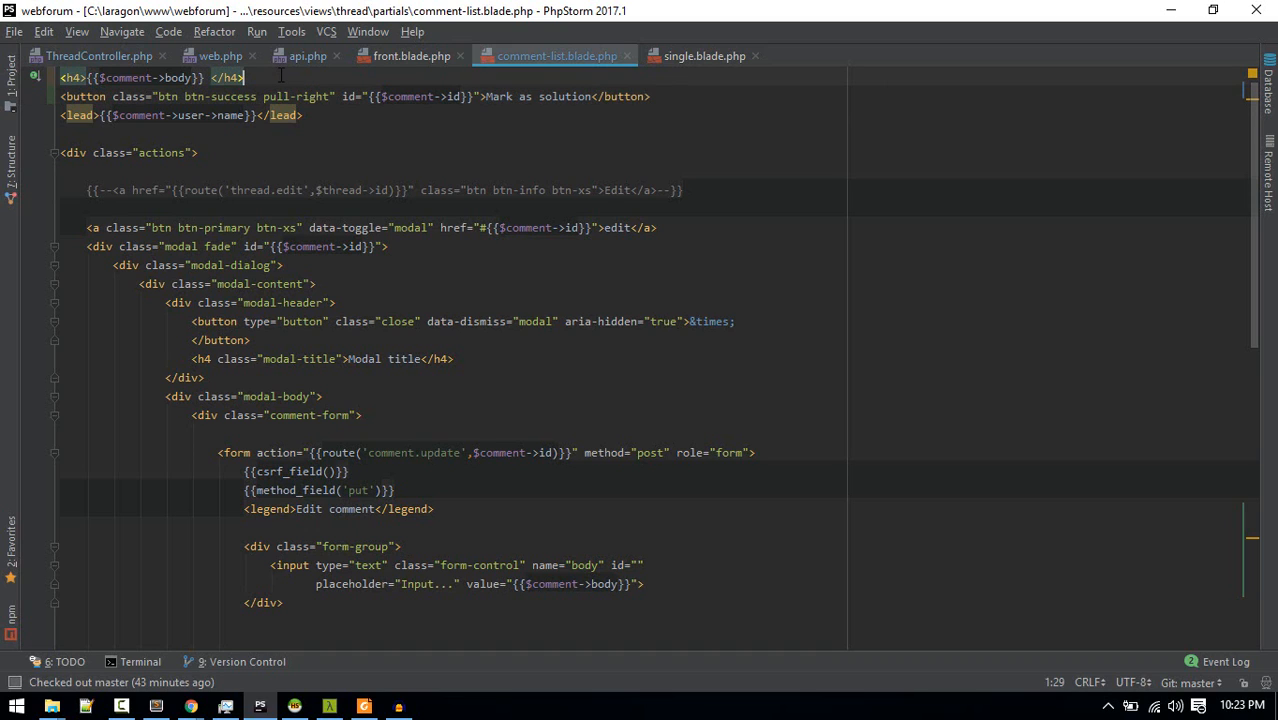
{"action": "type", "text": "fd"}
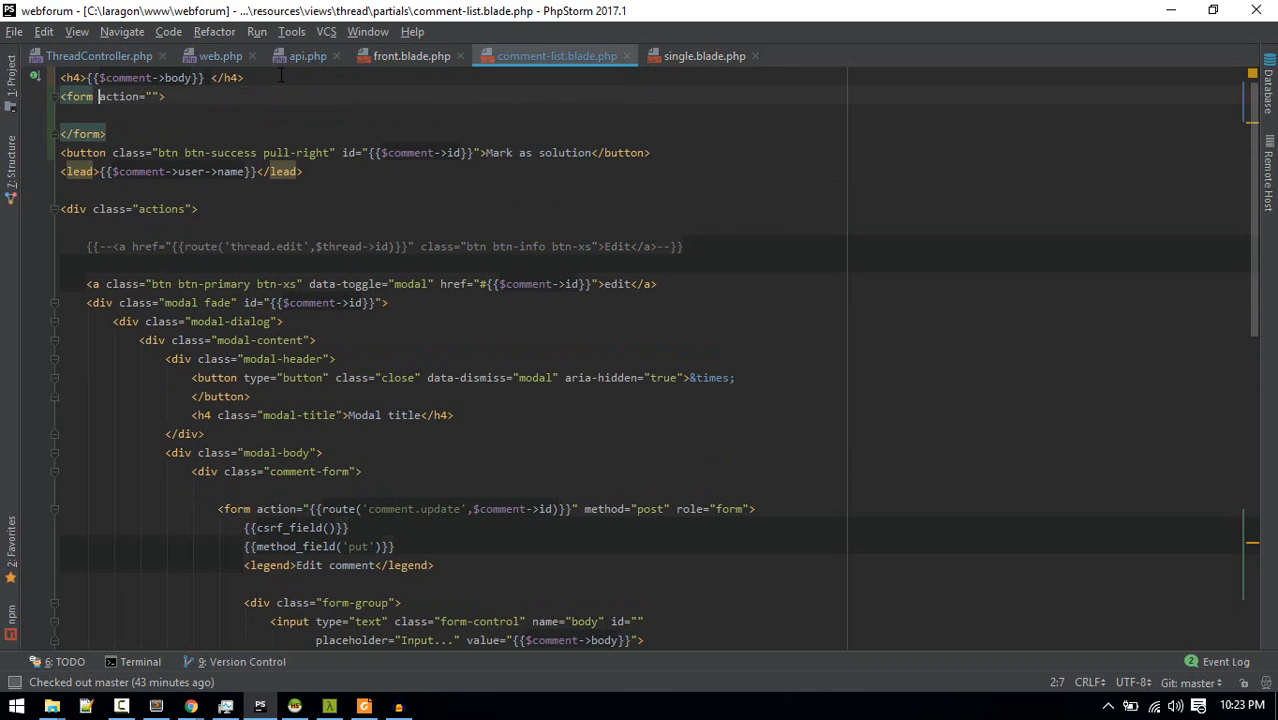
{"action": "type", "text": "{{}}"}
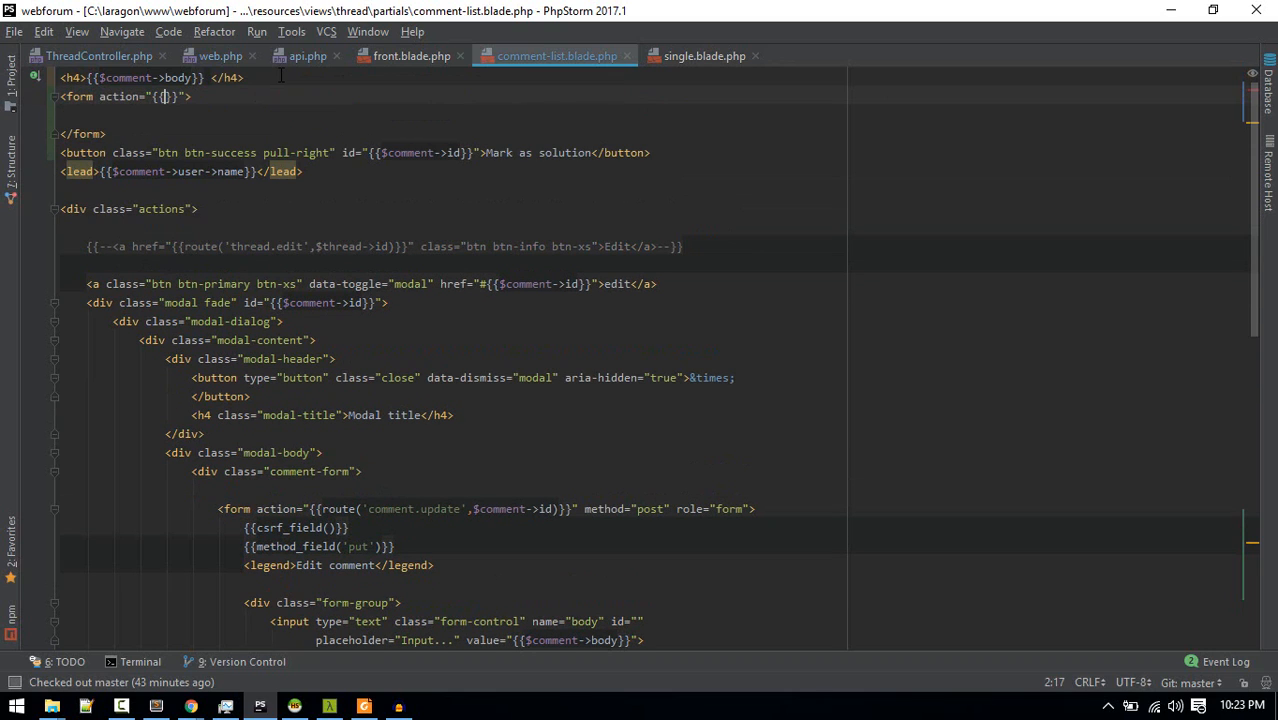
{"action": "type", "text": "ma"}
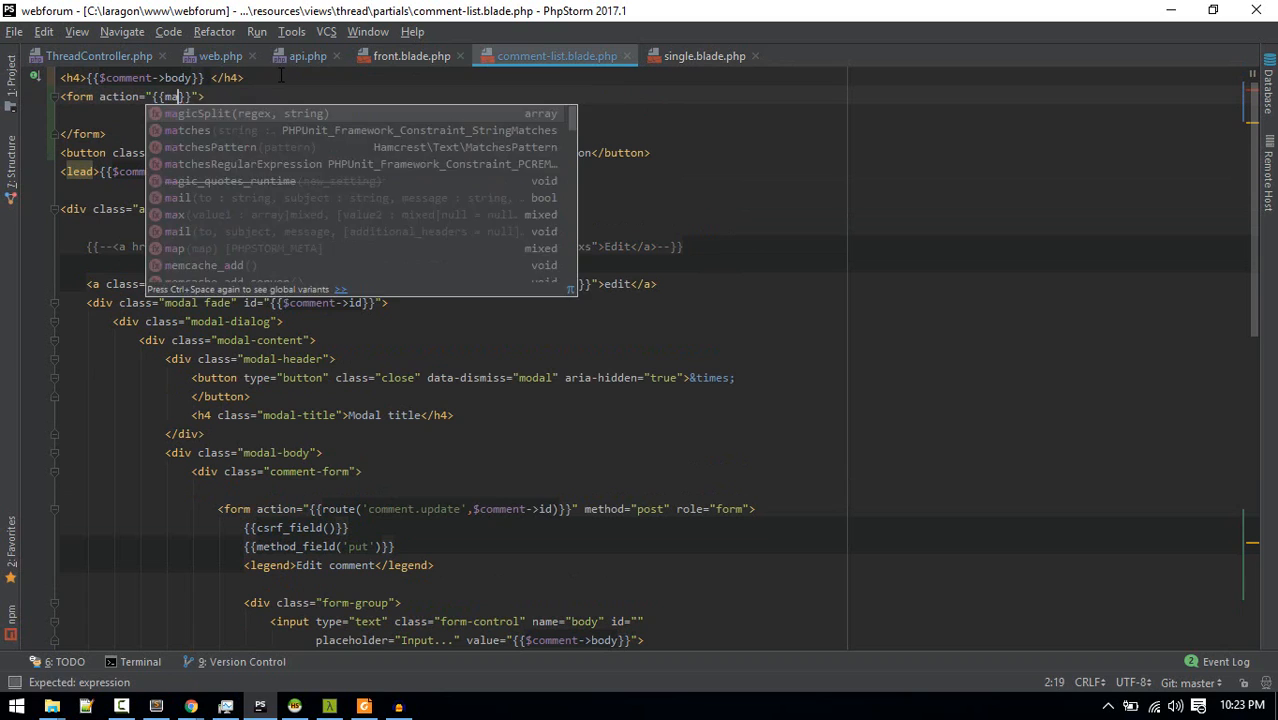
{"action": "type", "text": "route('markAsSolution"}
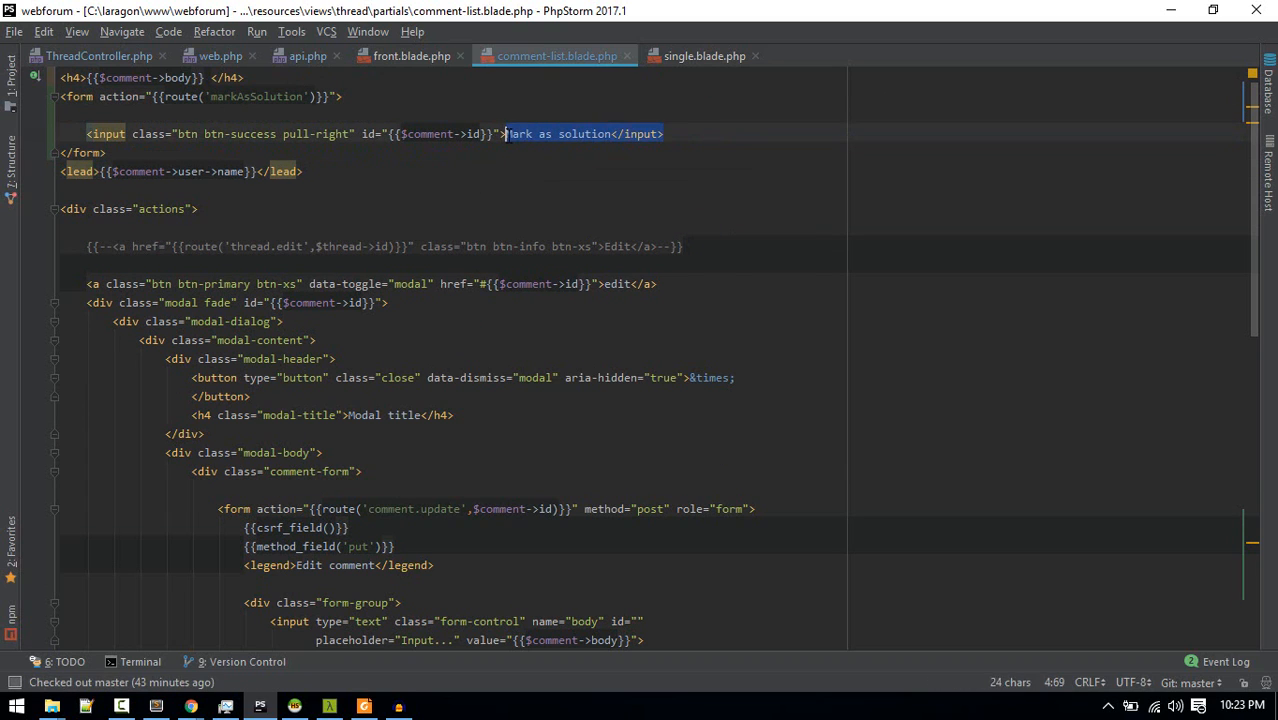
Replace the button with a submit input valued 'Mark As Solution'.
{"action": "key", "text": "Delete"}
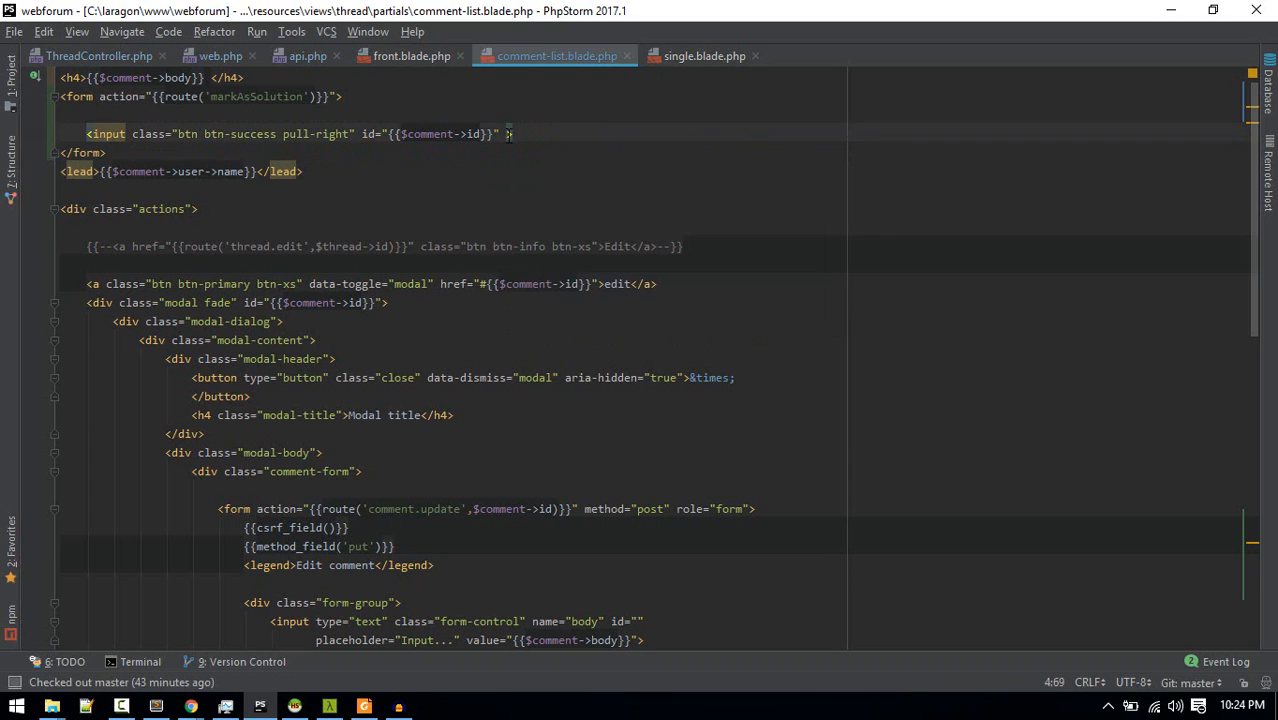
{"action": "type", "text": "value=\"Mark As Sol"}
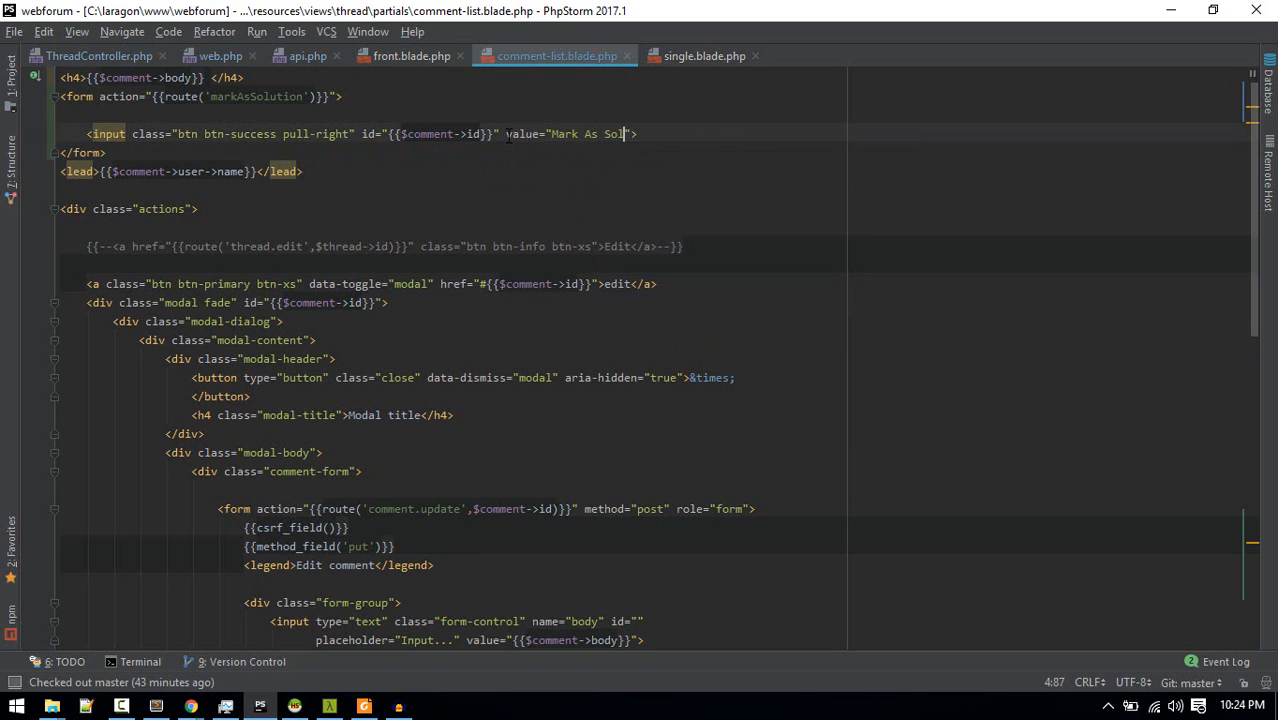
{"action": "type", "text": "type=\"submit\""}
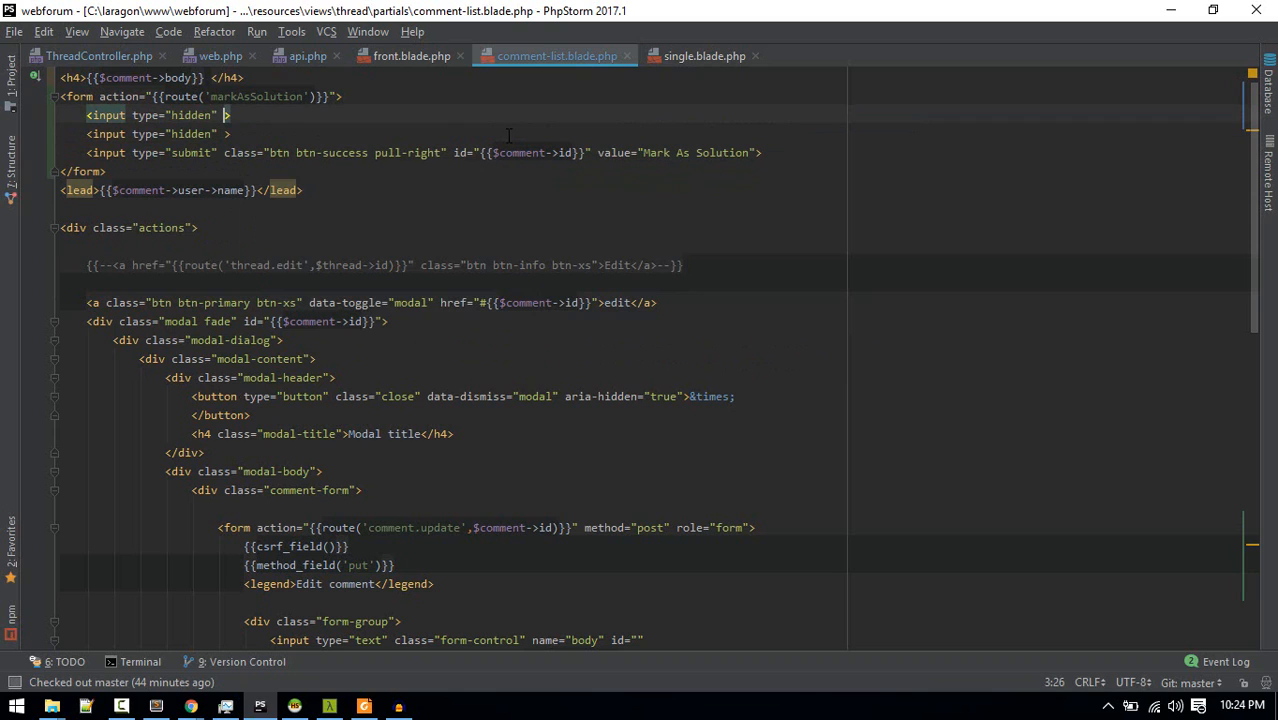
Name the first hidden input threadId with value {{$thread->id}}.
{"action": "type", "text": "name=\"\""}
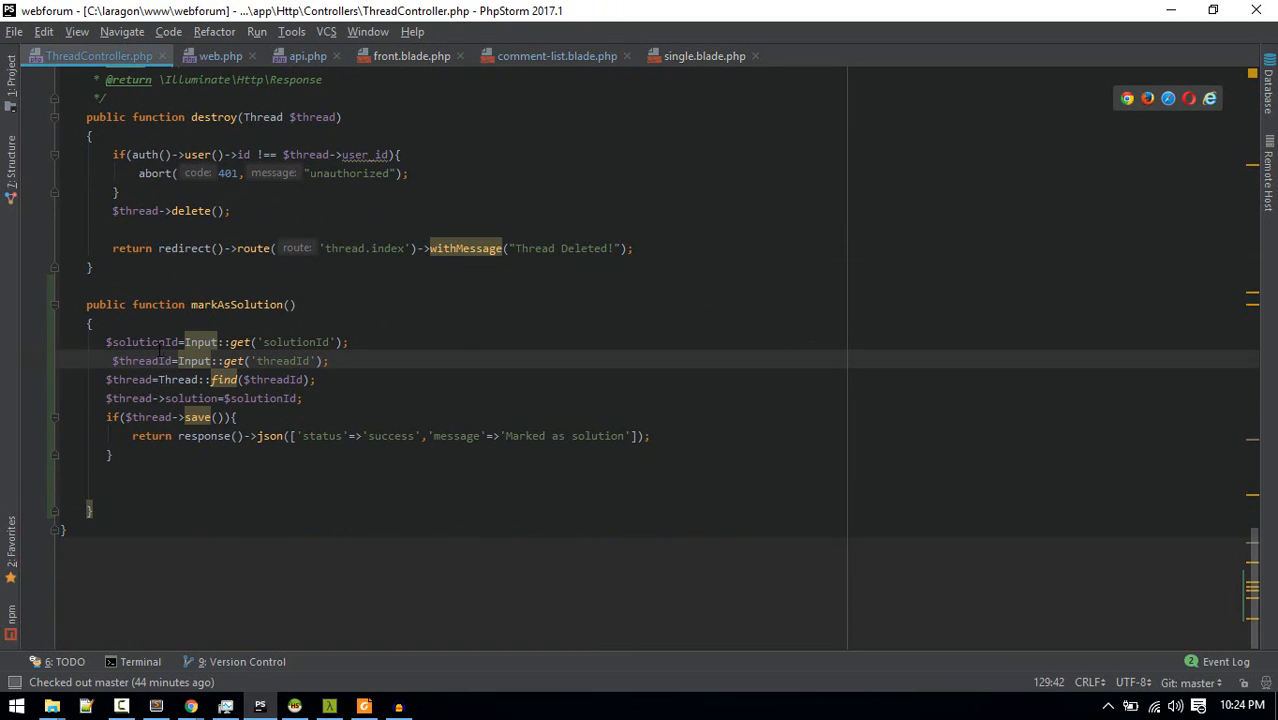
{"action": "left_click", "coordinate": [303, 341]}
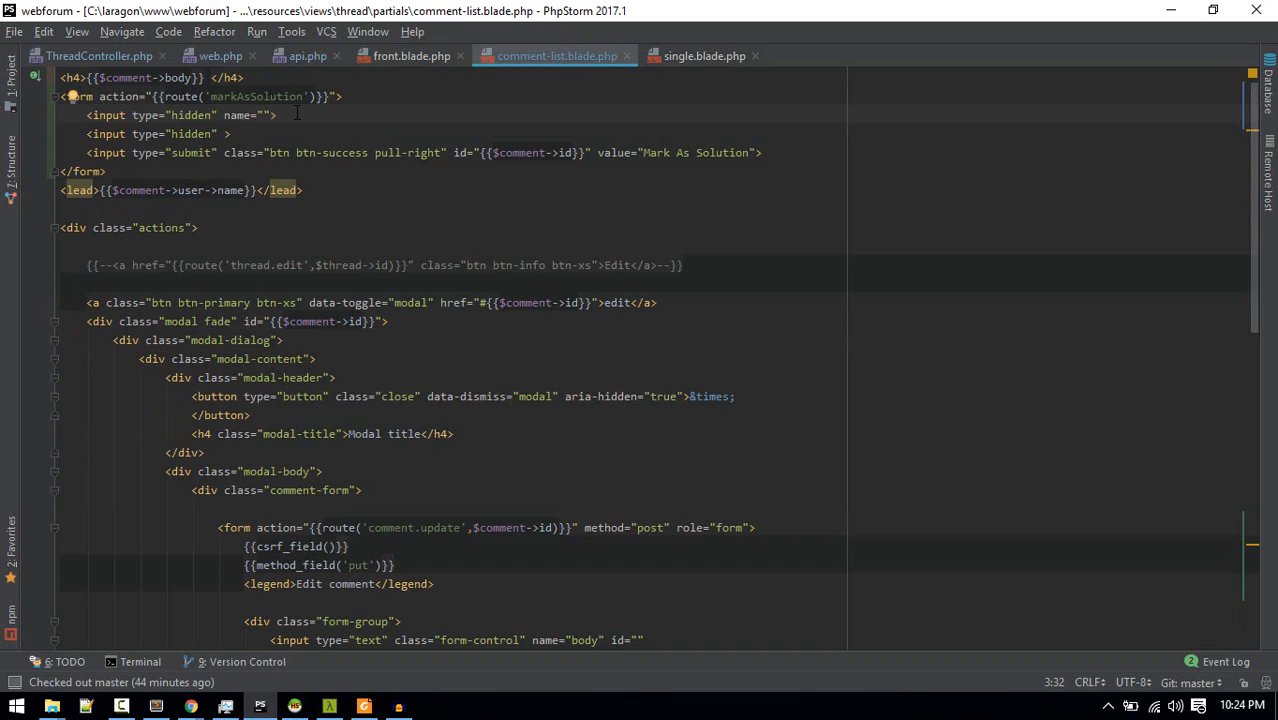
{"action": "type", "text": "threadId"}
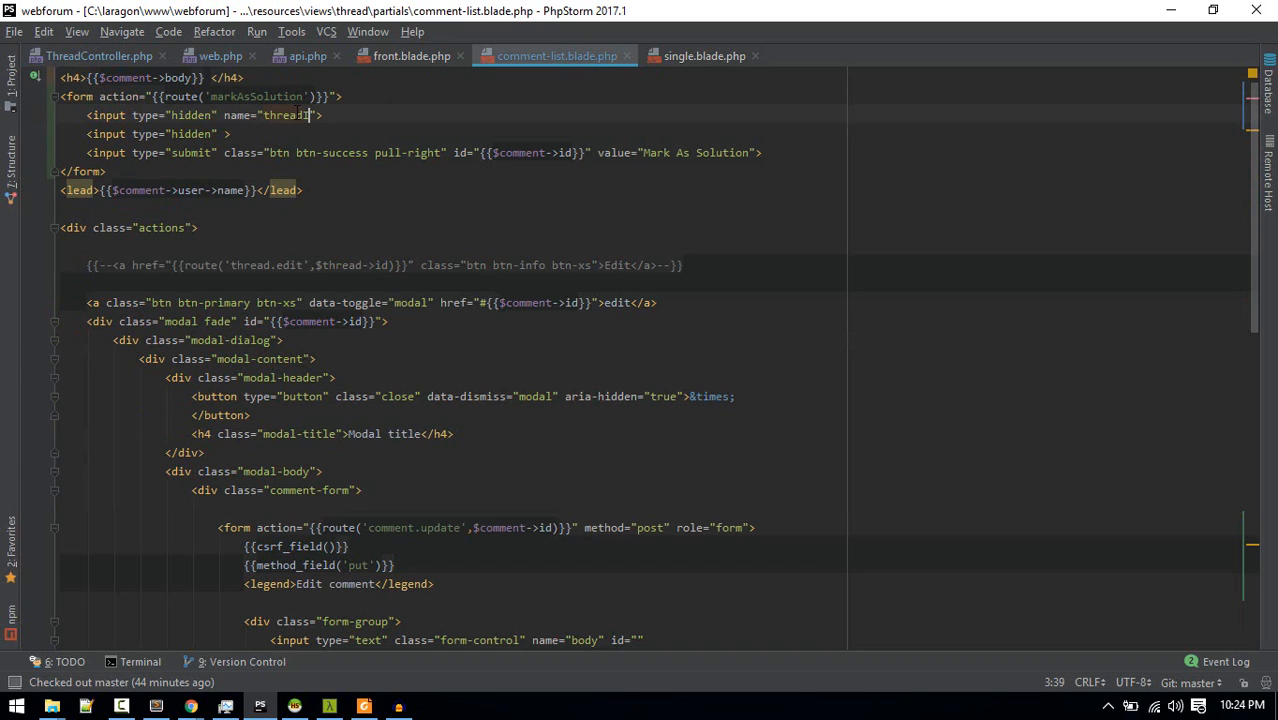
{"action": "type", "text": "value=\"\""}
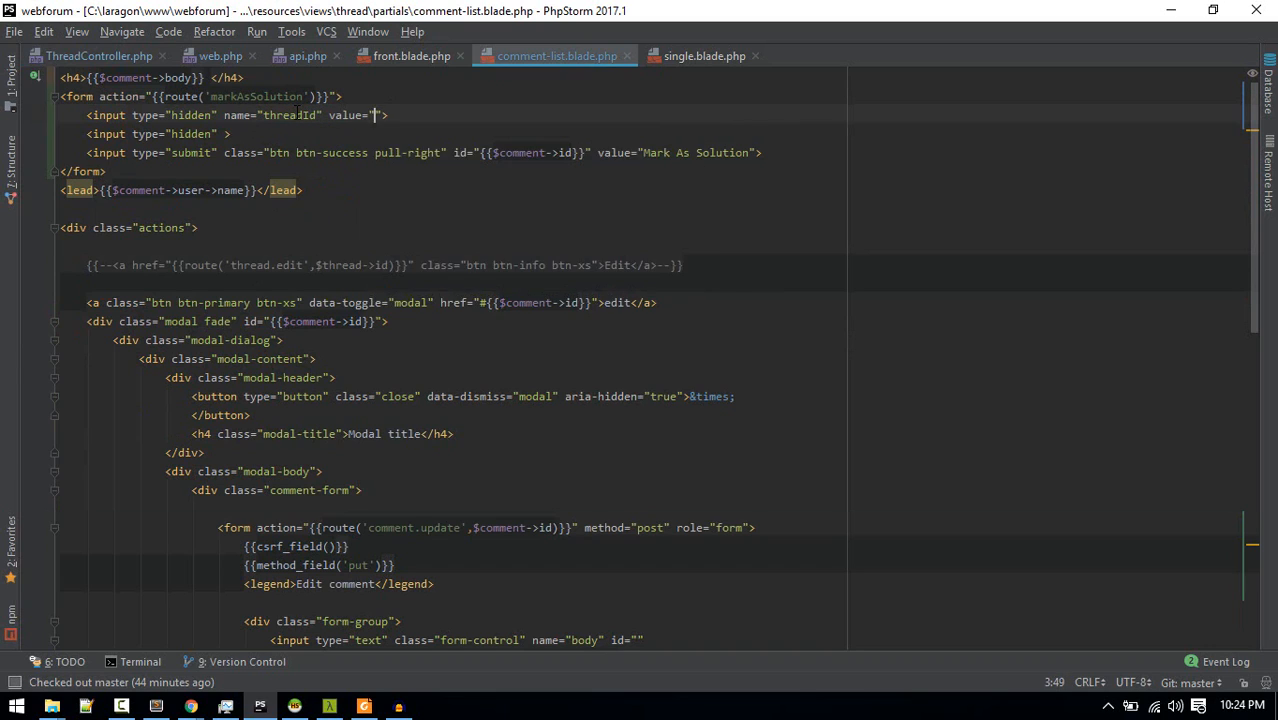
{"action": "type", "text": "{{}}"}
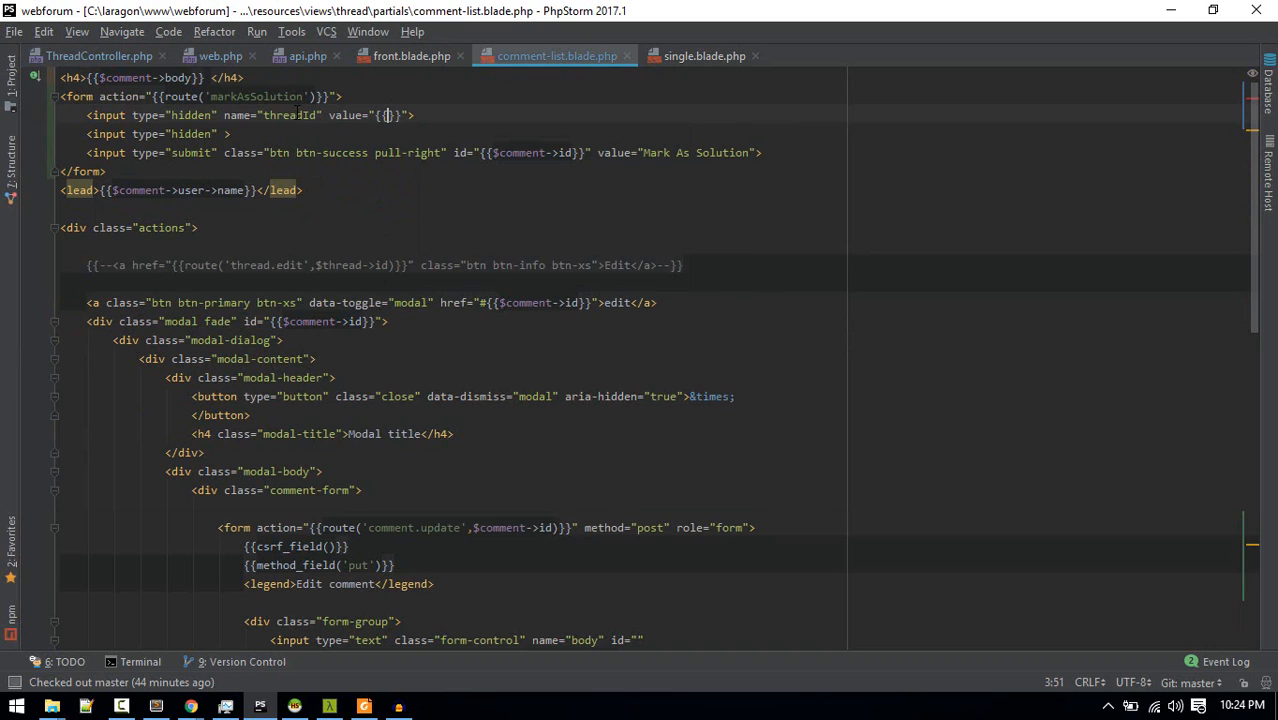
{"action": "type", "text": "$thread"}
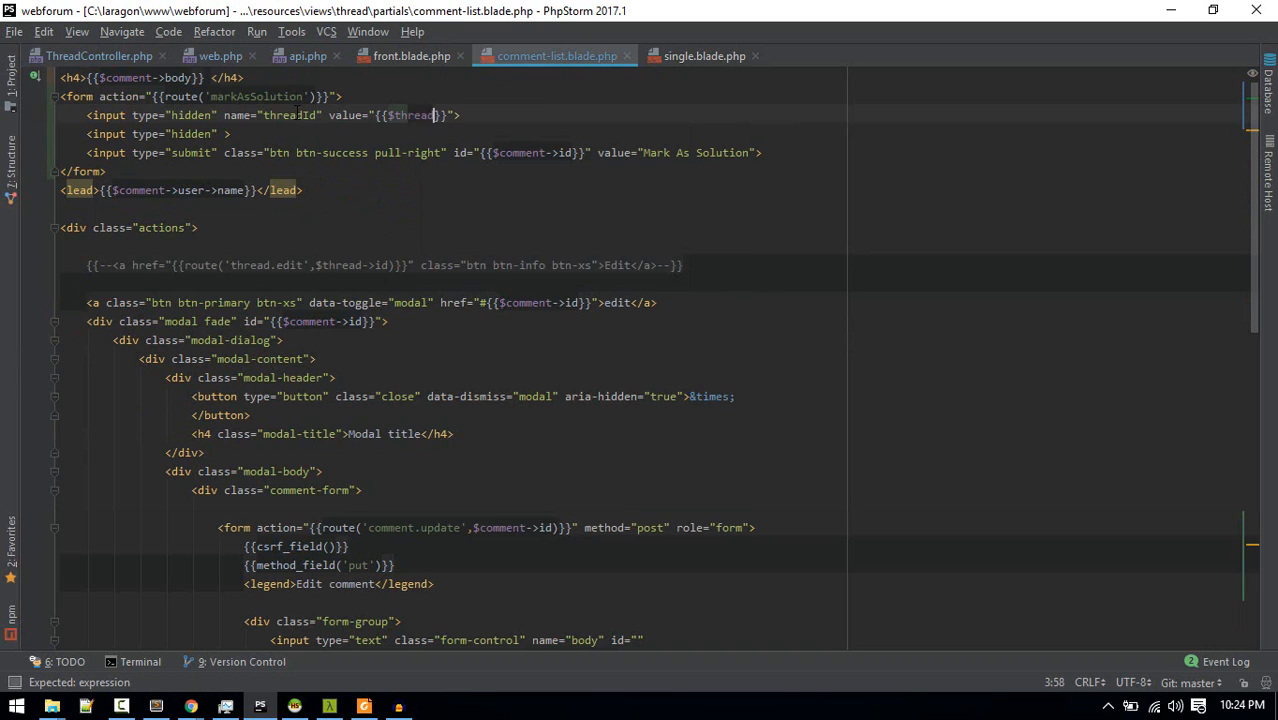
{"action": "type", "text": "->id"}
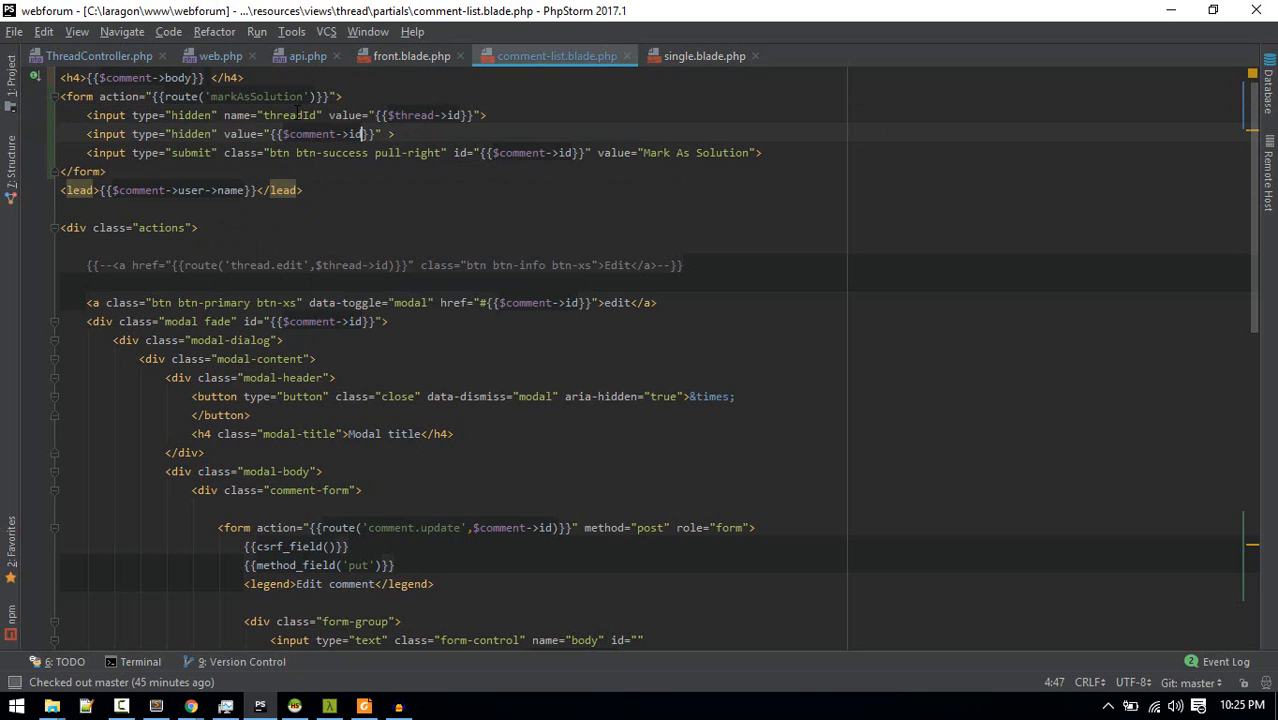
Name the second hidden input solutionId, taking its value from the comment id.
{"action": "left_click", "coordinate": [234, 133]}
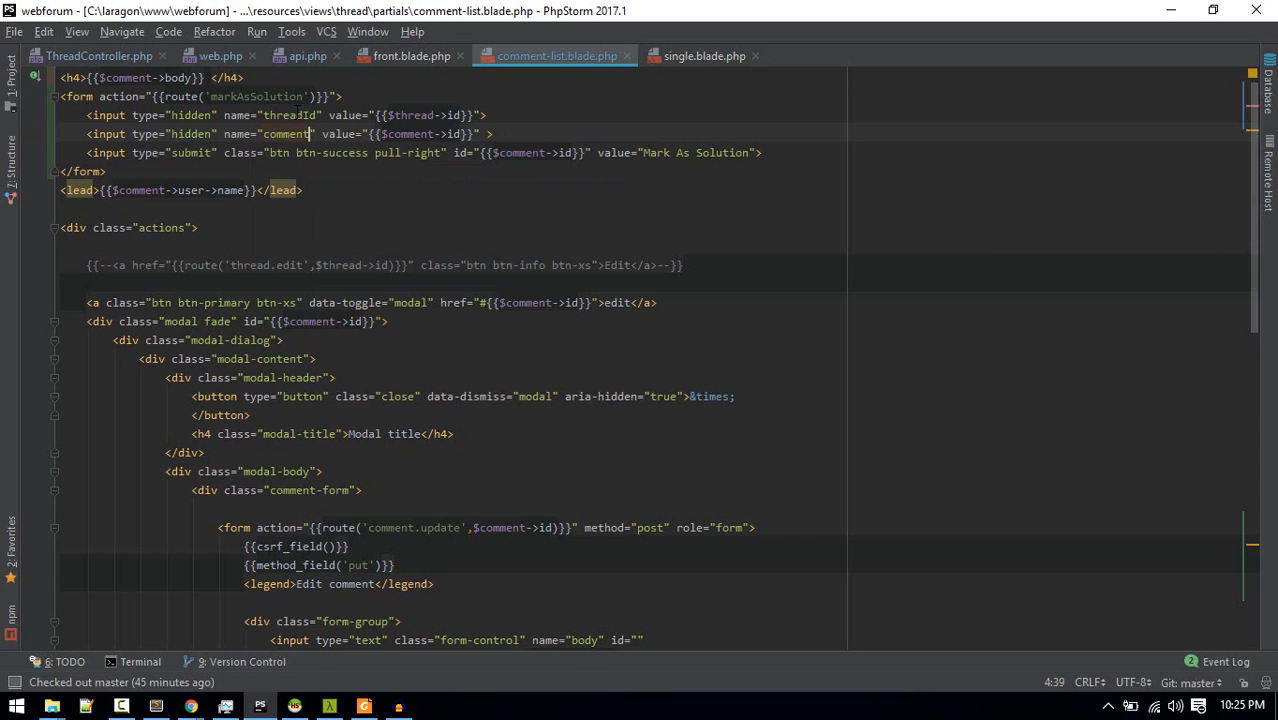
{"action": "type", "text": "$"}
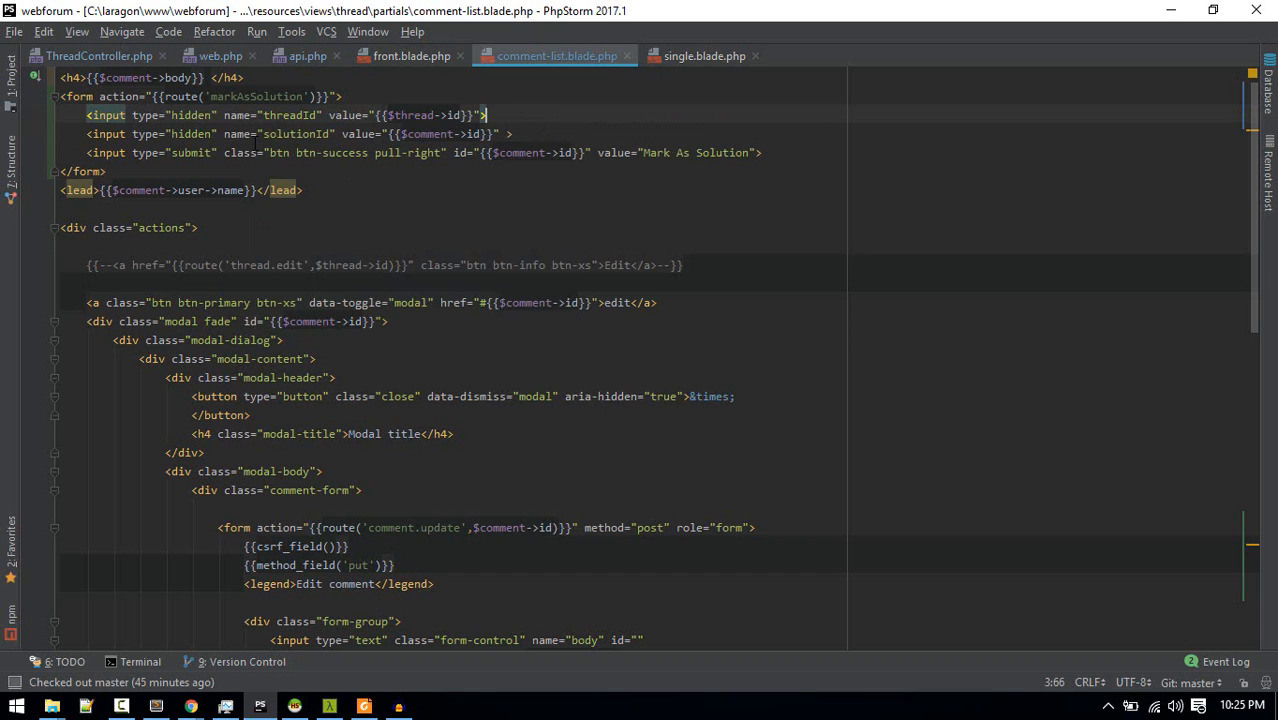
{"action": "key", "text": "alt+tab"}
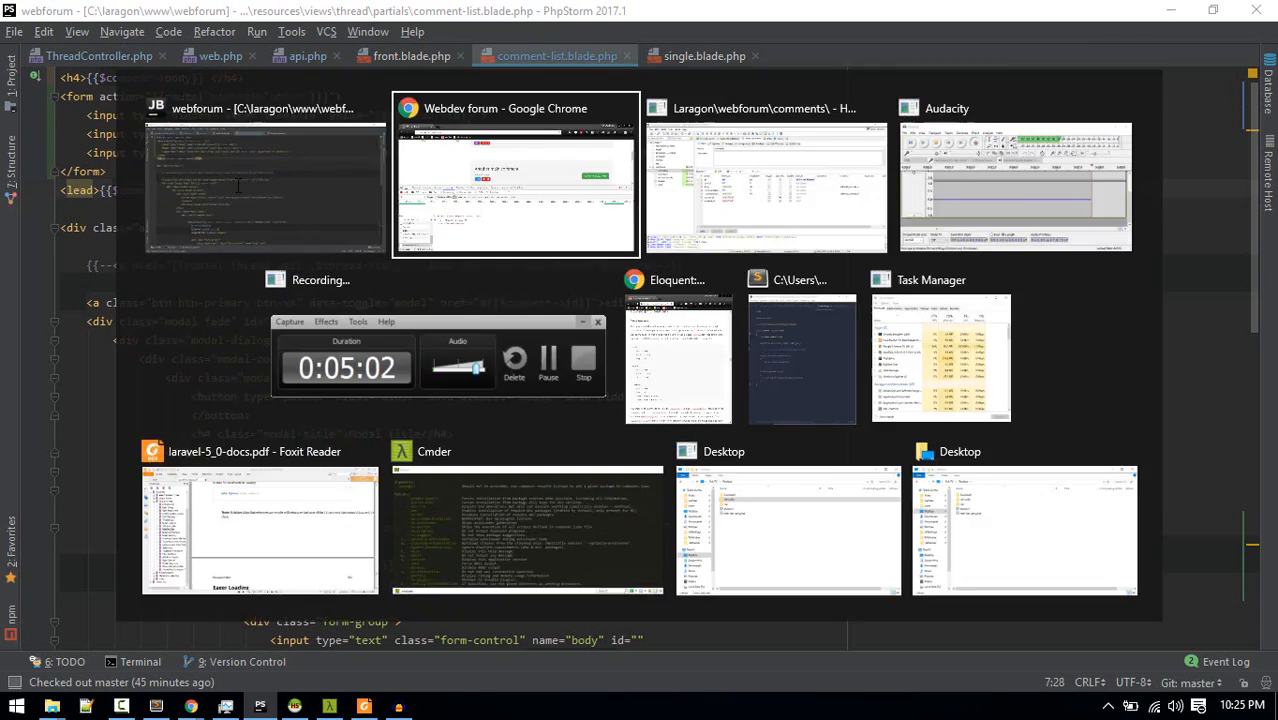
In ThreadController's markAsSolution, return back()->withMessage('Marked as solution') after saving.
{"action": "left_click", "coordinate": [516, 185]}
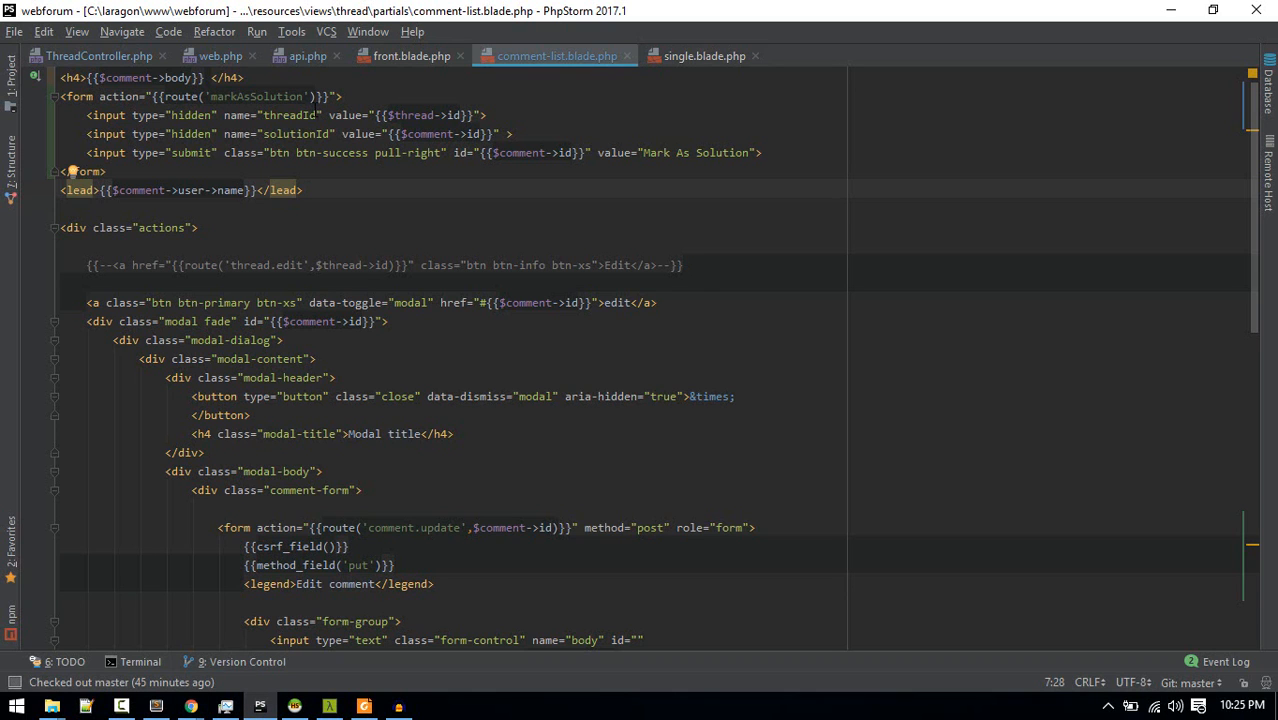
{"action": "left_click", "coordinate": [98, 55]}
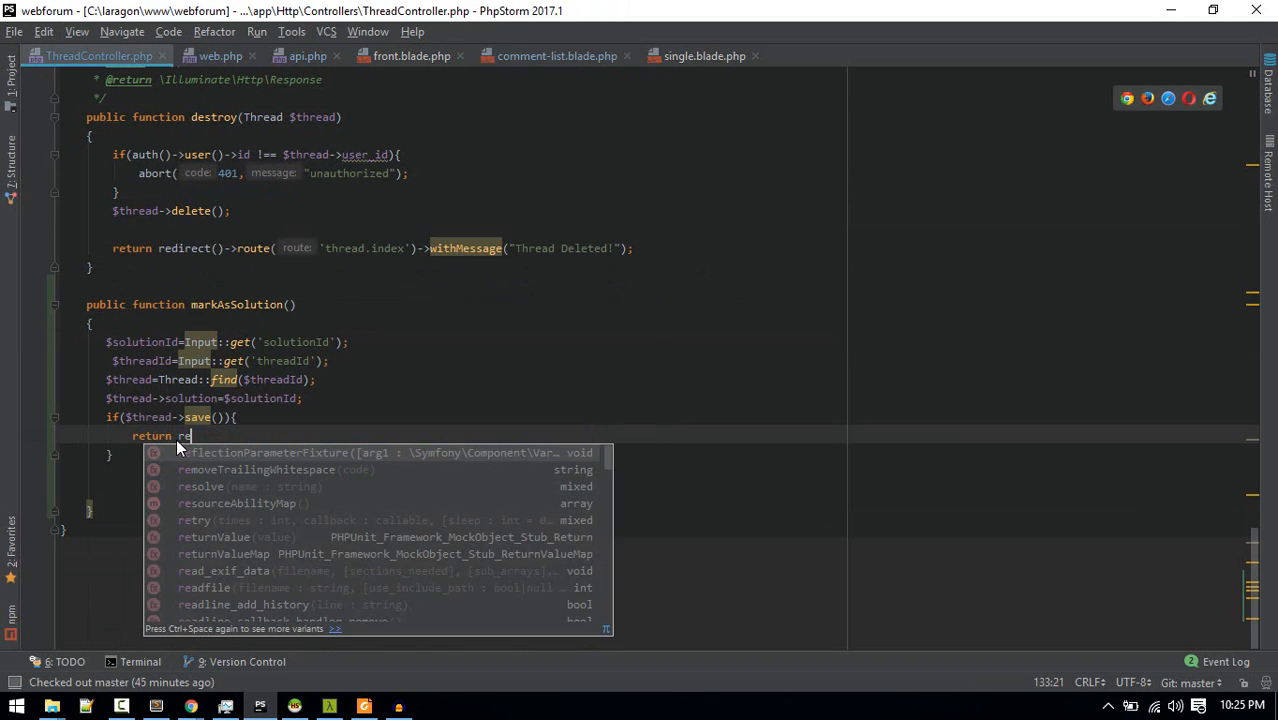
{"action": "type", "text": "ba"}
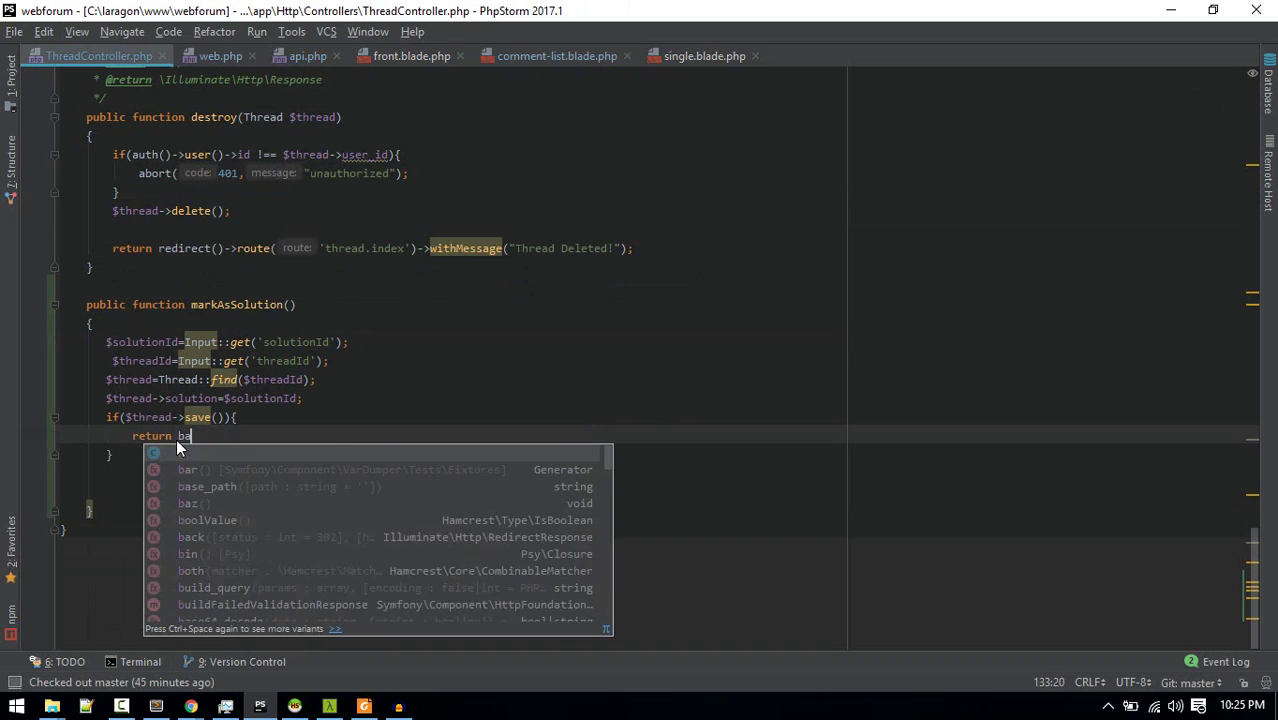
{"action": "left_click", "coordinate": [188, 537]}
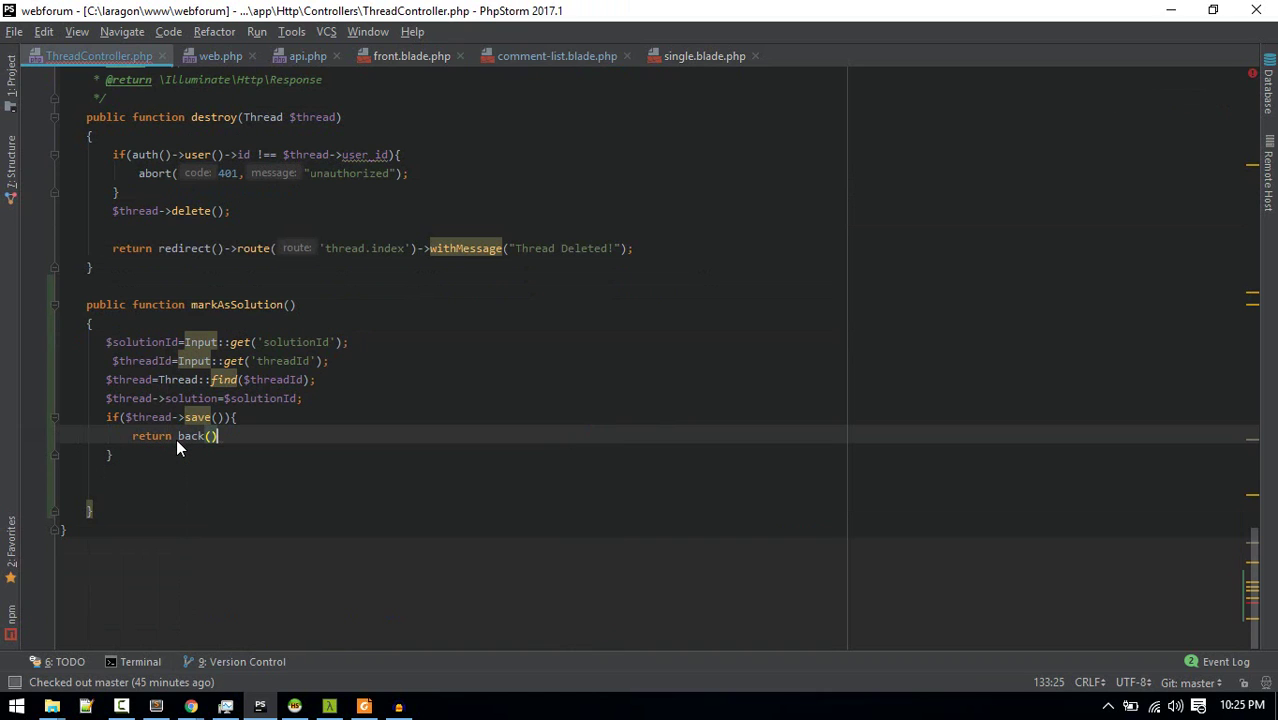
{"action": "type", "text": "->withMessage('"}
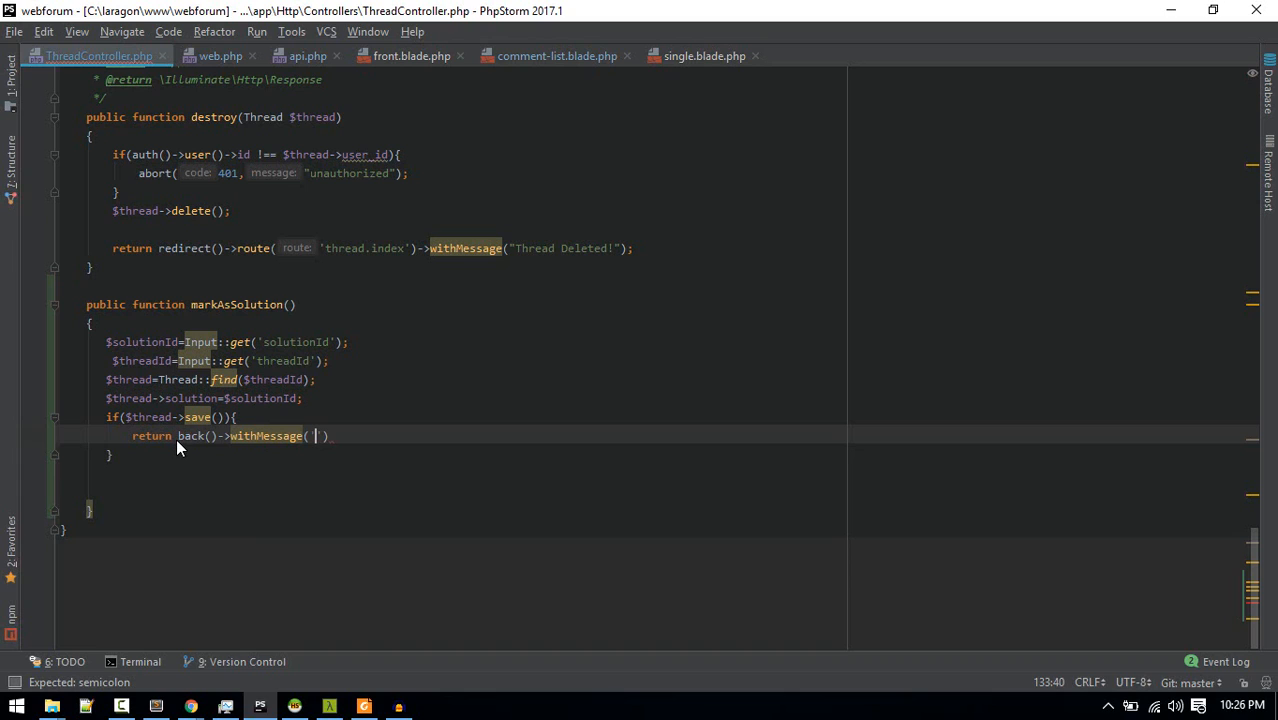
{"action": "type", "text": "Marked as sol"}
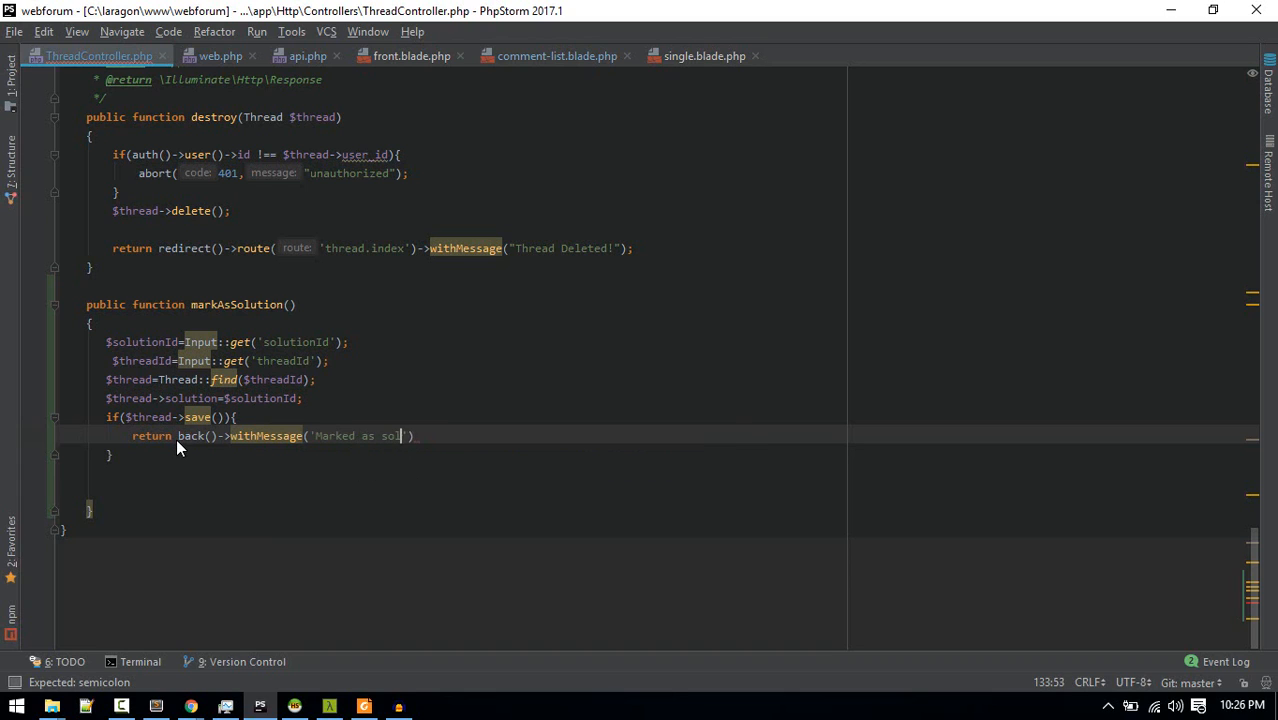
{"action": "type", "text": "ution')"}
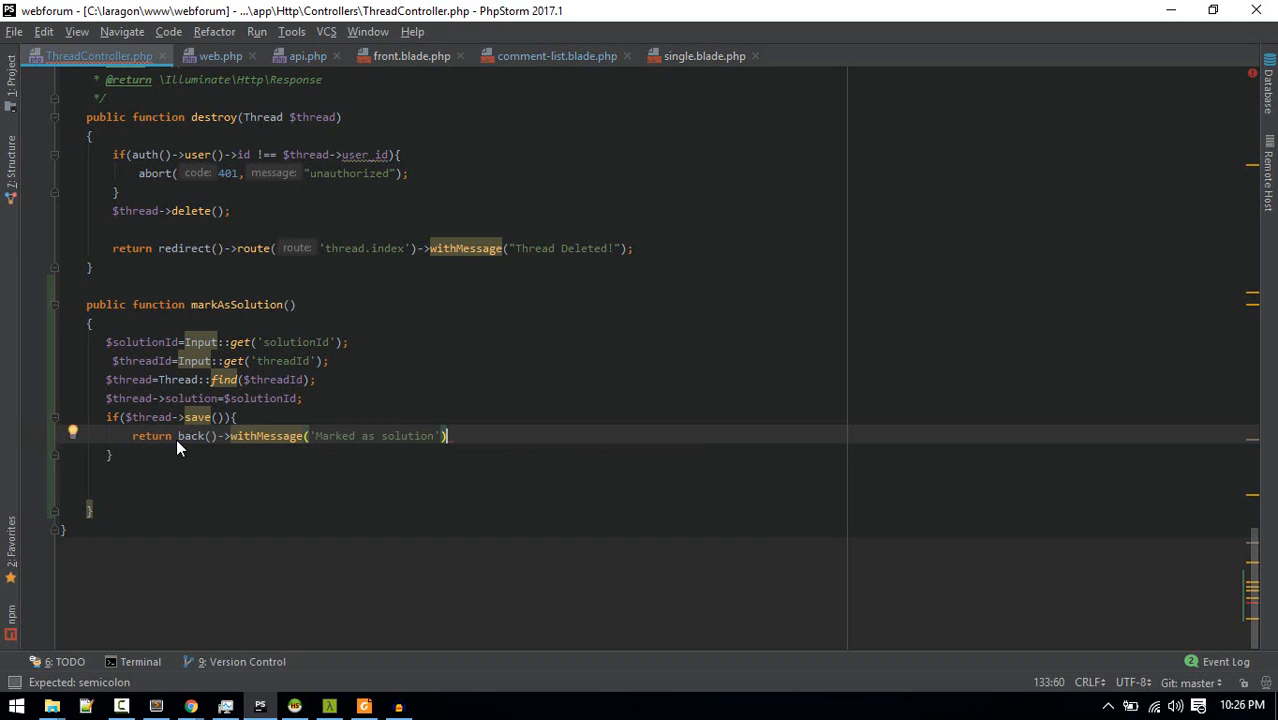
{"action": "type", "text": ";"}
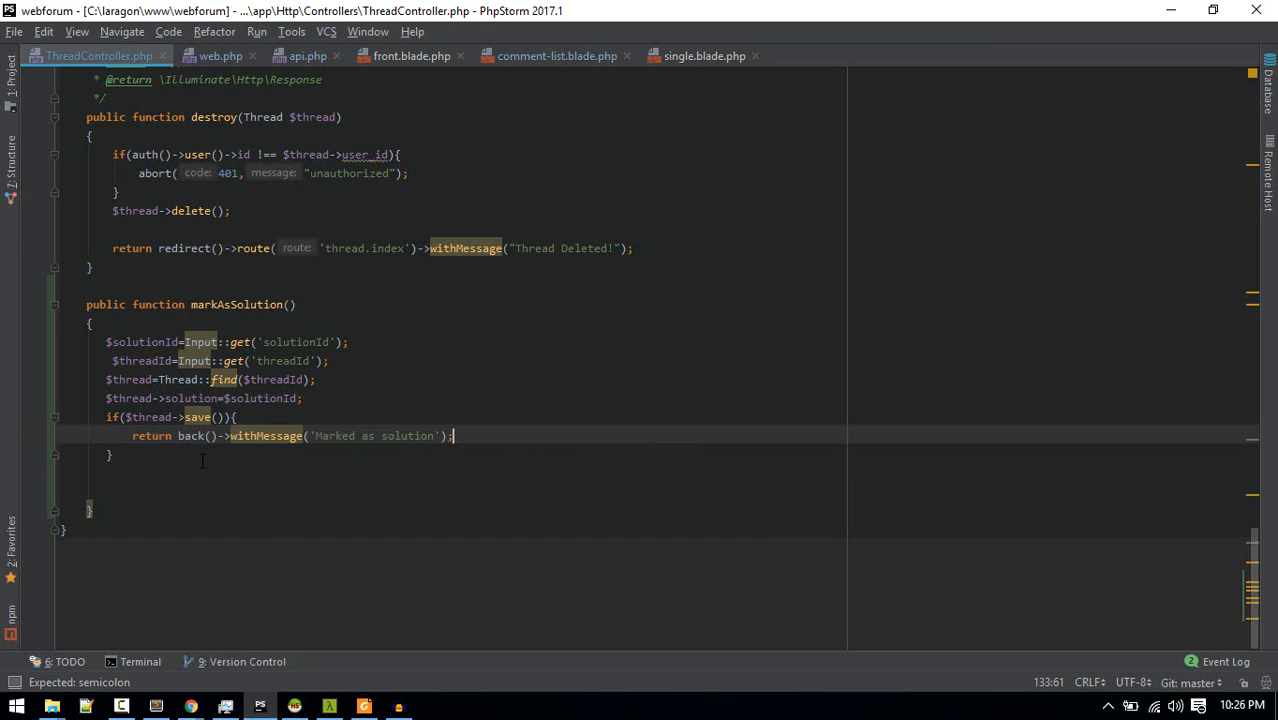
{"action": "left_click", "coordinate": [191, 707]}
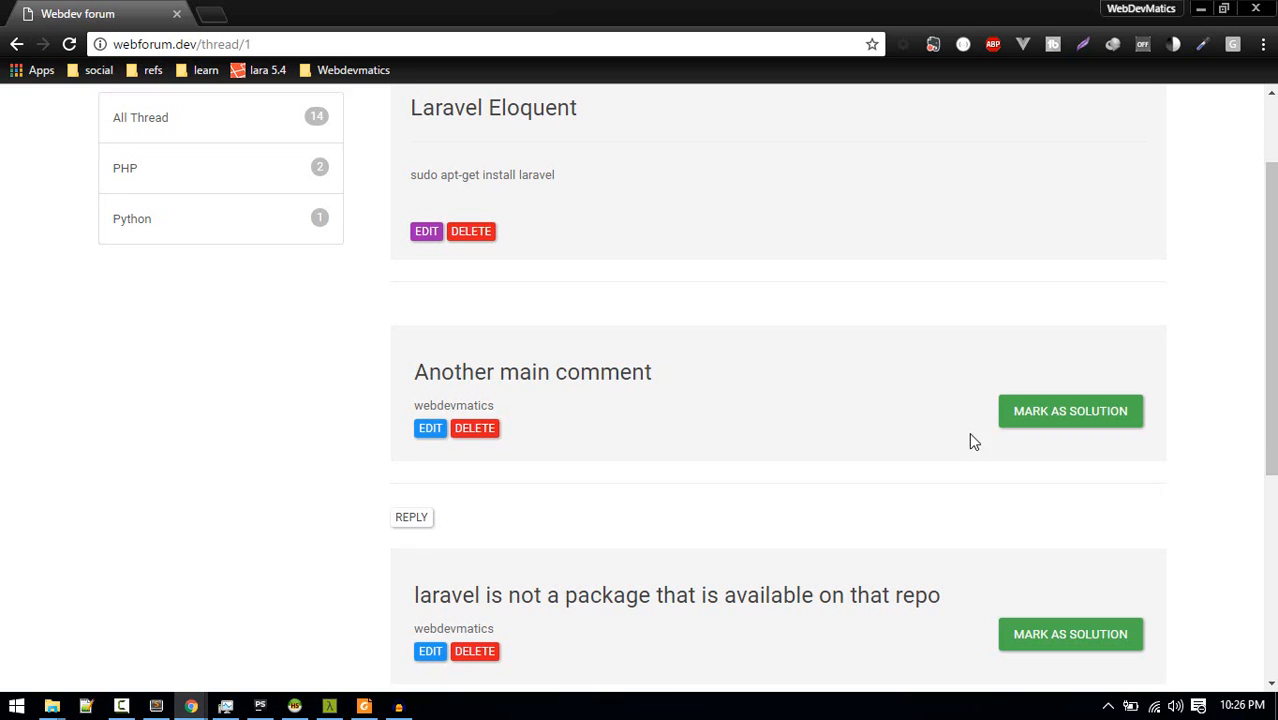
Mark 'Another main comment' as solution and view the MethodNotAllowedHttpException page.
{"action": "scroll", "scroll_direction": "down", "scroll_amount": 3}
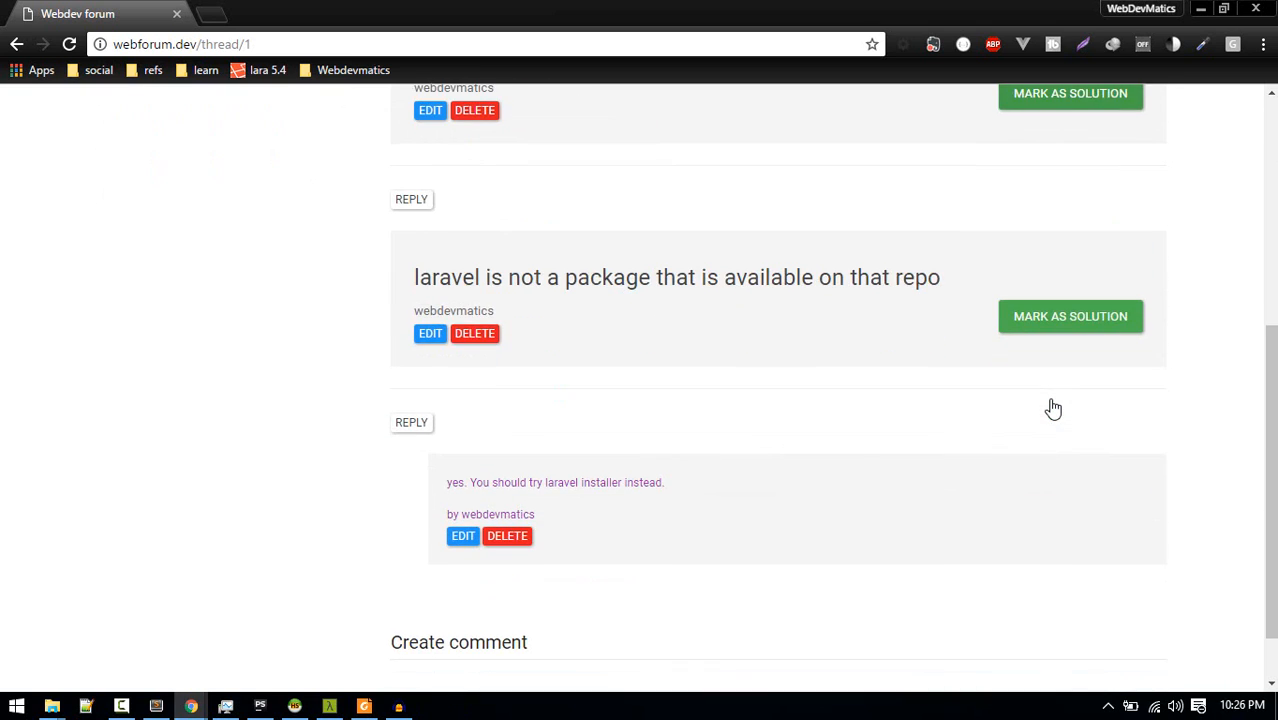
{"action": "scroll", "scroll_direction": "up", "scroll_amount": 3}
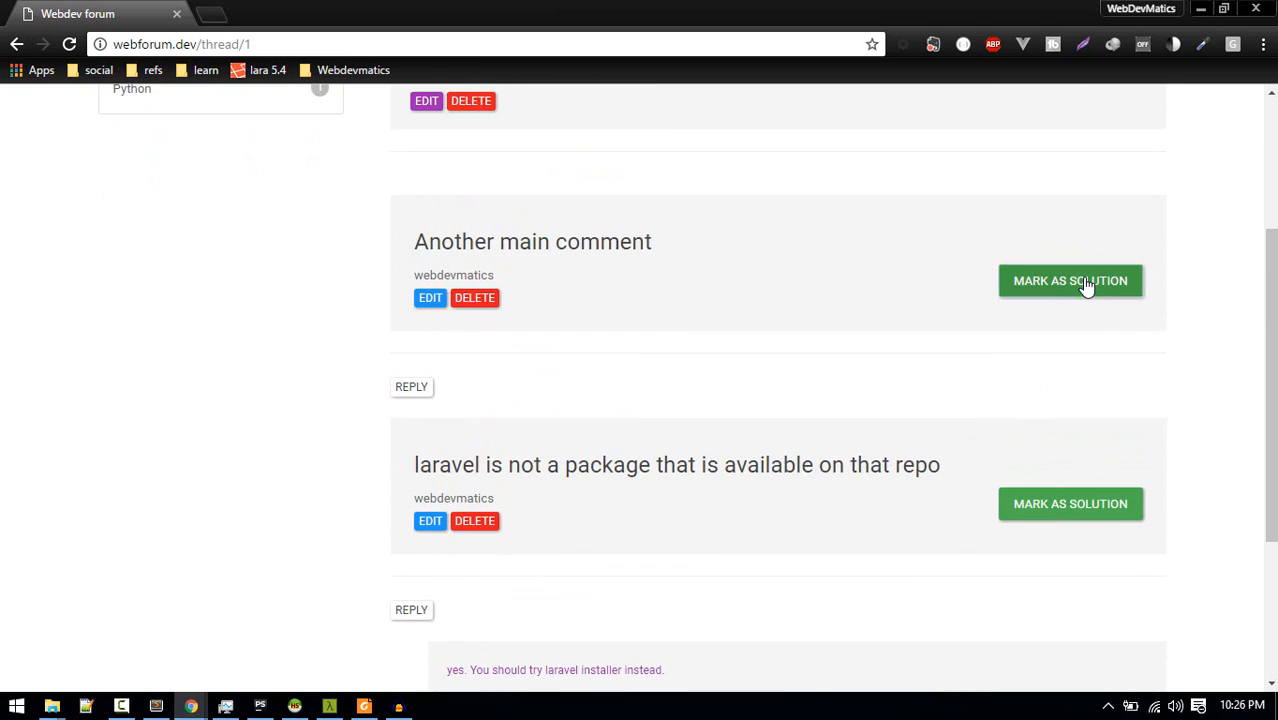
{"action": "left_click", "coordinate": [1070, 280]}
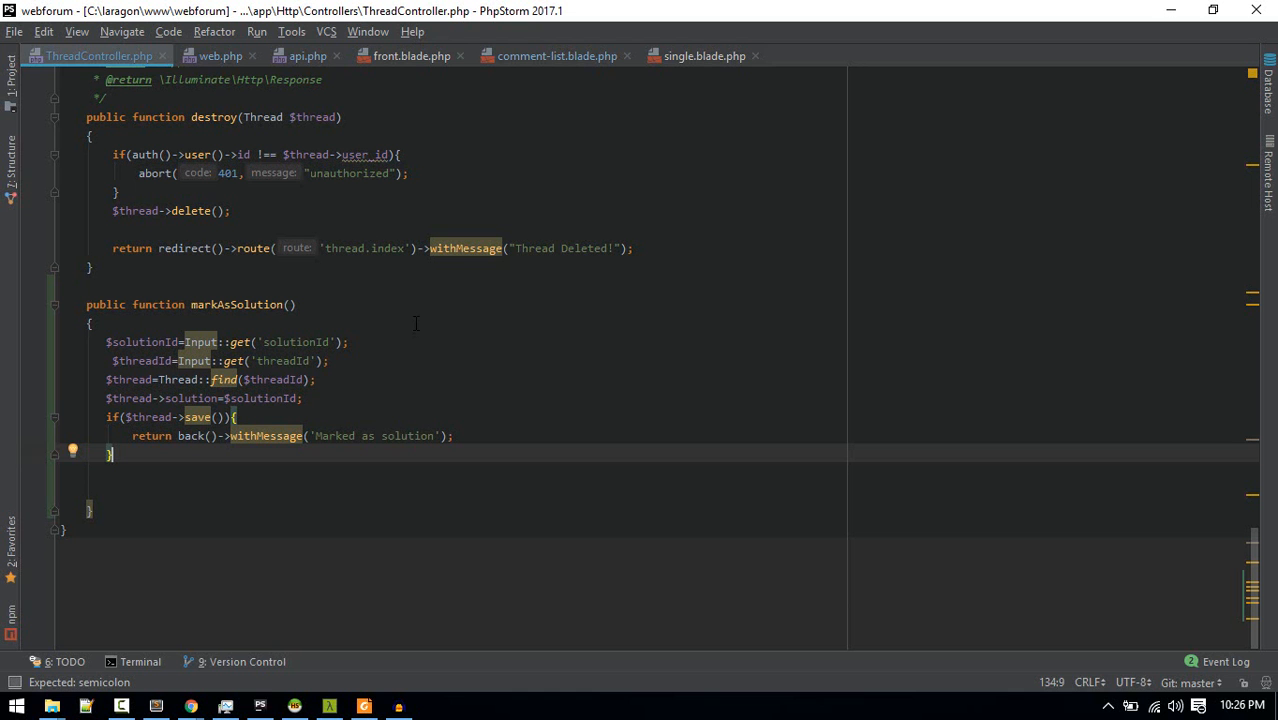
{"action": "scroll", "scroll_direction": "up", "scroll_amount": 3}
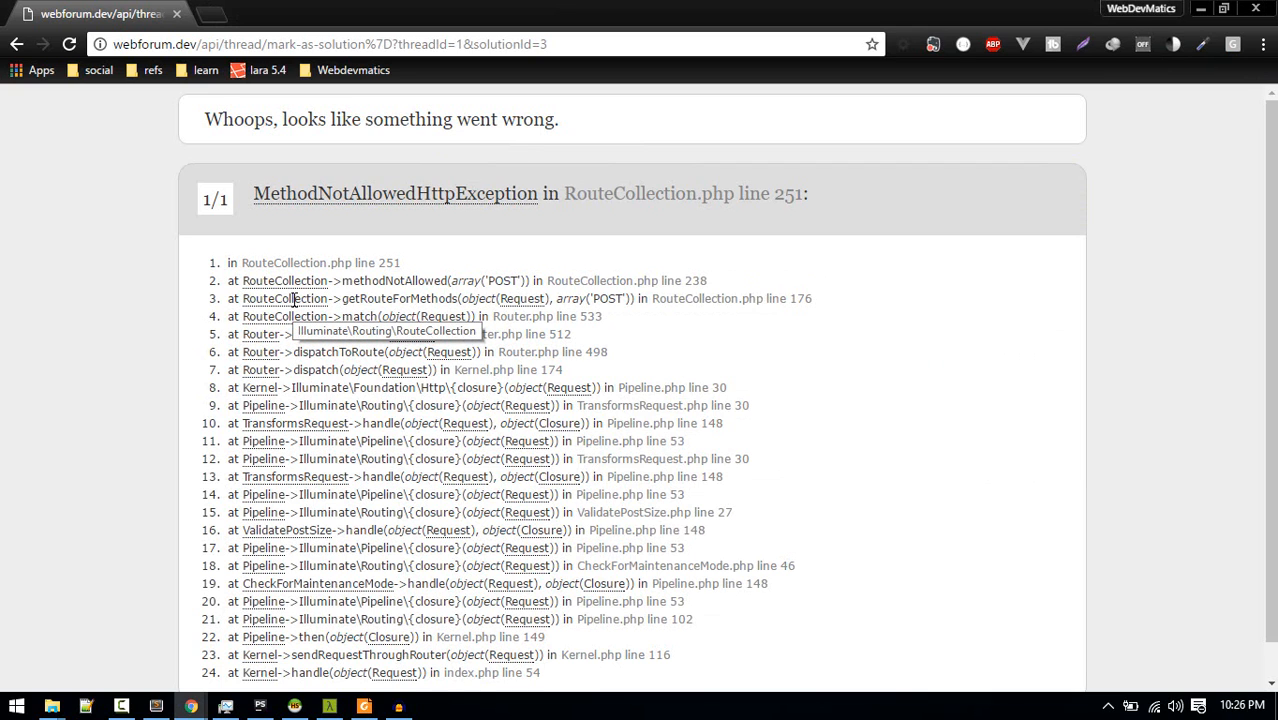
{"action": "left_click", "coordinate": [259, 707]}
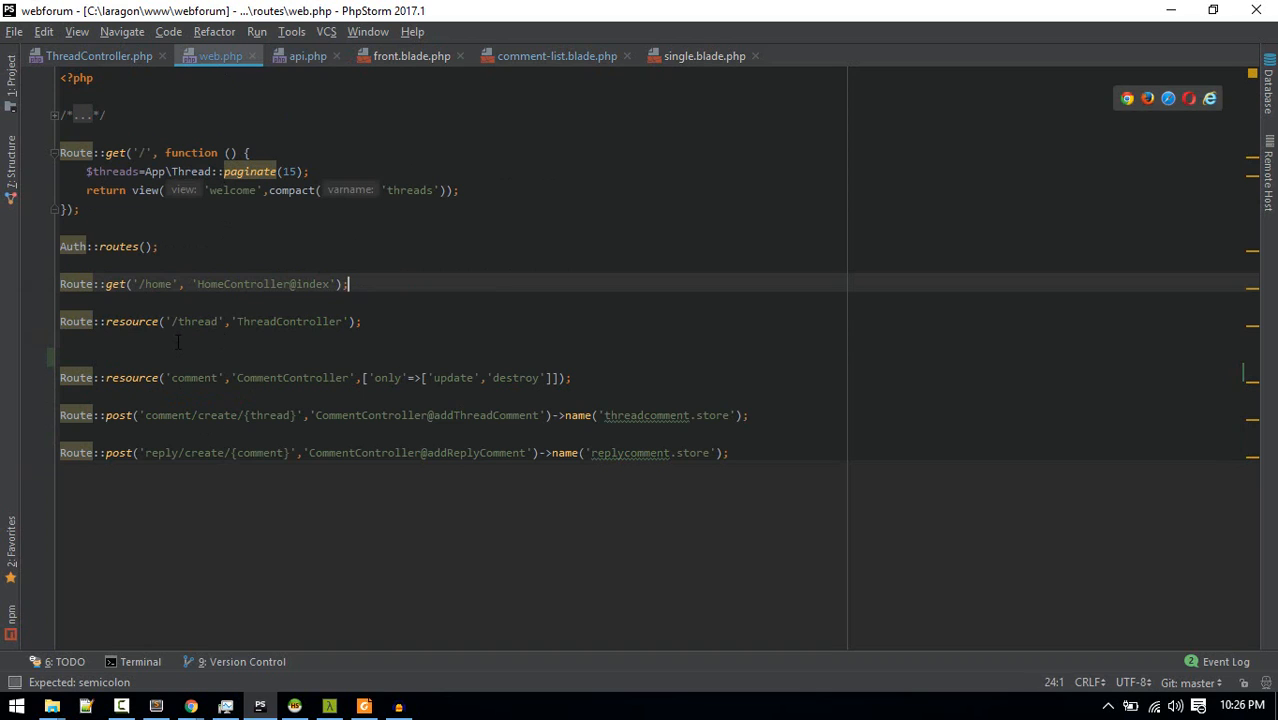
Add Route::post('/thread/mark-as-solution') to ThreadController@markAsSolution, named markAsSolution.
{"action": "key", "text": "Enter"}
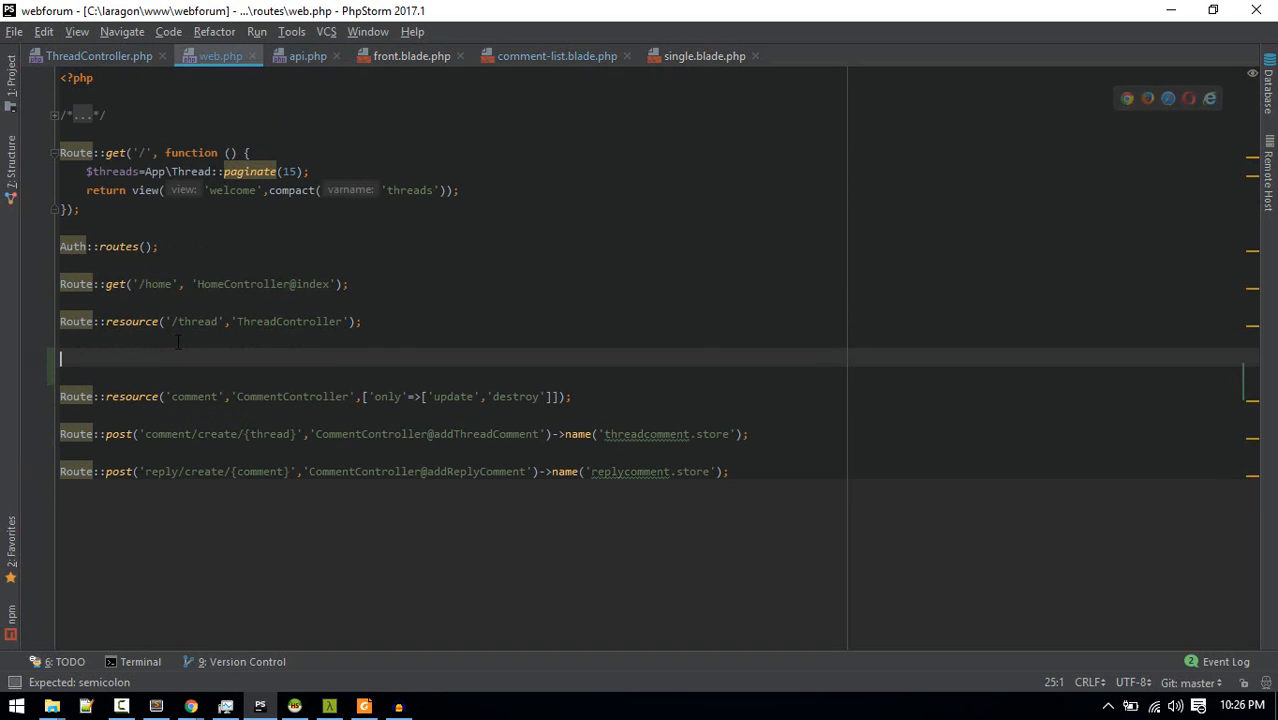
{"action": "type", "text": "Route::post('/thread/mark-as-solution}','ThreadController@markAsSolution')->name('markAsSolution');"}
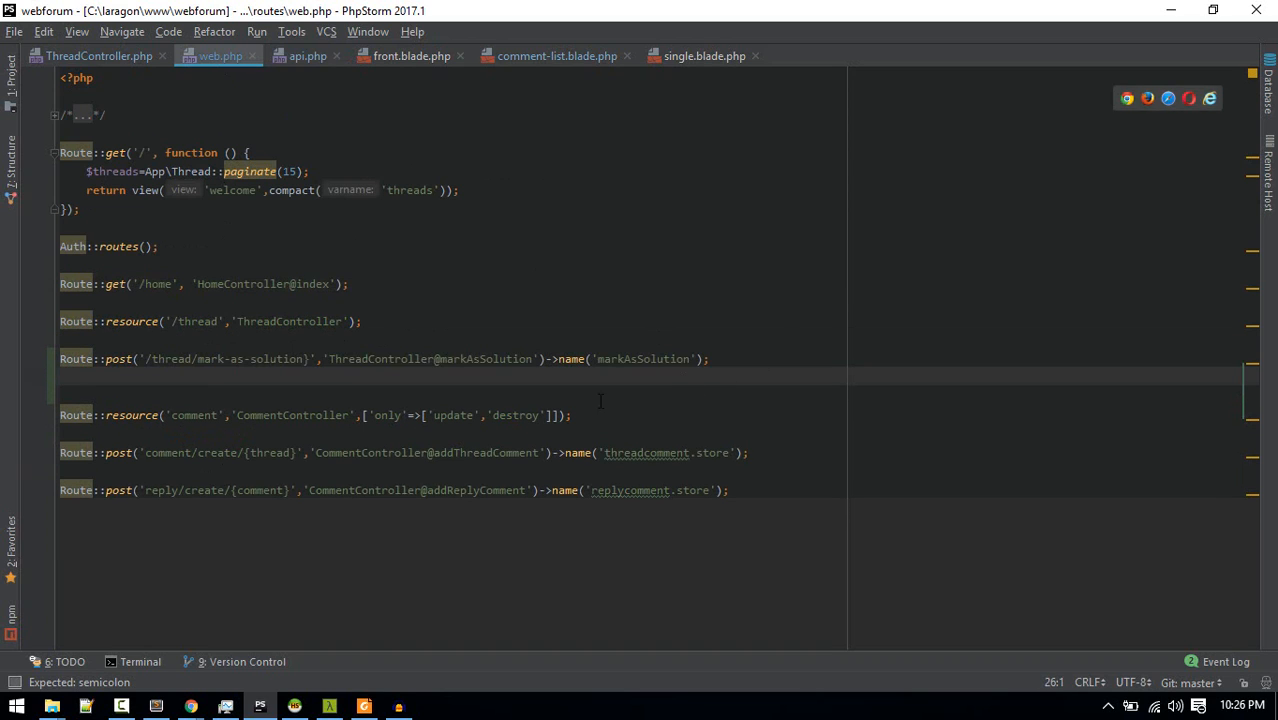
{"action": "mouse_move", "coordinate": [650, 385]}
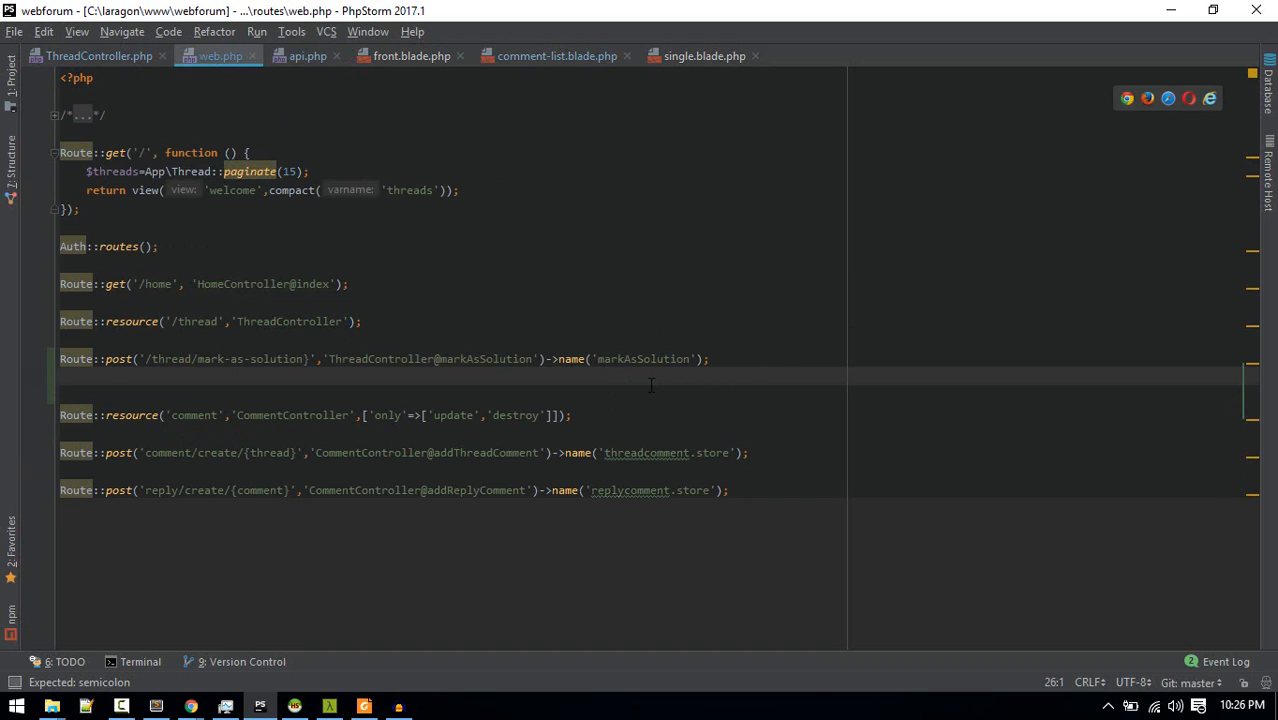
{"action": "left_click", "coordinate": [95, 55]}
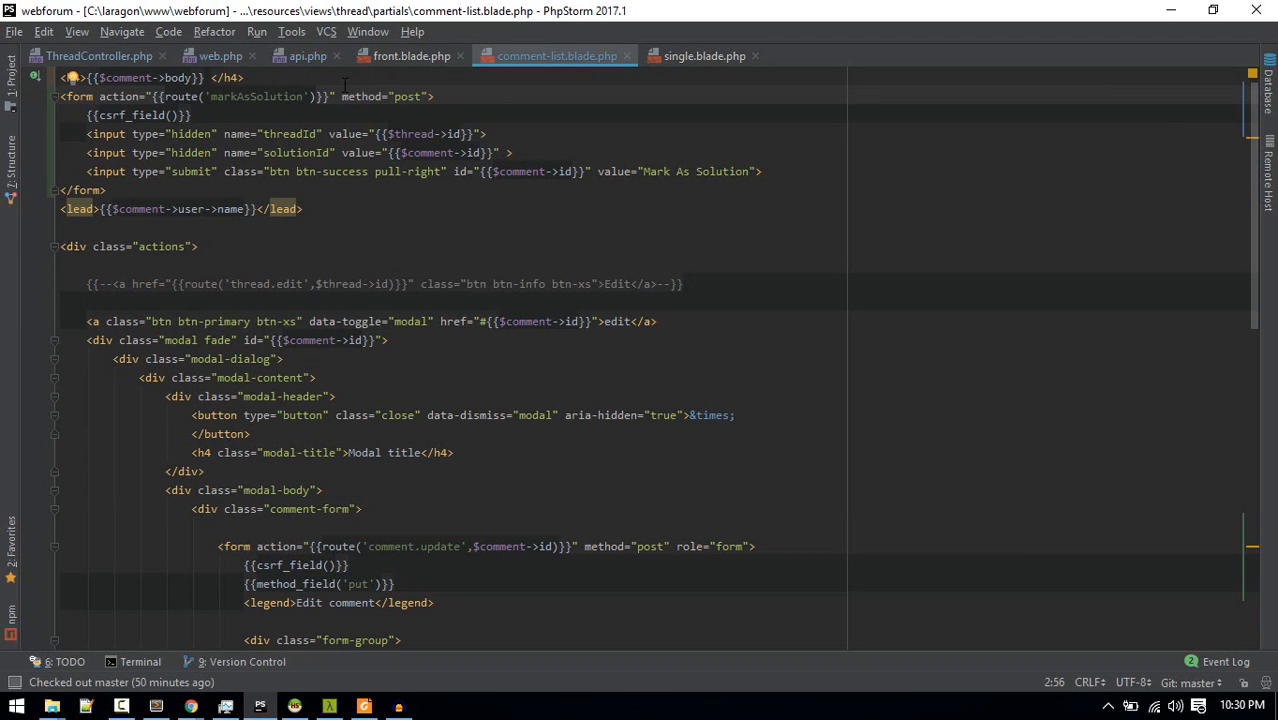
Set the form's post method, then edit markAsSolution's input dump in ThreadController.
{"action": "double_click", "coordinate": [385, 96]}
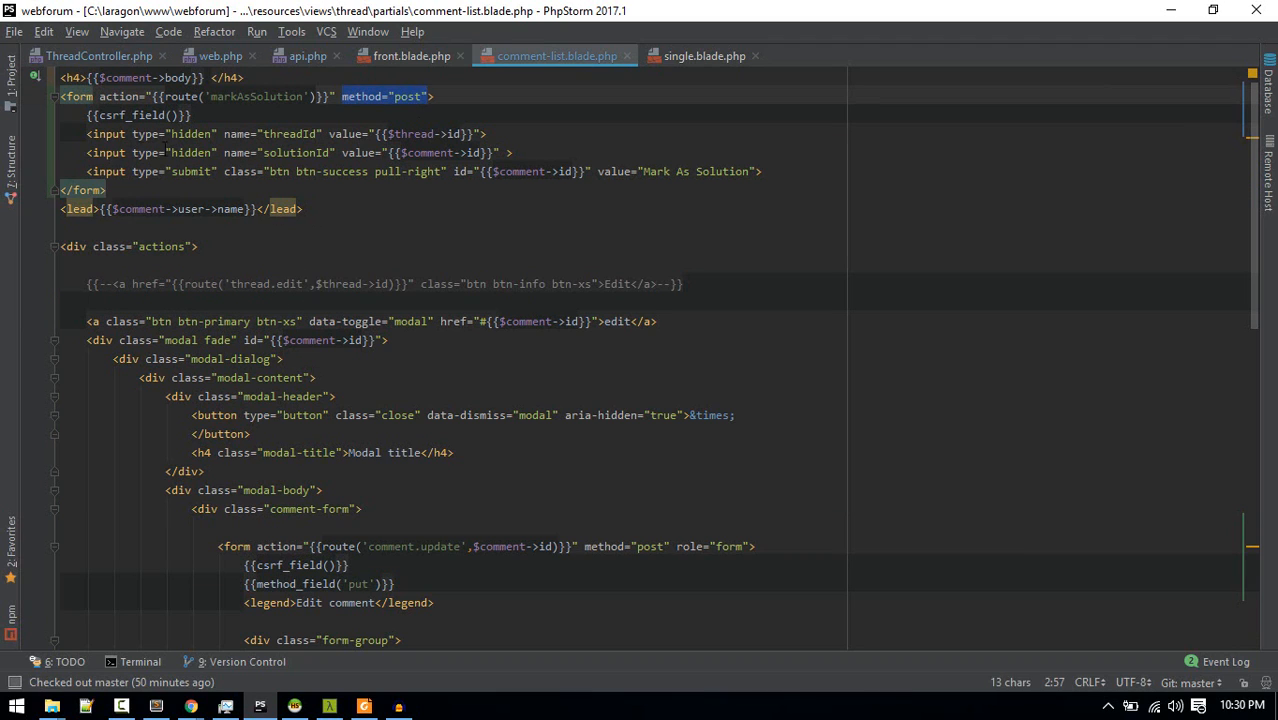
{"action": "left_click", "coordinate": [97, 55]}
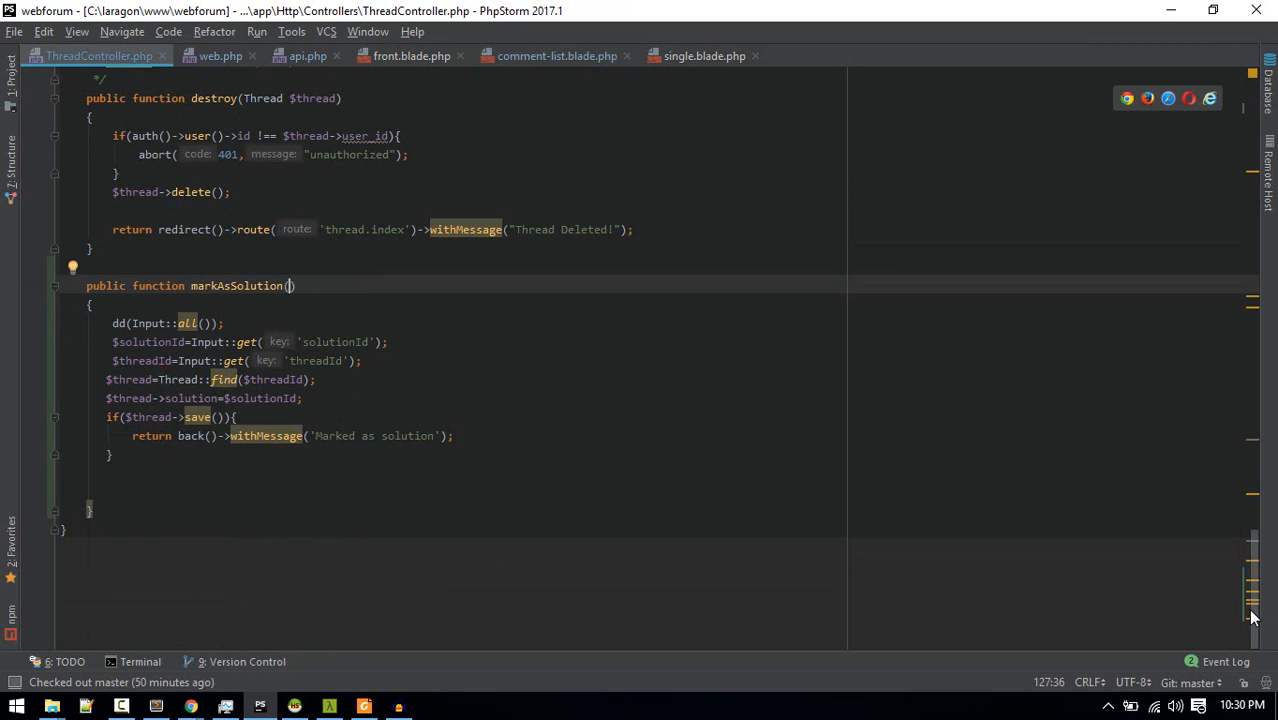
{"action": "scroll", "scroll_direction": "up", "scroll_amount": 3}
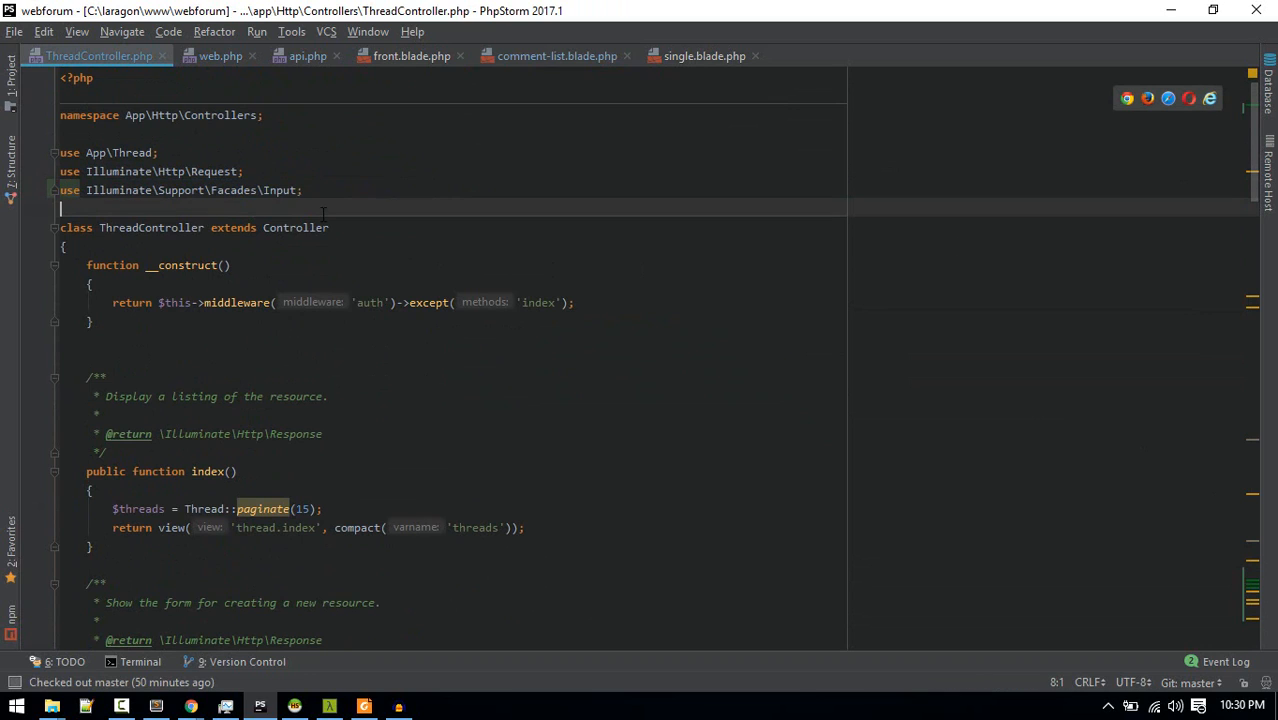
{"action": "scroll", "scroll_direction": "down", "scroll_amount": 3}
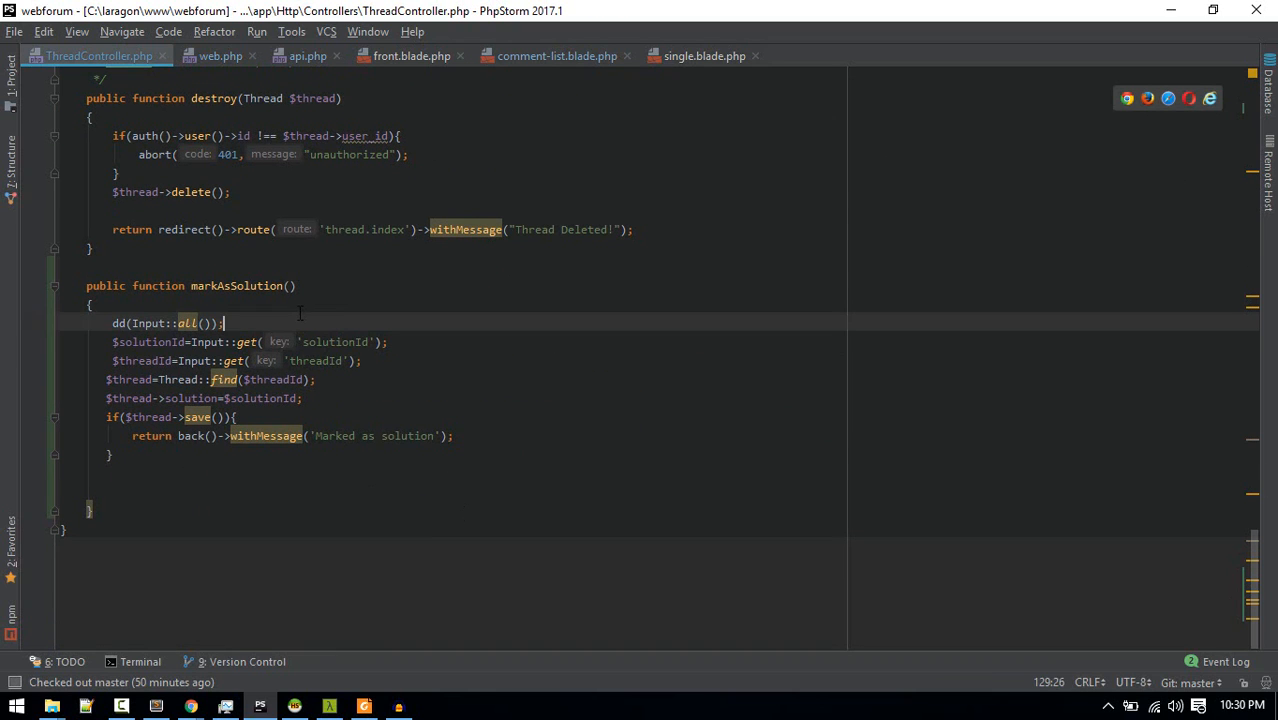
{"action": "key", "text": "Delete"}
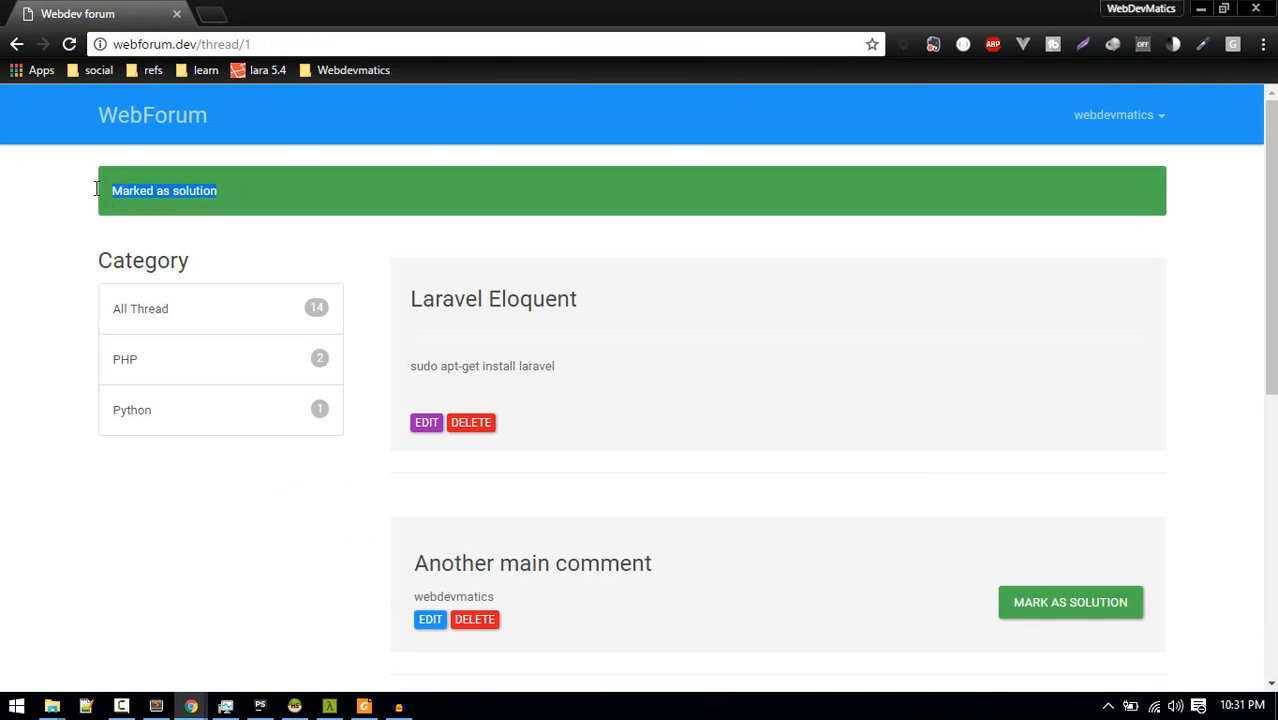
Scroll the thread page's Mark As Solution comments, then return to PhpStorm.
{"action": "scroll", "scroll_direction": "down", "scroll_amount": 3}
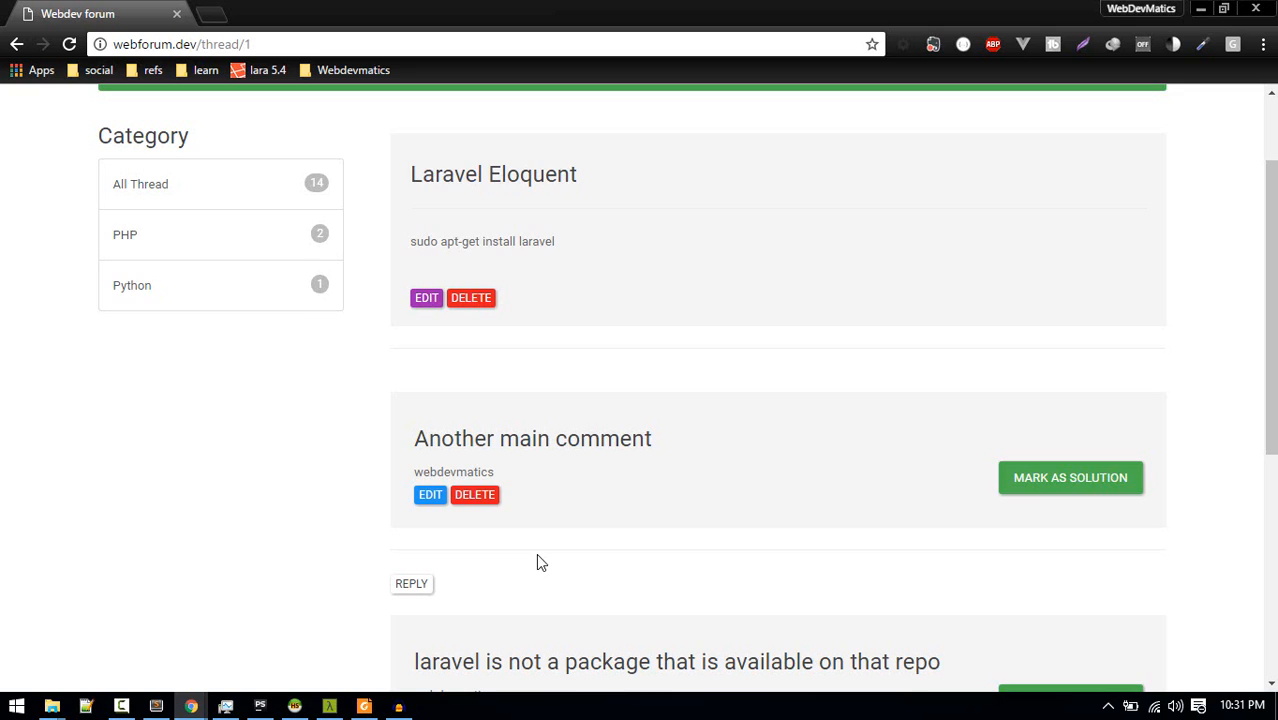
{"action": "scroll", "scroll_direction": "down", "scroll_amount": 3}
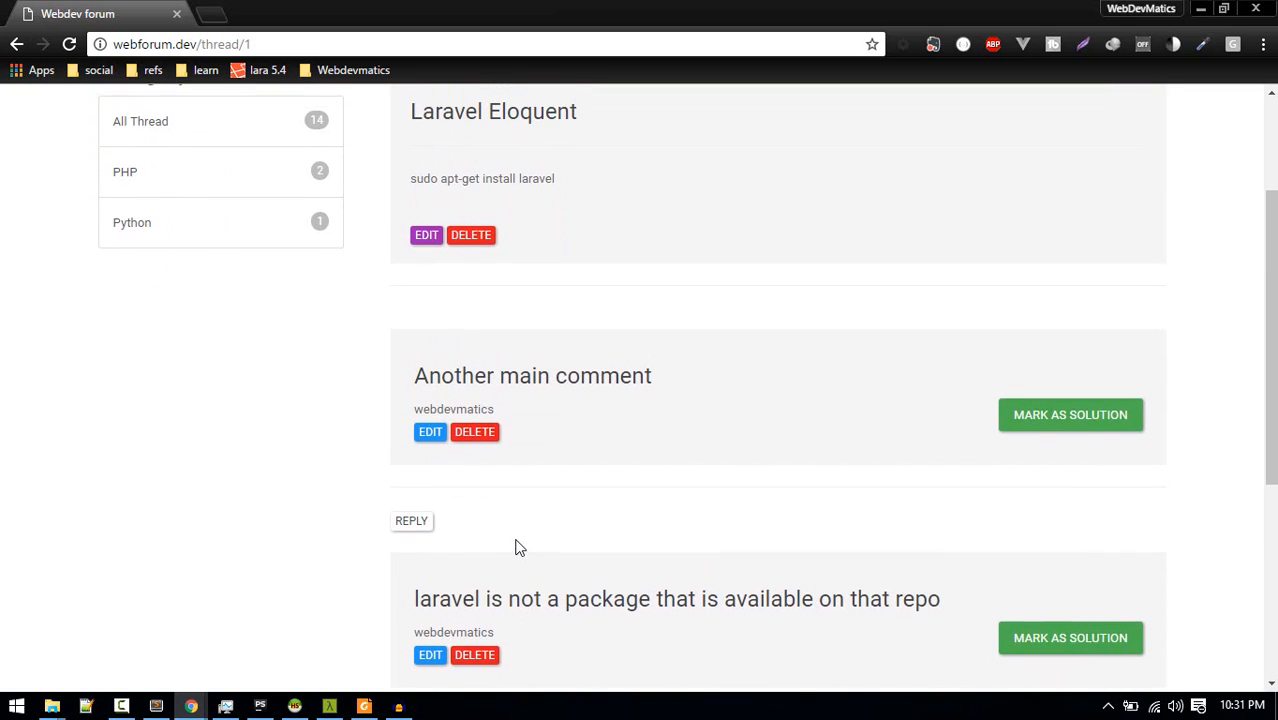
{"action": "mouse_move", "coordinate": [837, 481]}
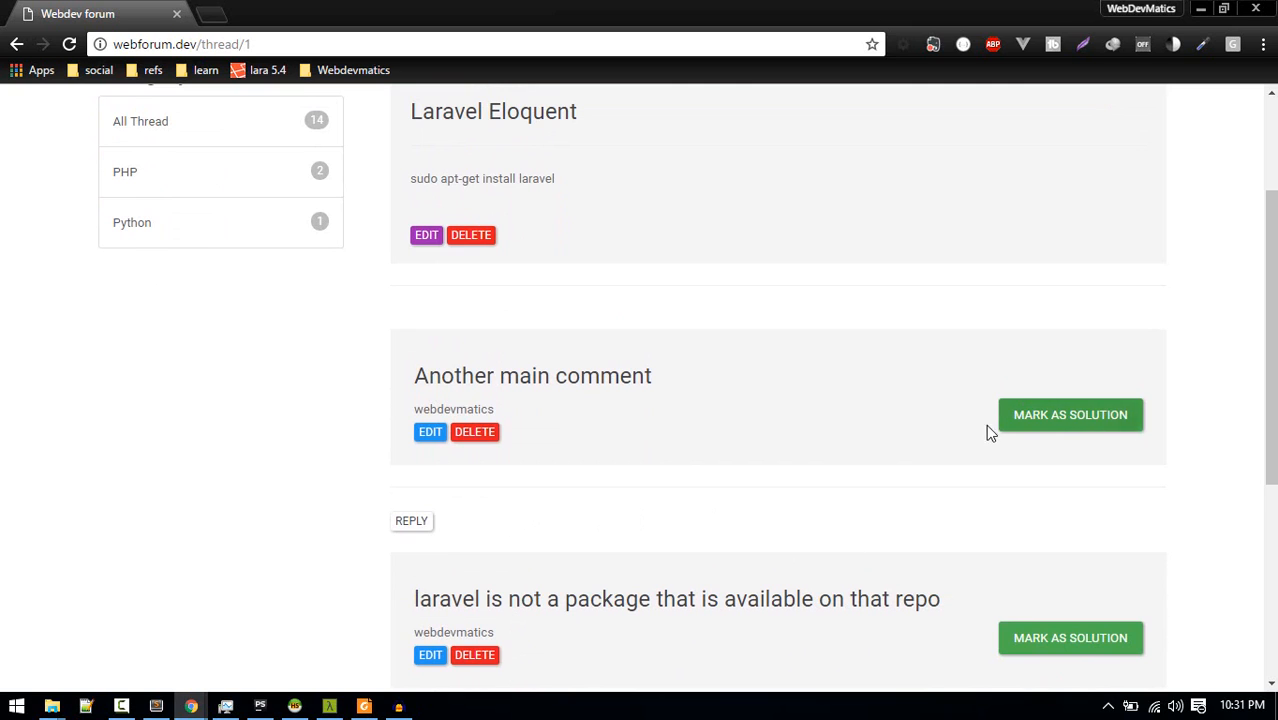
{"action": "mouse_move", "coordinate": [309, 606]}
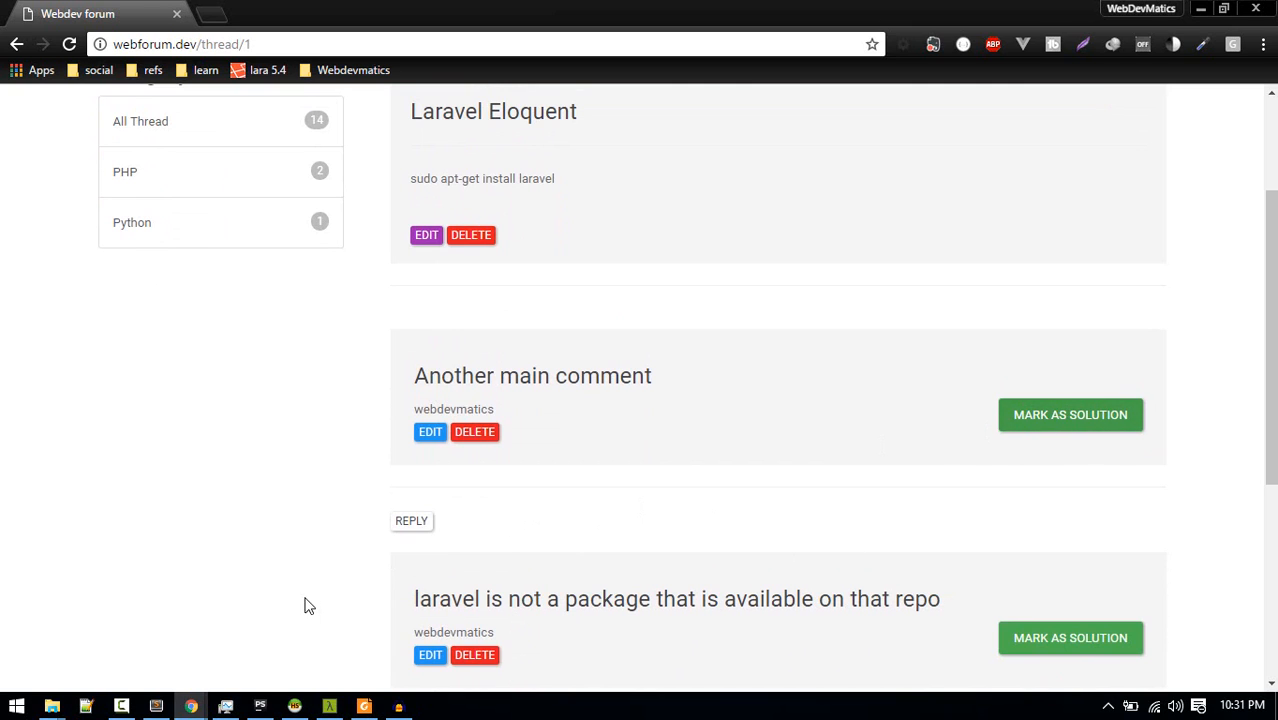
{"action": "left_click", "coordinate": [259, 707]}
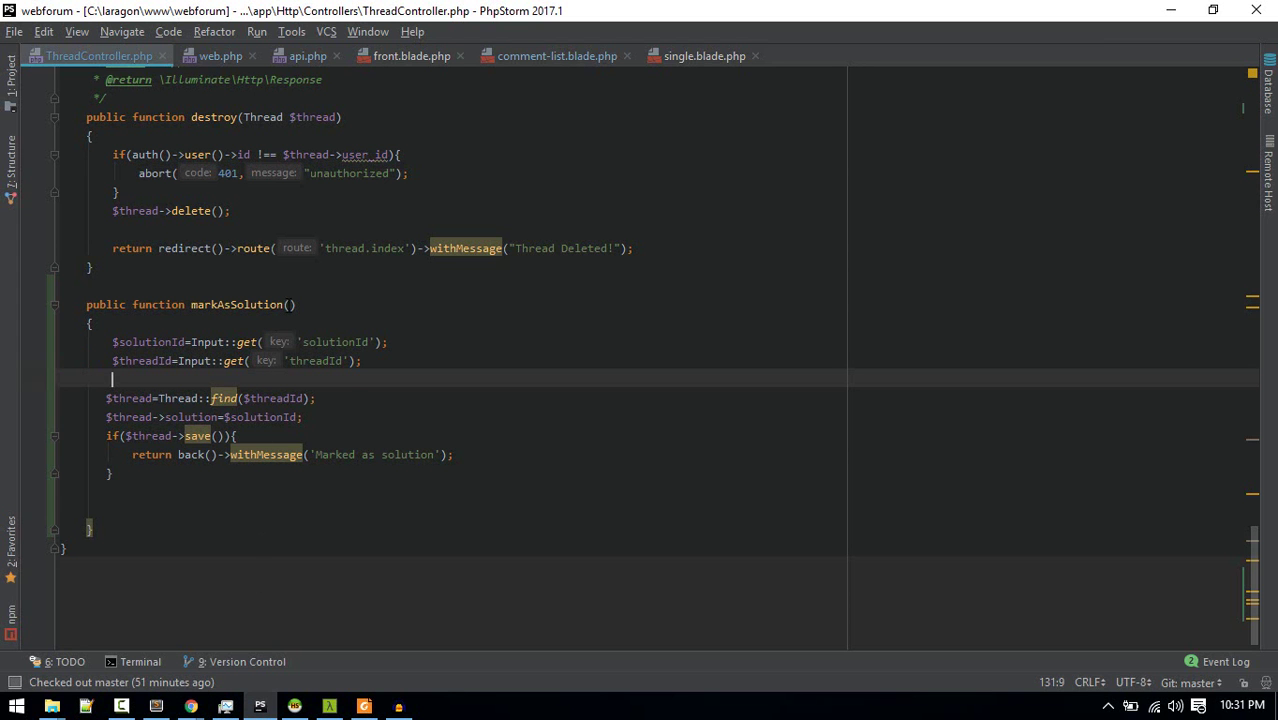
Scroll up through ThreadController in PhpStorm.
{"action": "scroll", "scroll_direction": "up", "scroll_amount": 3}
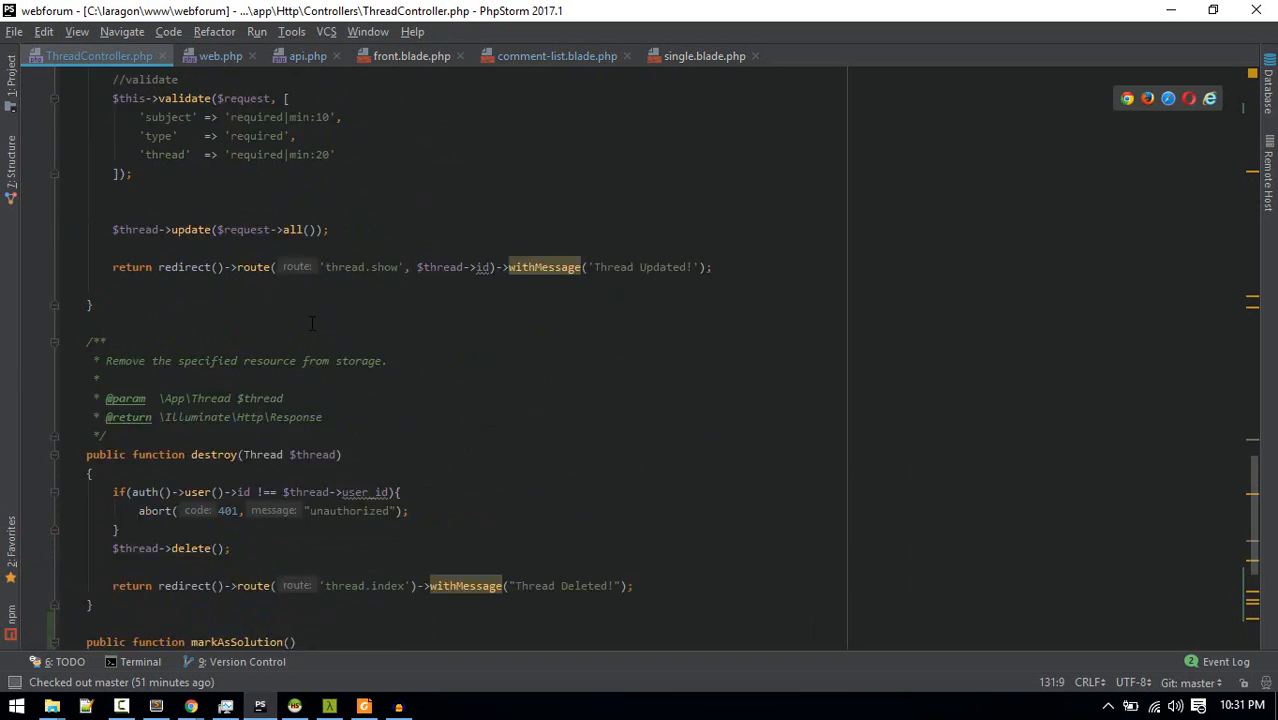
{"action": "scroll", "scroll_direction": "up", "scroll_amount": 3}
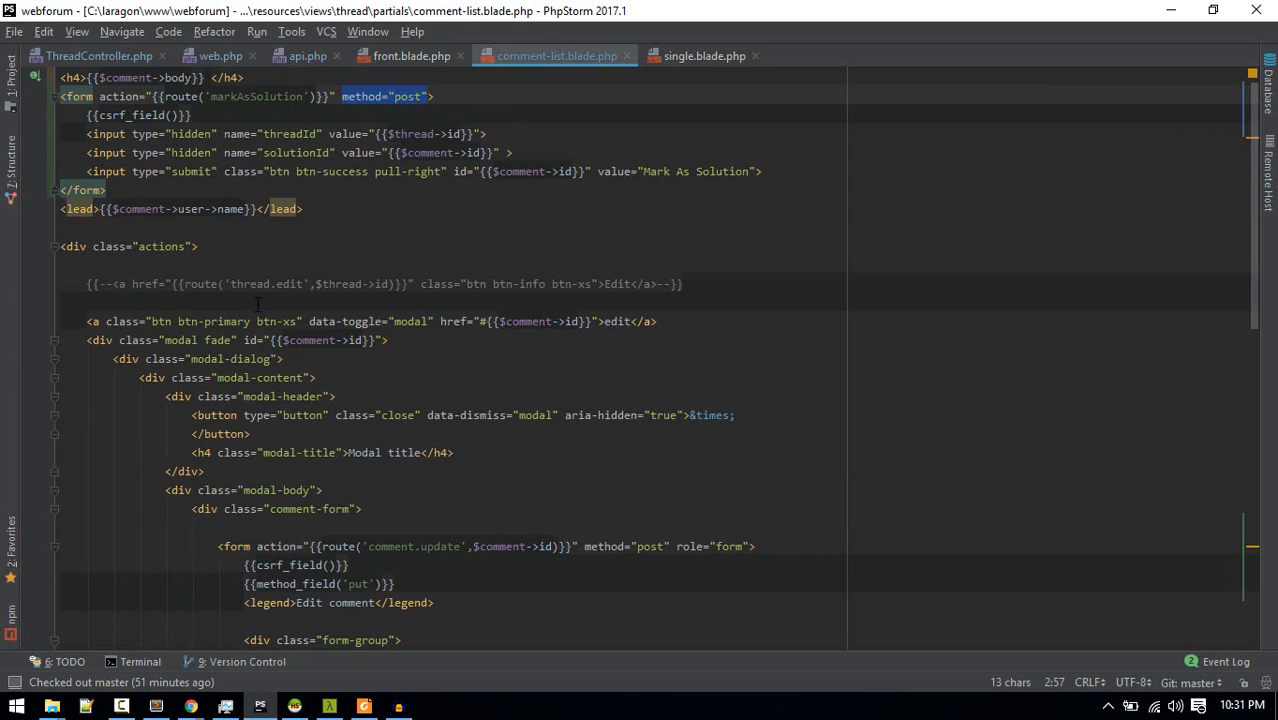
{"action": "mouse_move", "coordinate": [671, 186]}
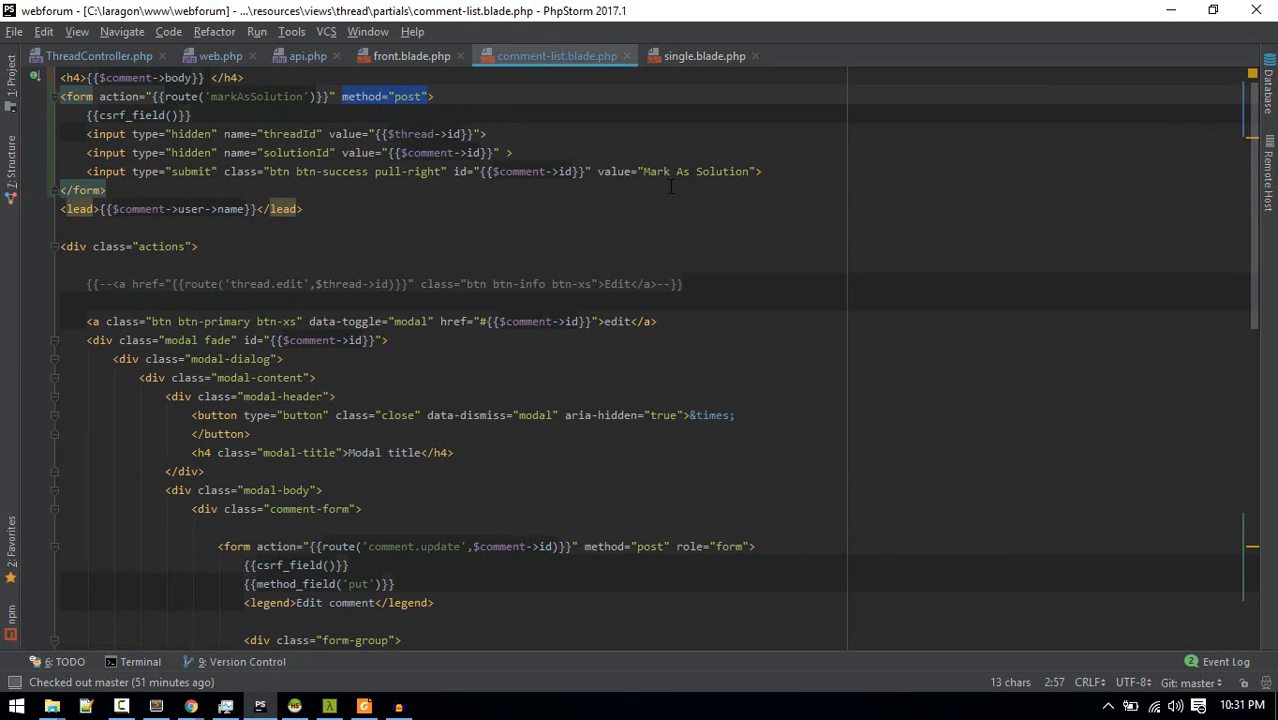
{"action": "mouse_move", "coordinate": [708, 176]}
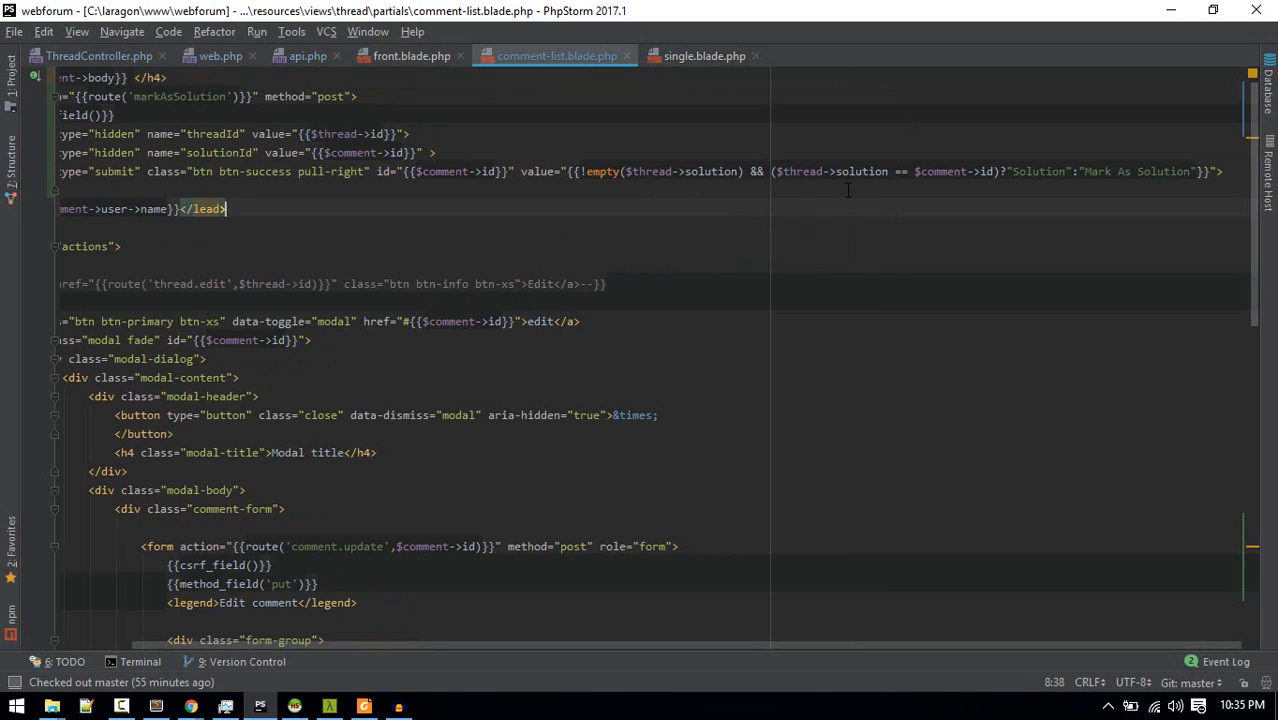
{"action": "mouse_move", "coordinate": [948, 186]}
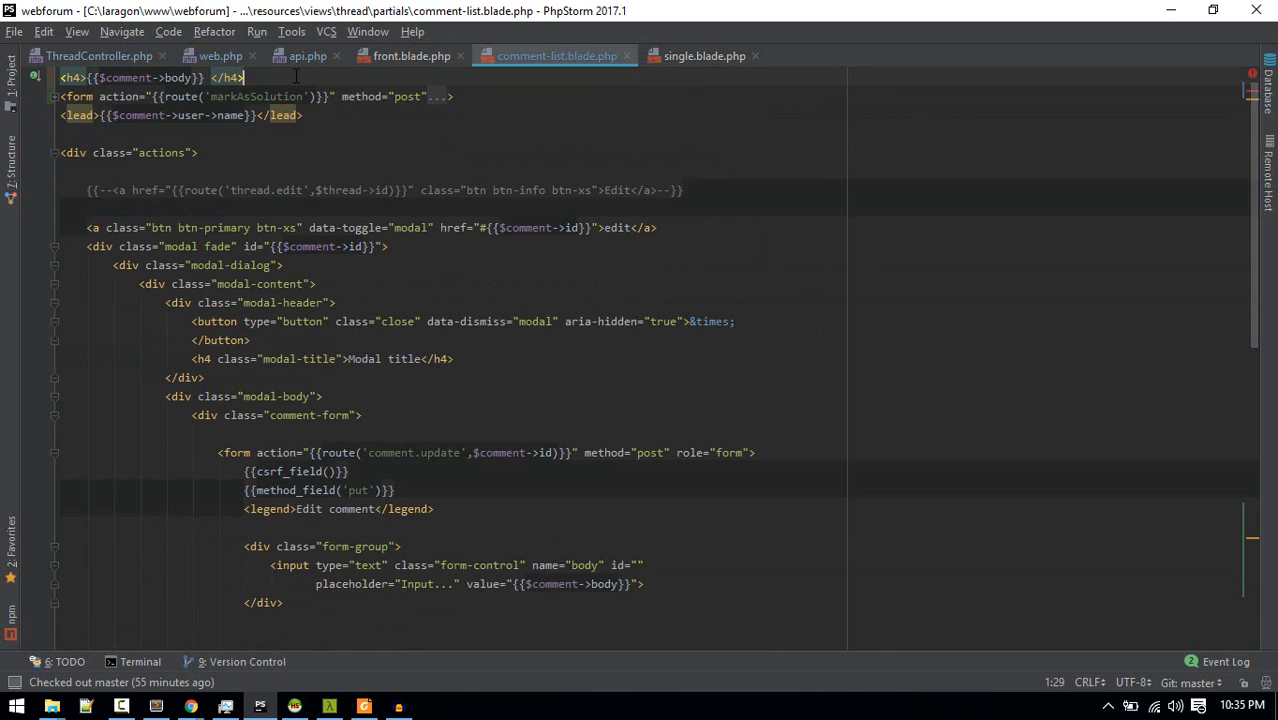
{"action": "type", "text": "//sc"}
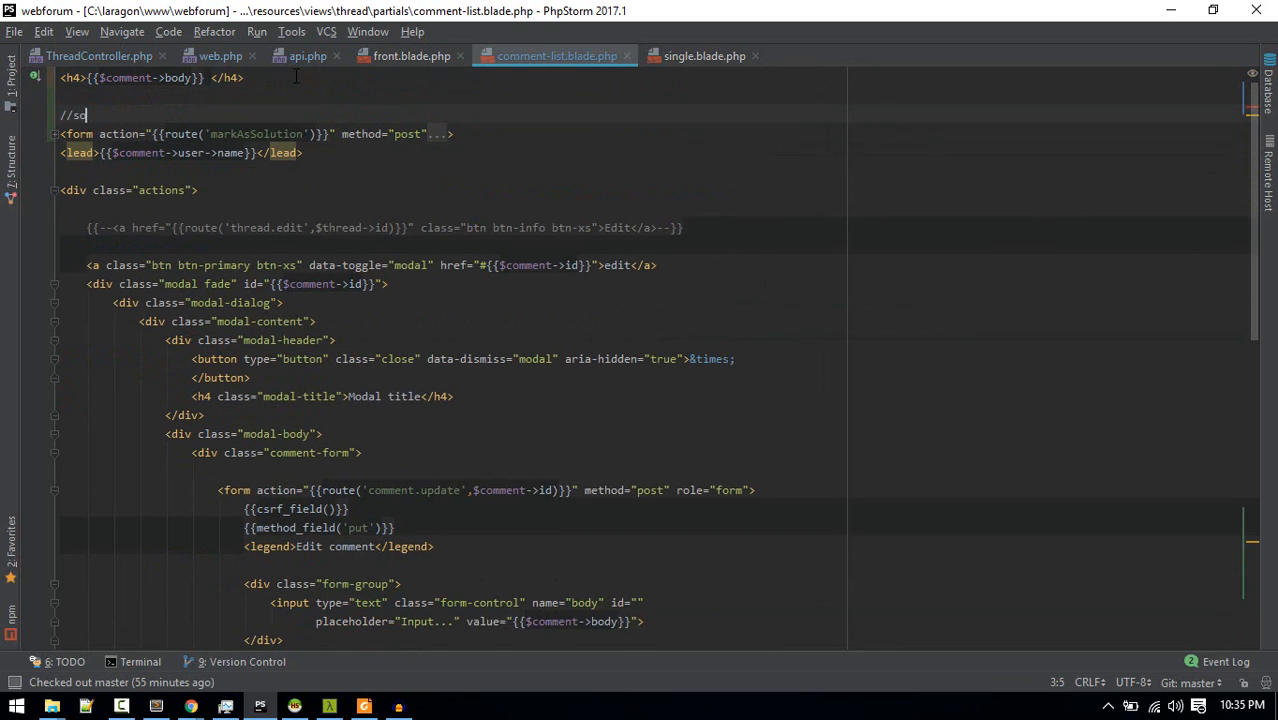
{"action": "type", "text": "@endif"}
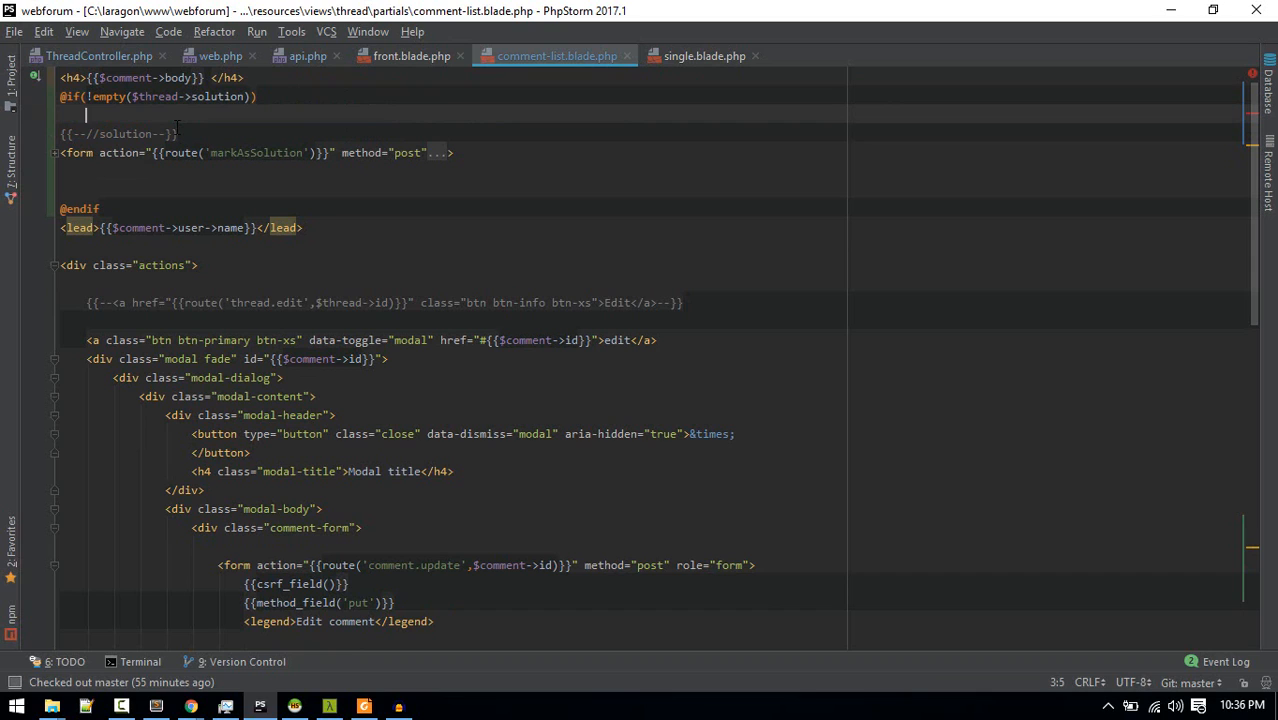
{"action": "type", "text": "@if"}
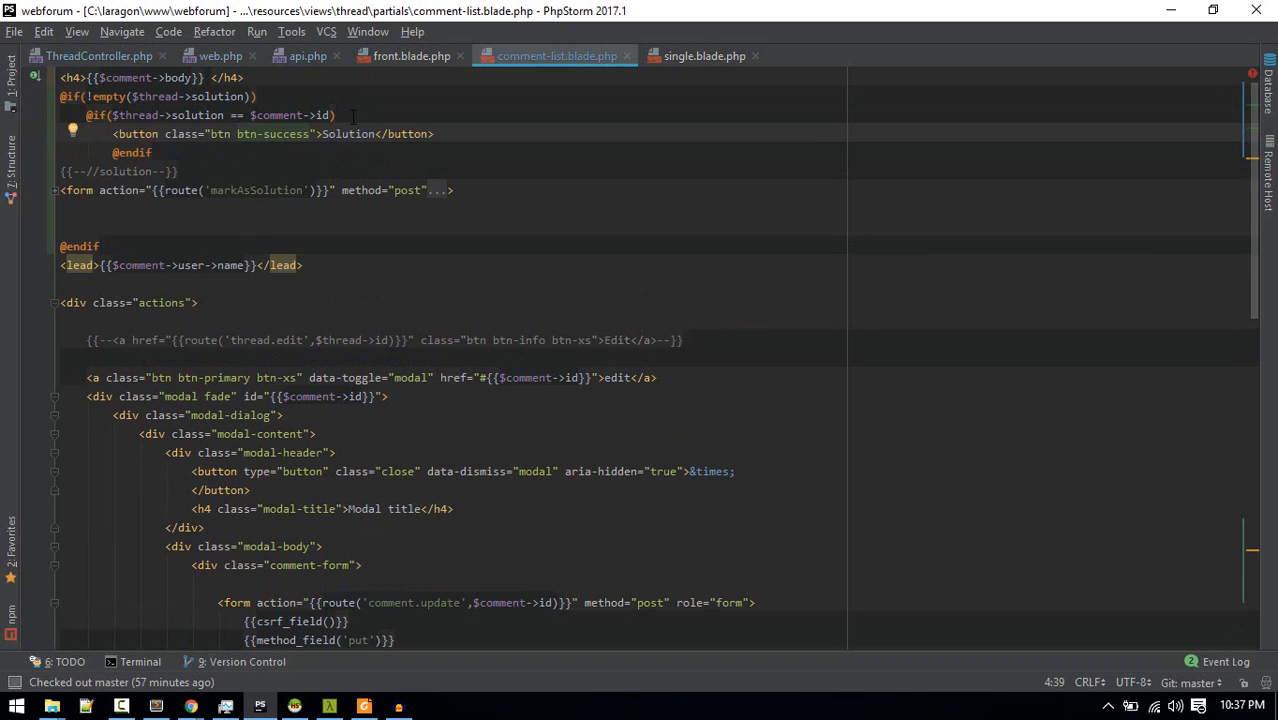
{"action": "key", "text": "Ctrl+Alt+L"}
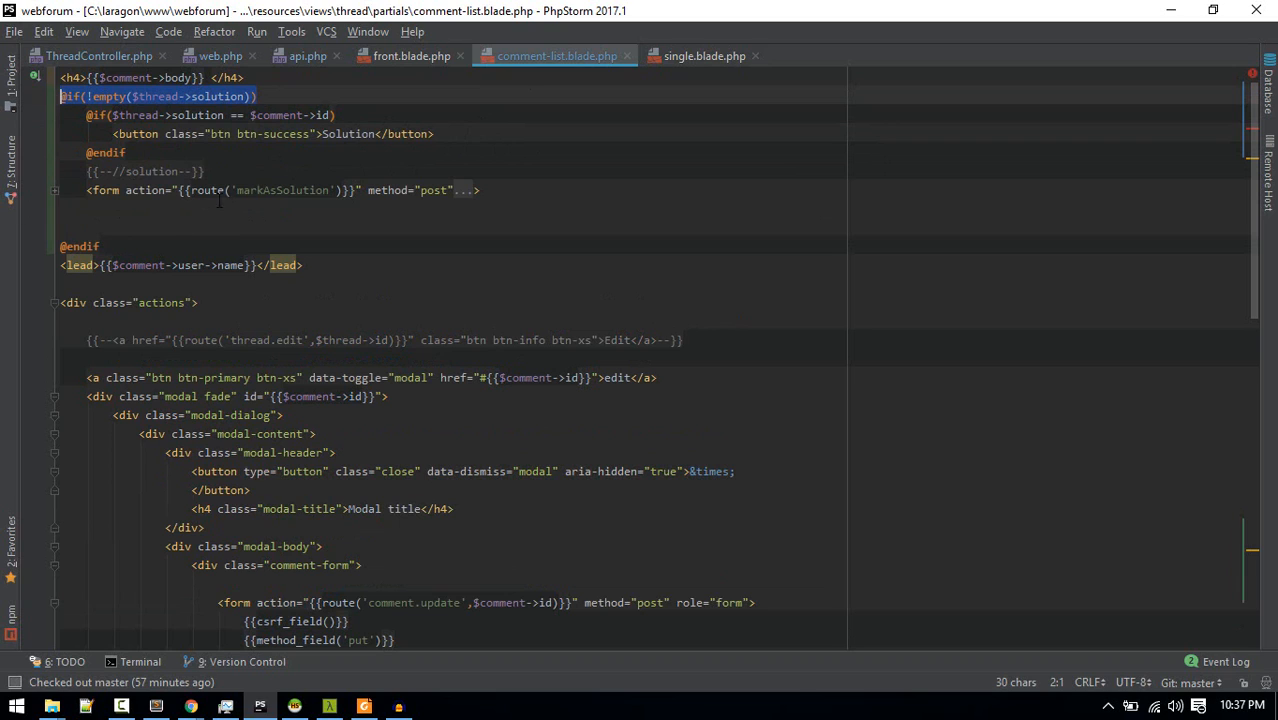
{"action": "left_click", "coordinate": [125, 152]}
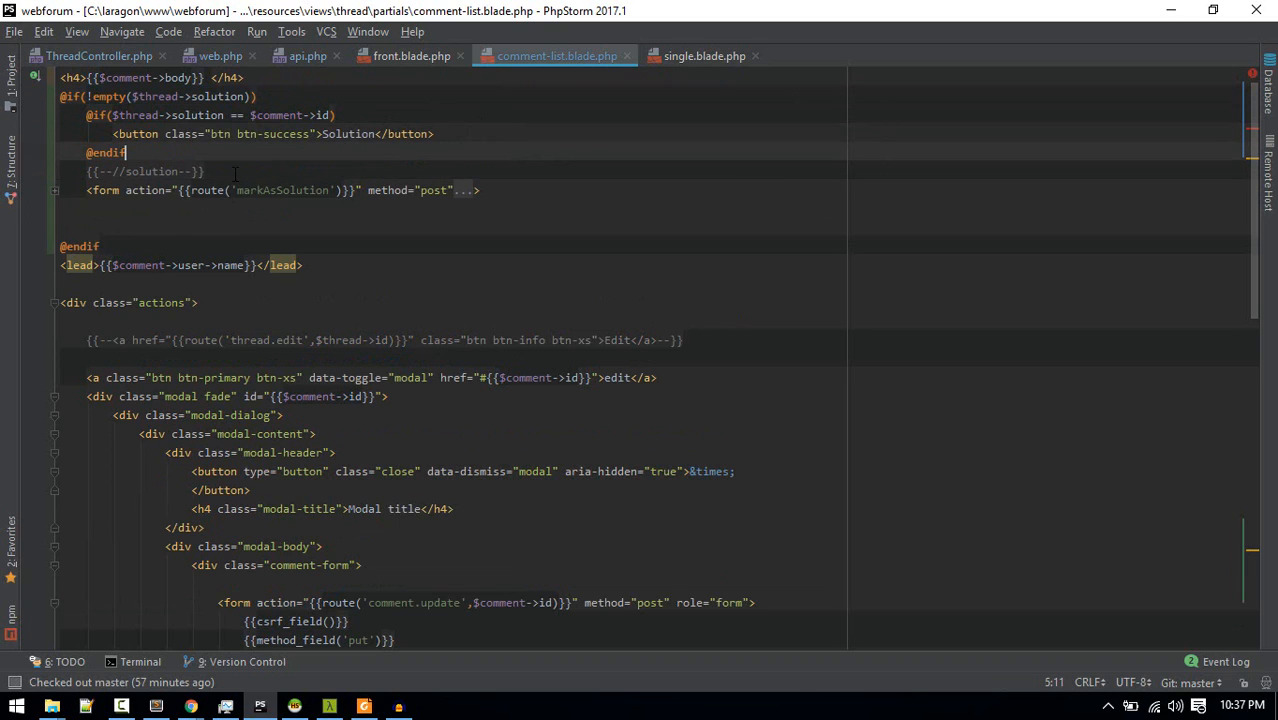
{"action": "key", "text": "Enter"}
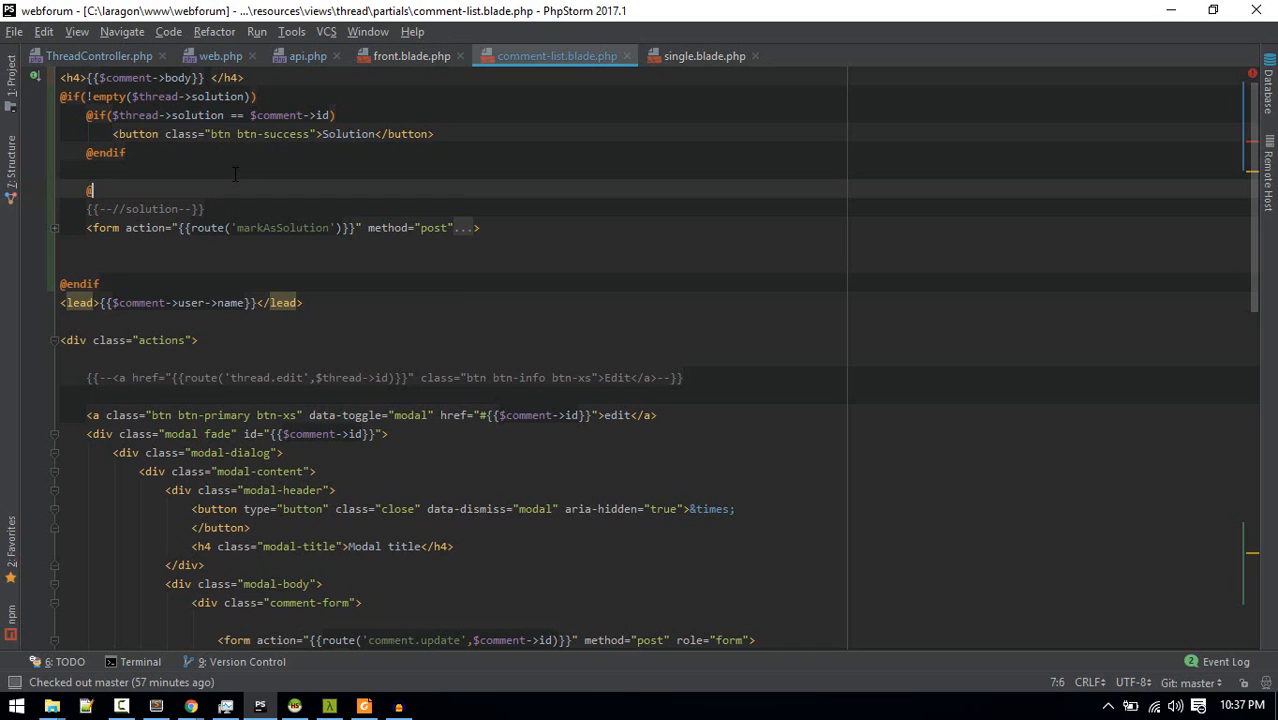
{"action": "type", "text": "else"}
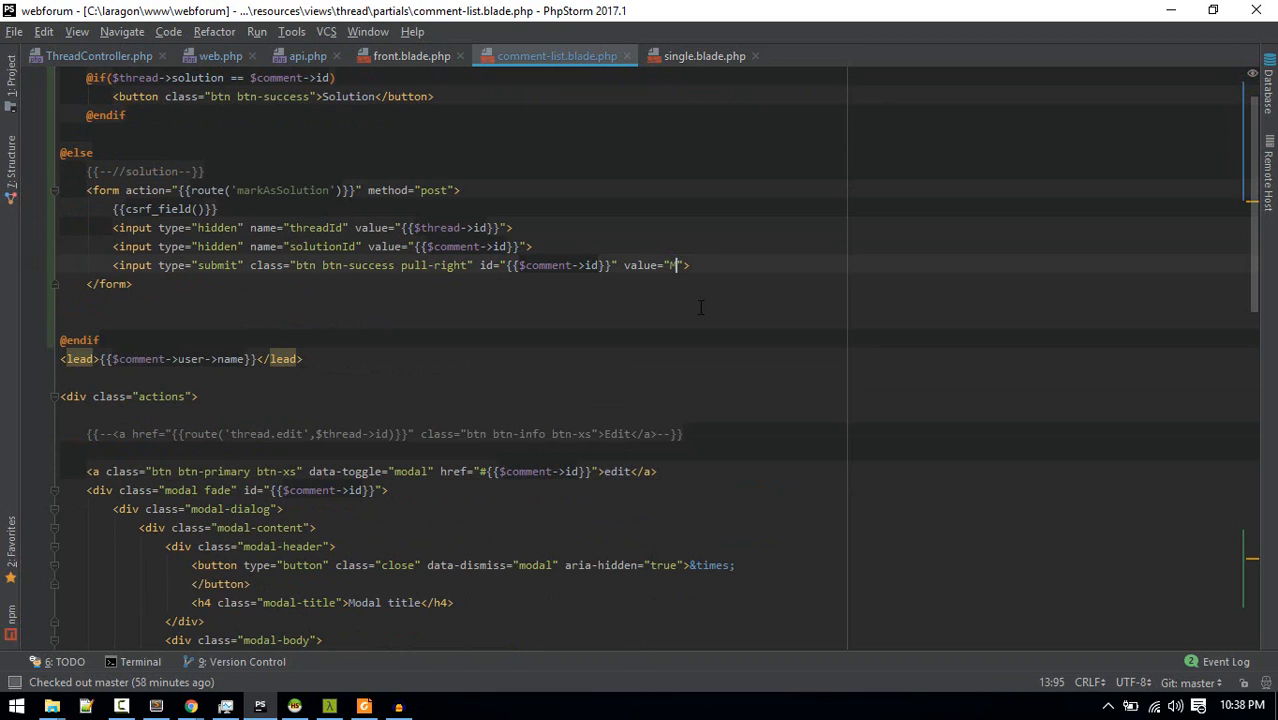
Keep the Mark As Solution label and right-align the Solution button with pull-right.
{"action": "type", "text": "Mark As"}
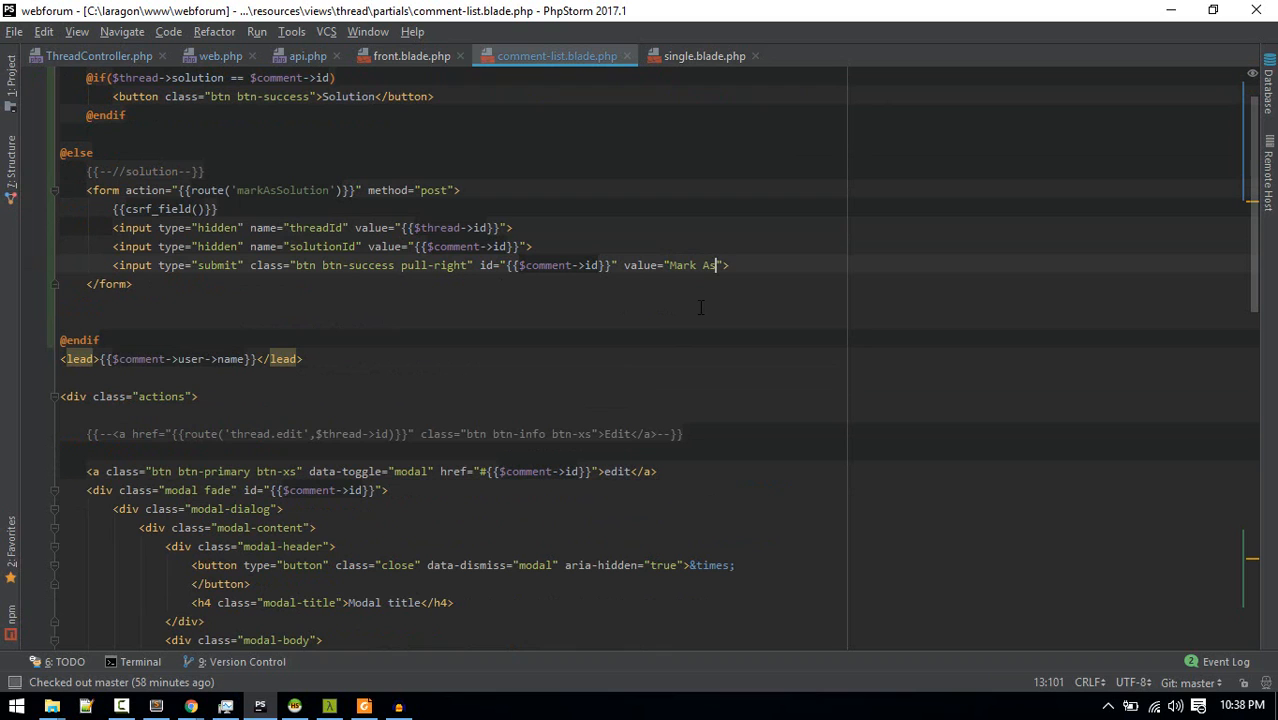
{"action": "type", "text": "olution"}
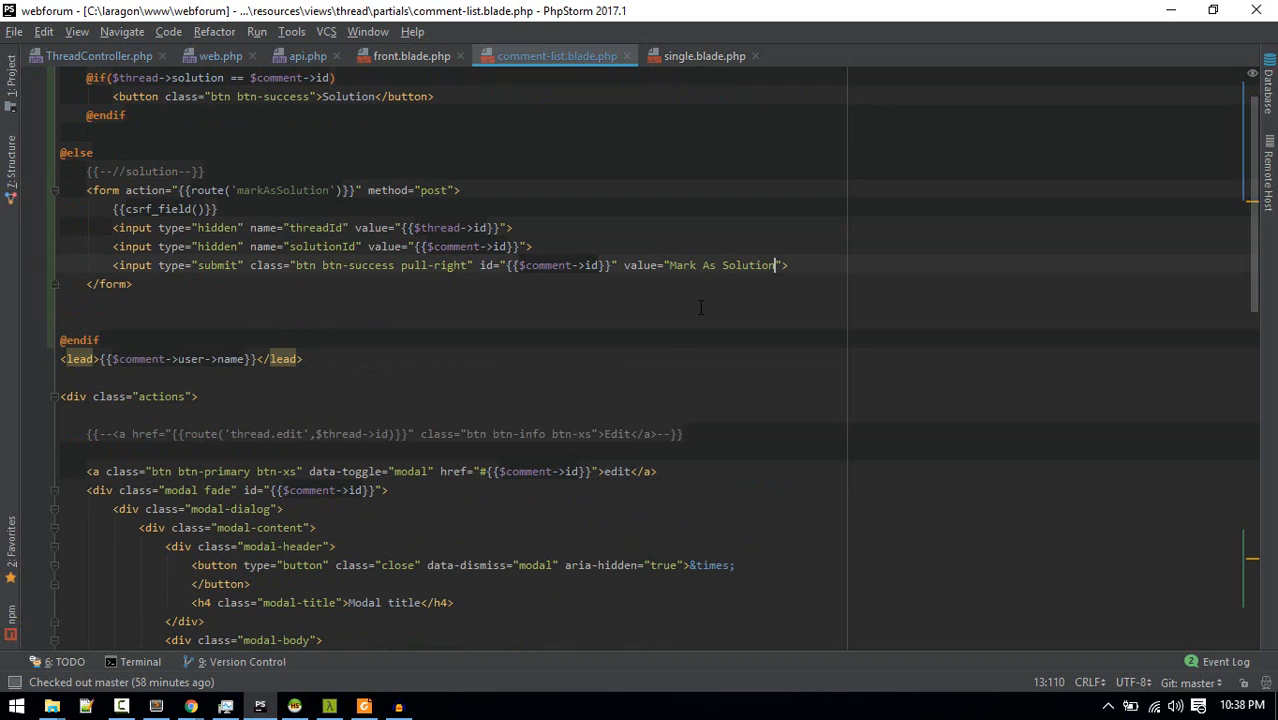
{"action": "left_click", "coordinate": [190, 707]}
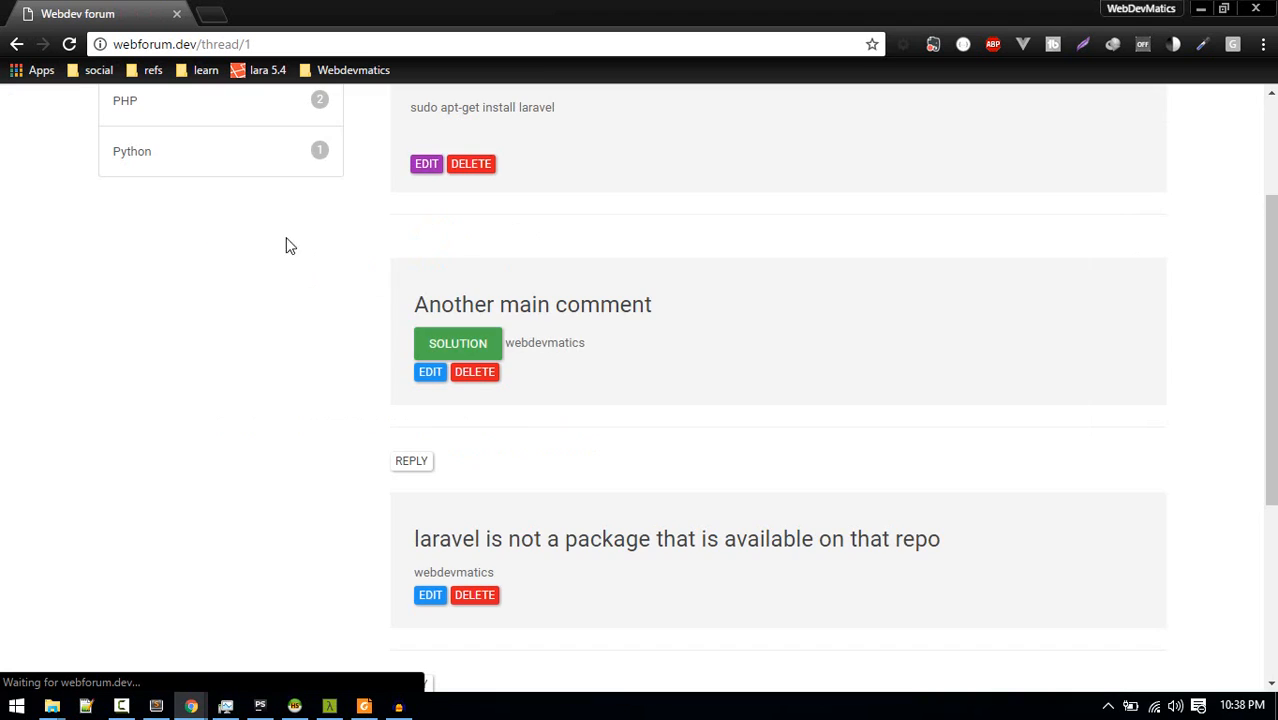
{"action": "mouse_move", "coordinate": [457, 343]}
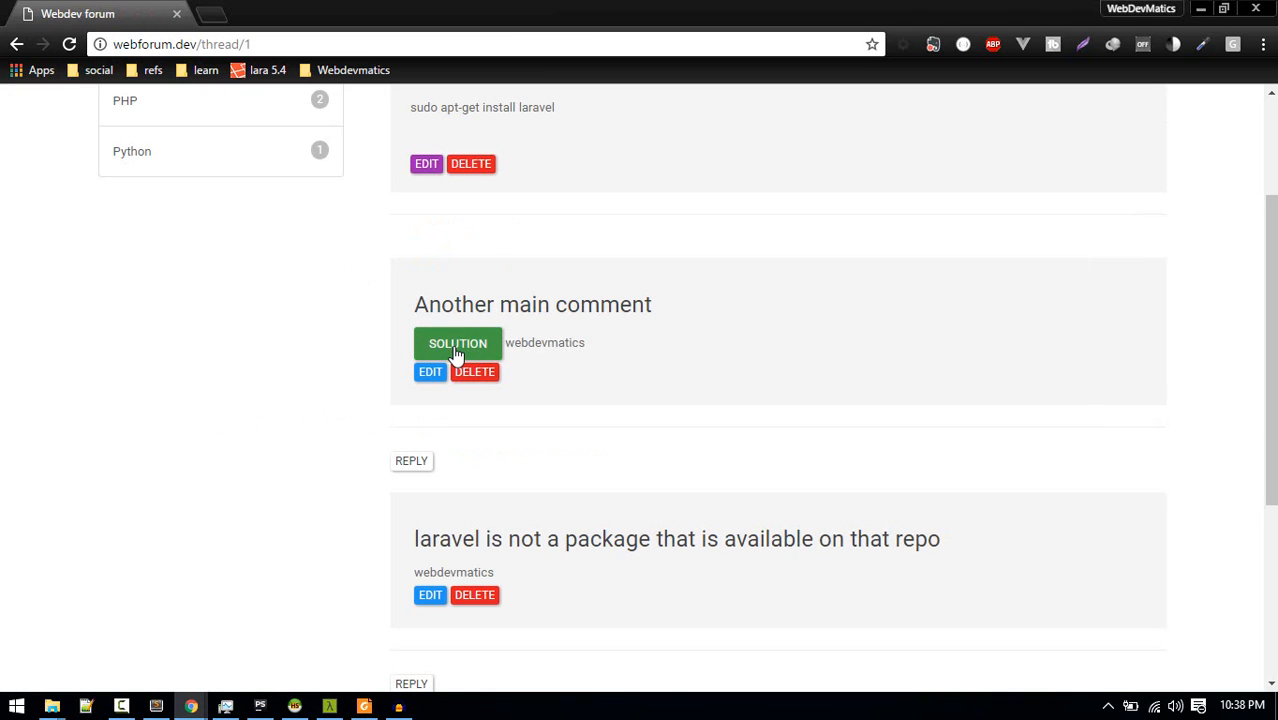
{"action": "left_click", "coordinate": [225, 707]}
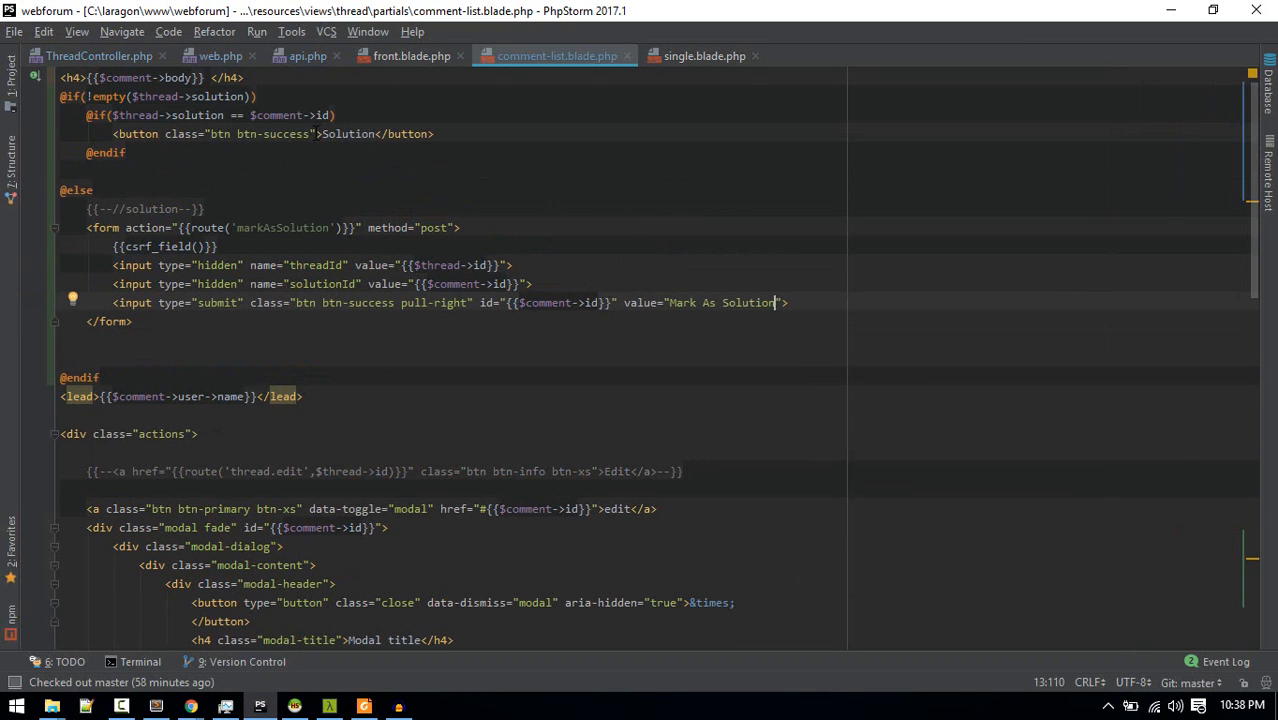
{"action": "type", "text": "pull"}
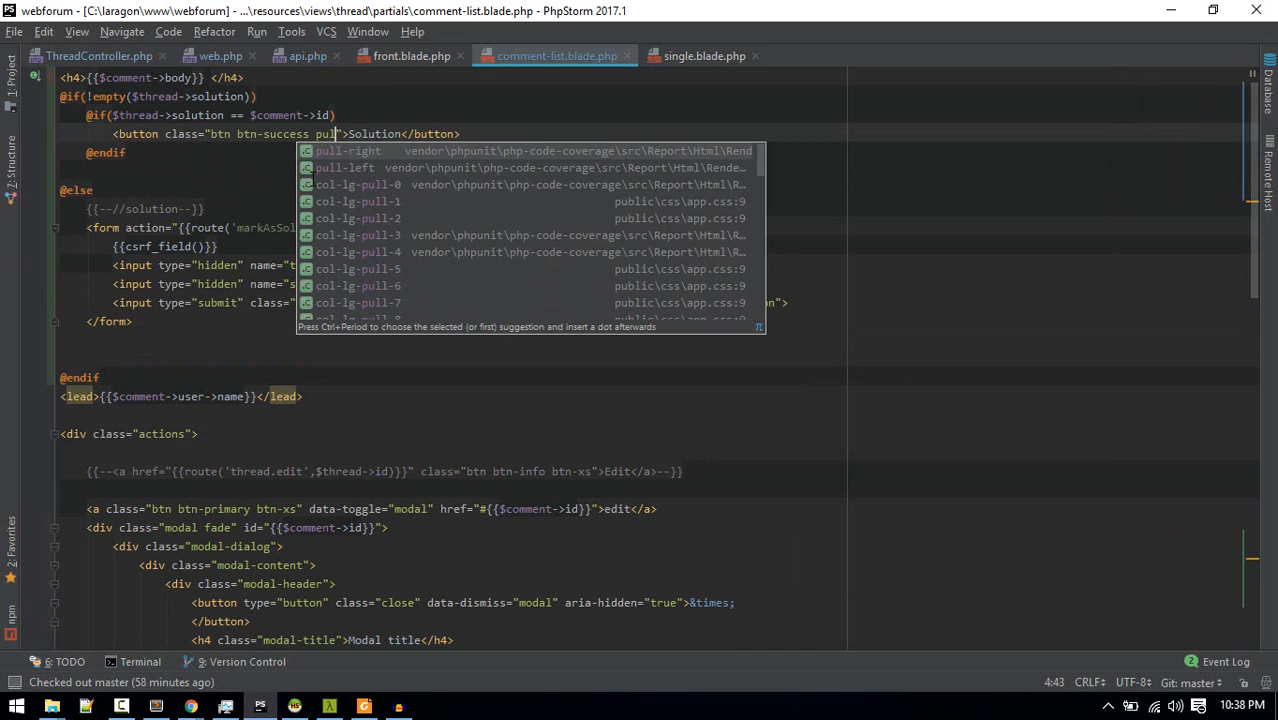
{"action": "left_click", "coordinate": [190, 707]}
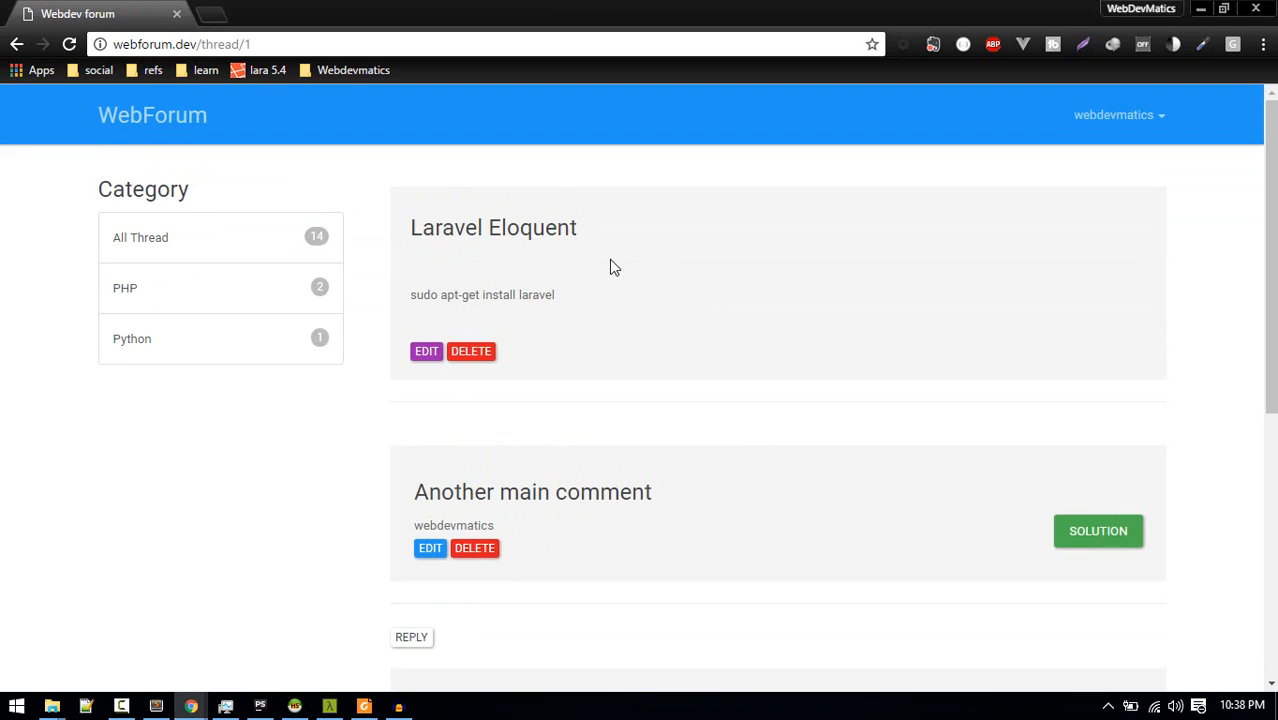
Scroll through the thread's comments and select the title 'Laravel Eloquent'.
{"action": "scroll", "scroll_direction": "down", "scroll_amount": 3}
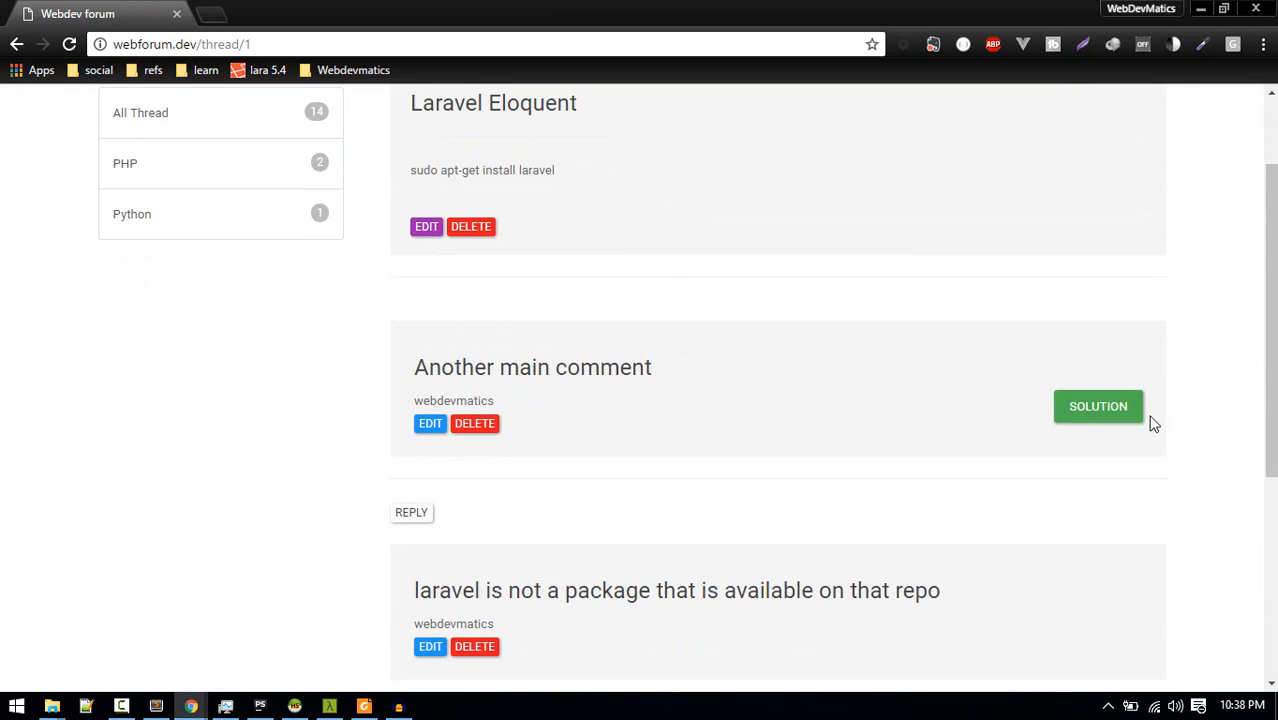
{"action": "scroll", "scroll_direction": "down", "scroll_amount": 3}
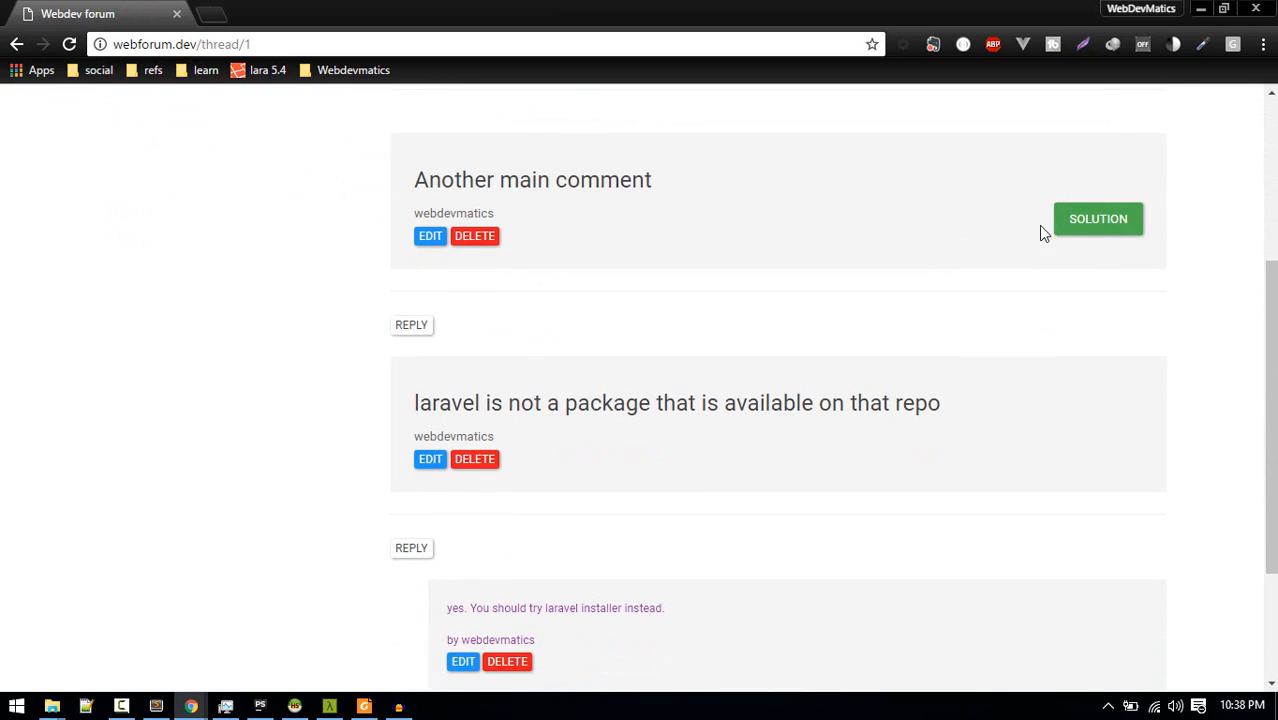
{"action": "scroll", "scroll_direction": "up", "scroll_amount": 3}
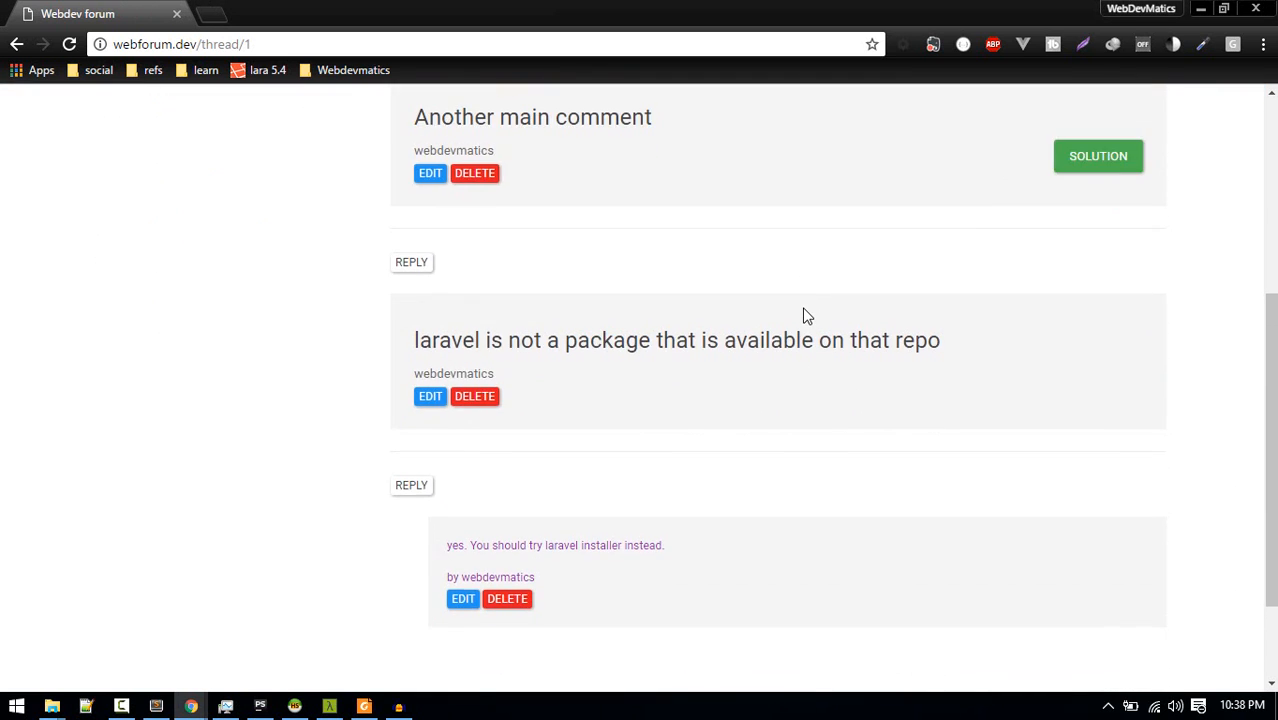
{"action": "scroll", "scroll_direction": "up", "scroll_amount": 3}
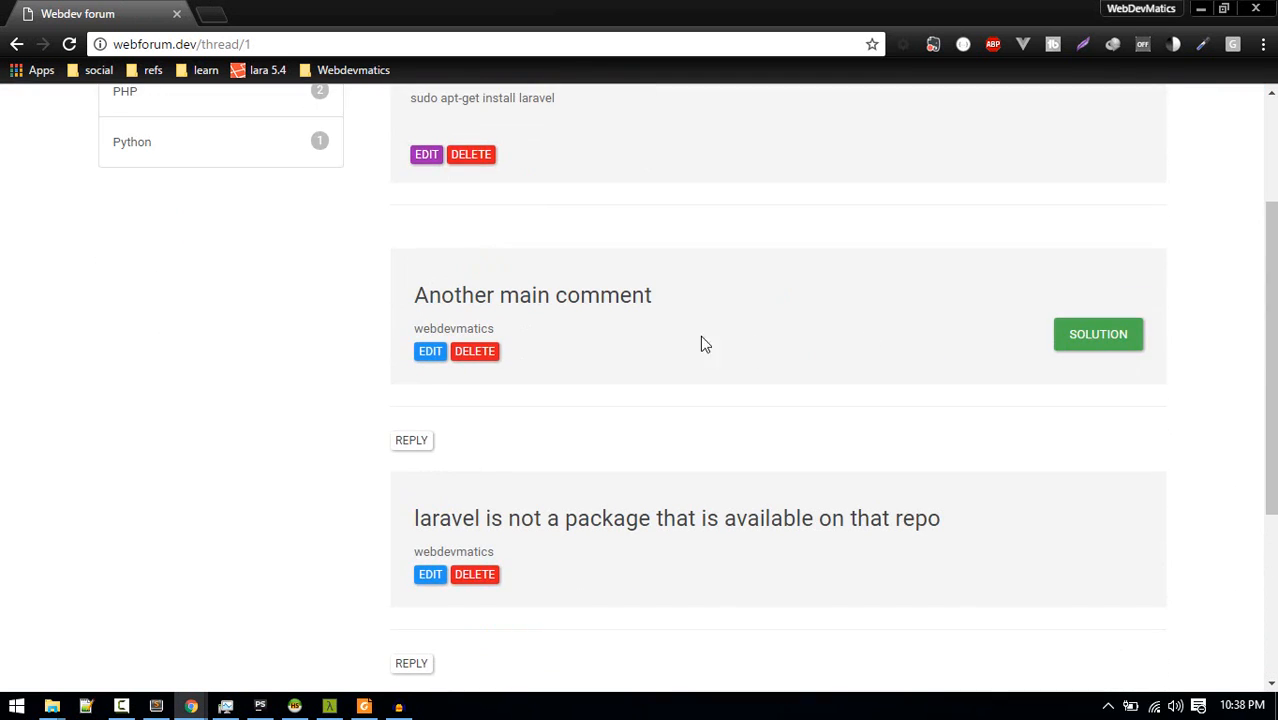
{"action": "scroll", "scroll_direction": "up", "scroll_amount": 3}
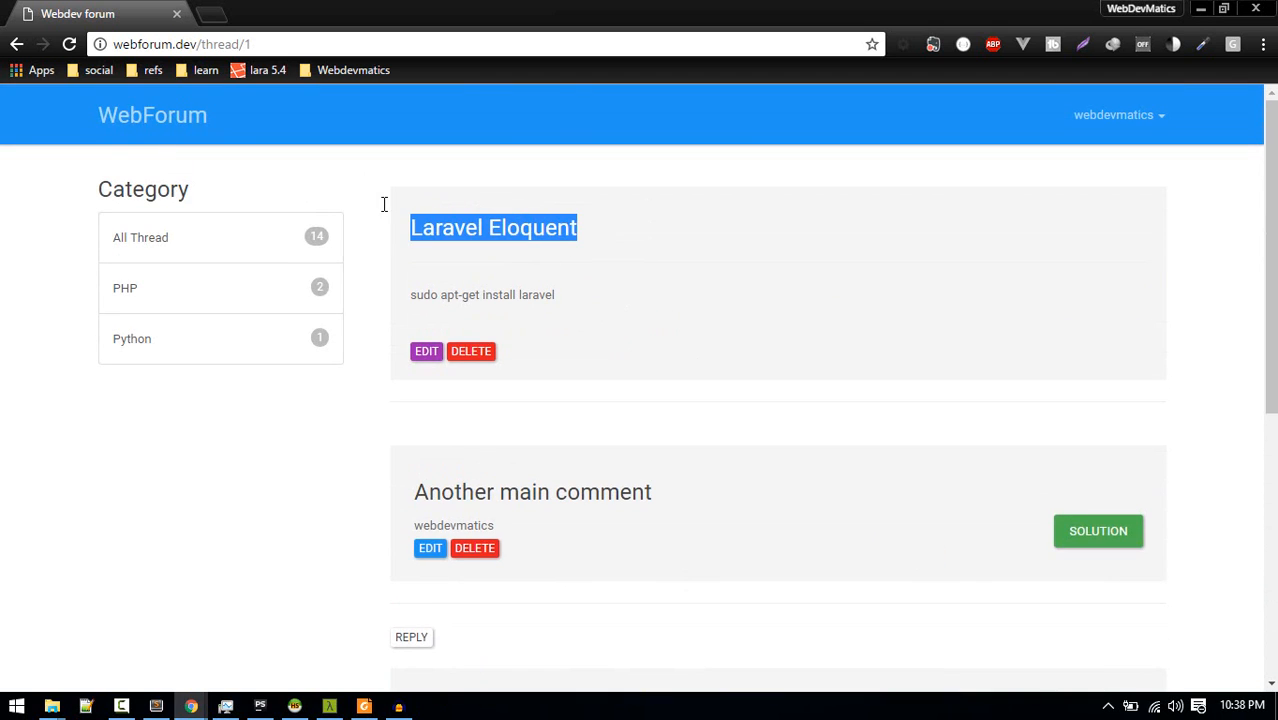
{"action": "scroll", "scroll_direction": "down", "scroll_amount": 3}
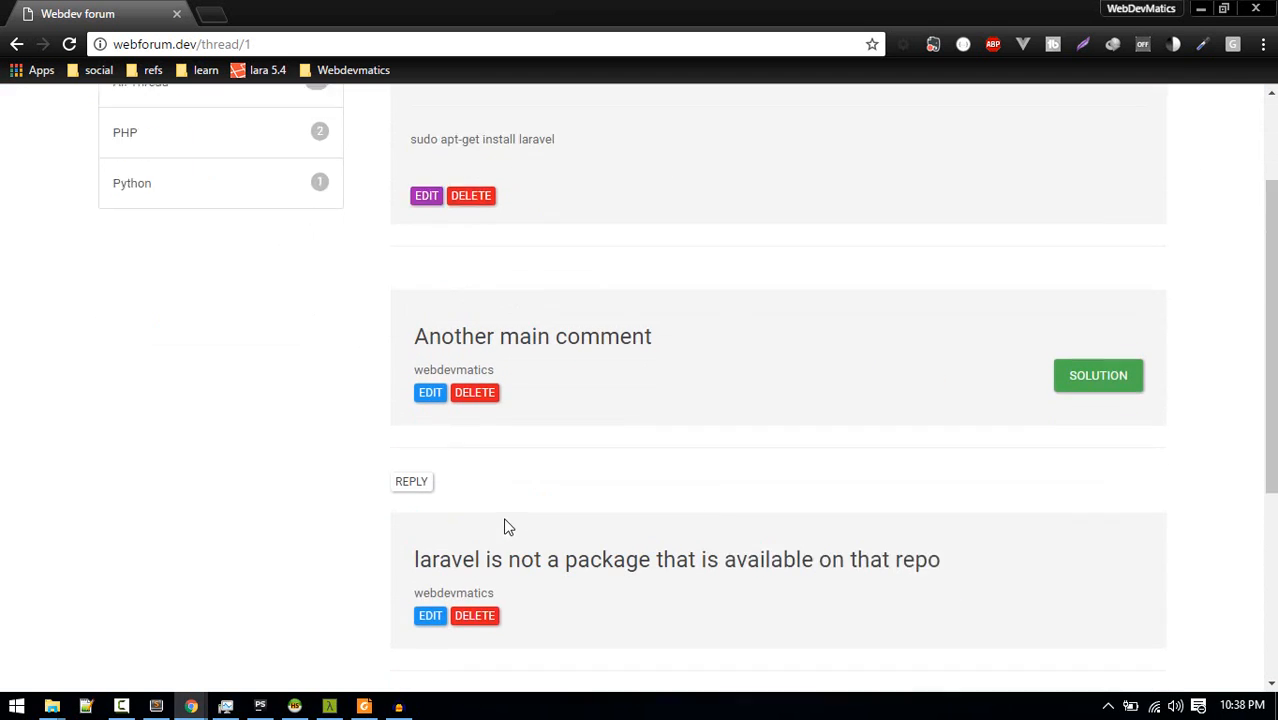
{"action": "scroll", "scroll_direction": "up", "scroll_amount": 3}
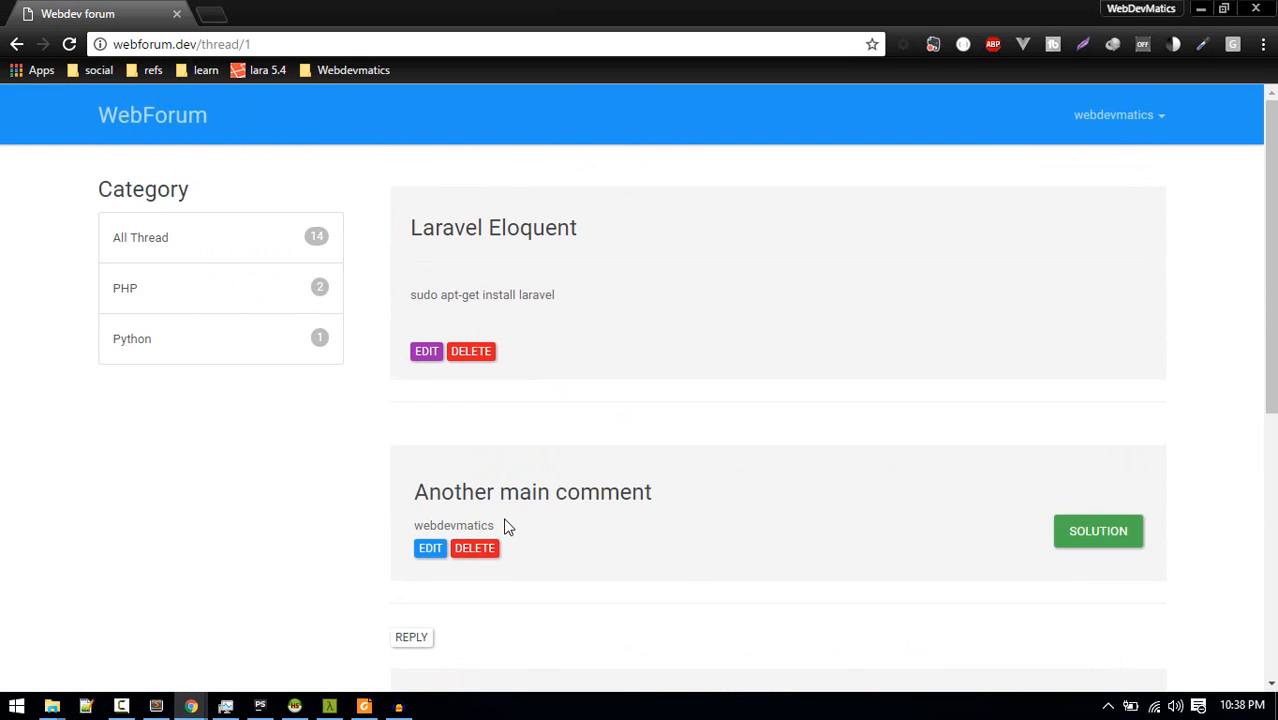
{"action": "double_click", "coordinate": [493, 227]}
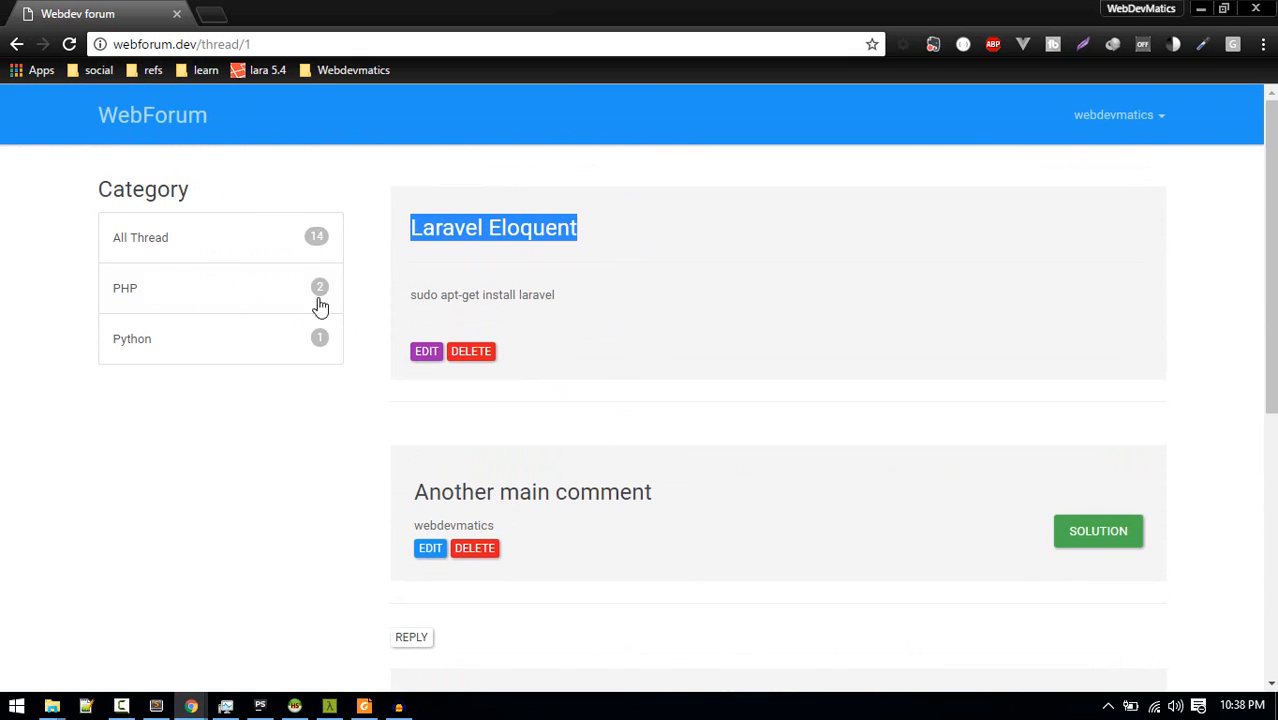